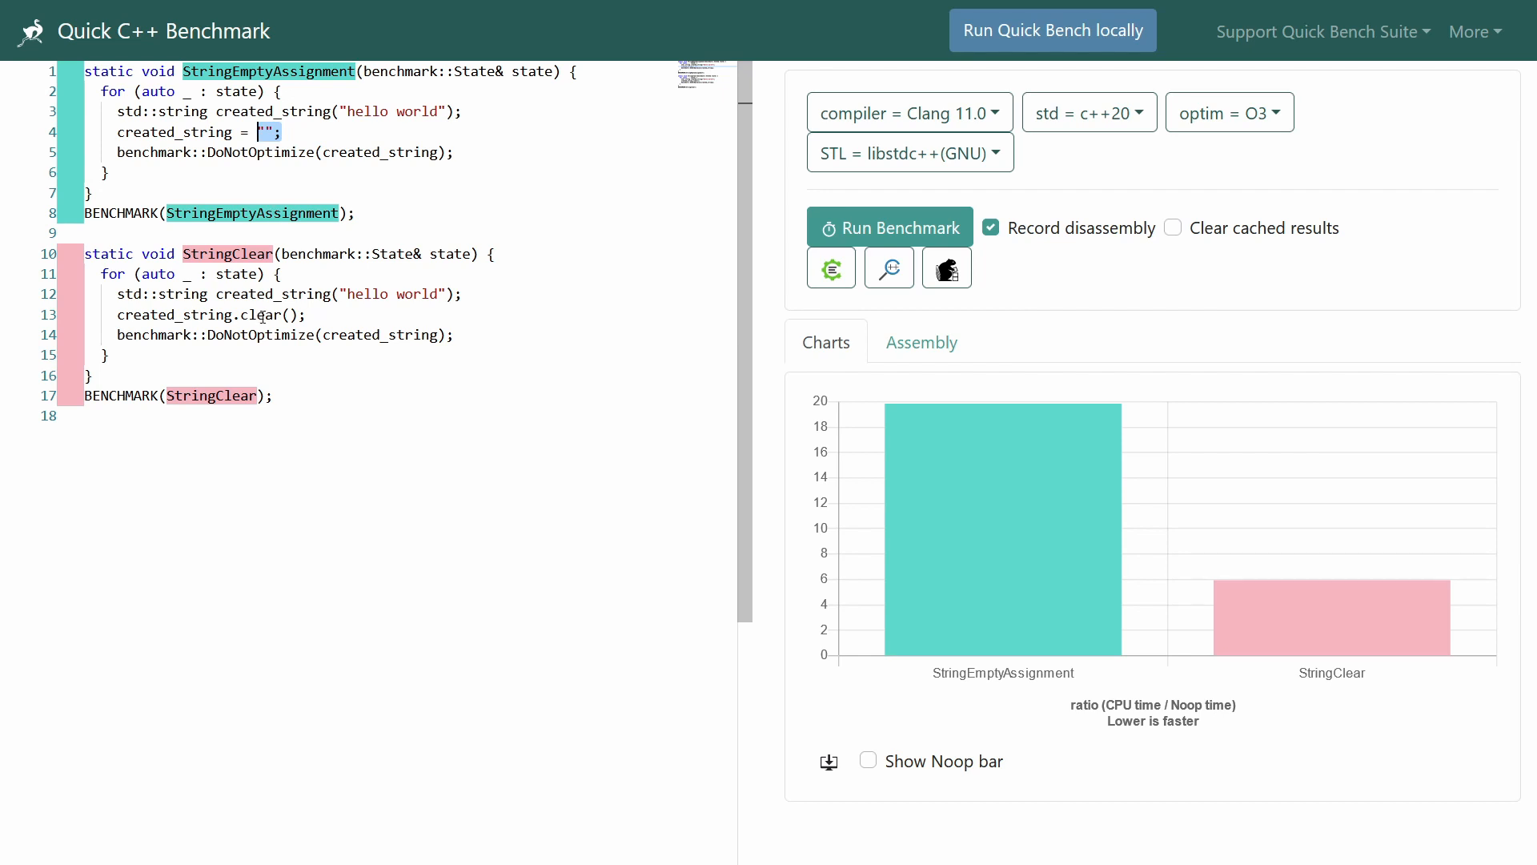
Rerun the empty-assignment vs clear() benchmark at O1, now about 1.6 times slower.
{"action": "double_click", "coordinate": [259, 314]}
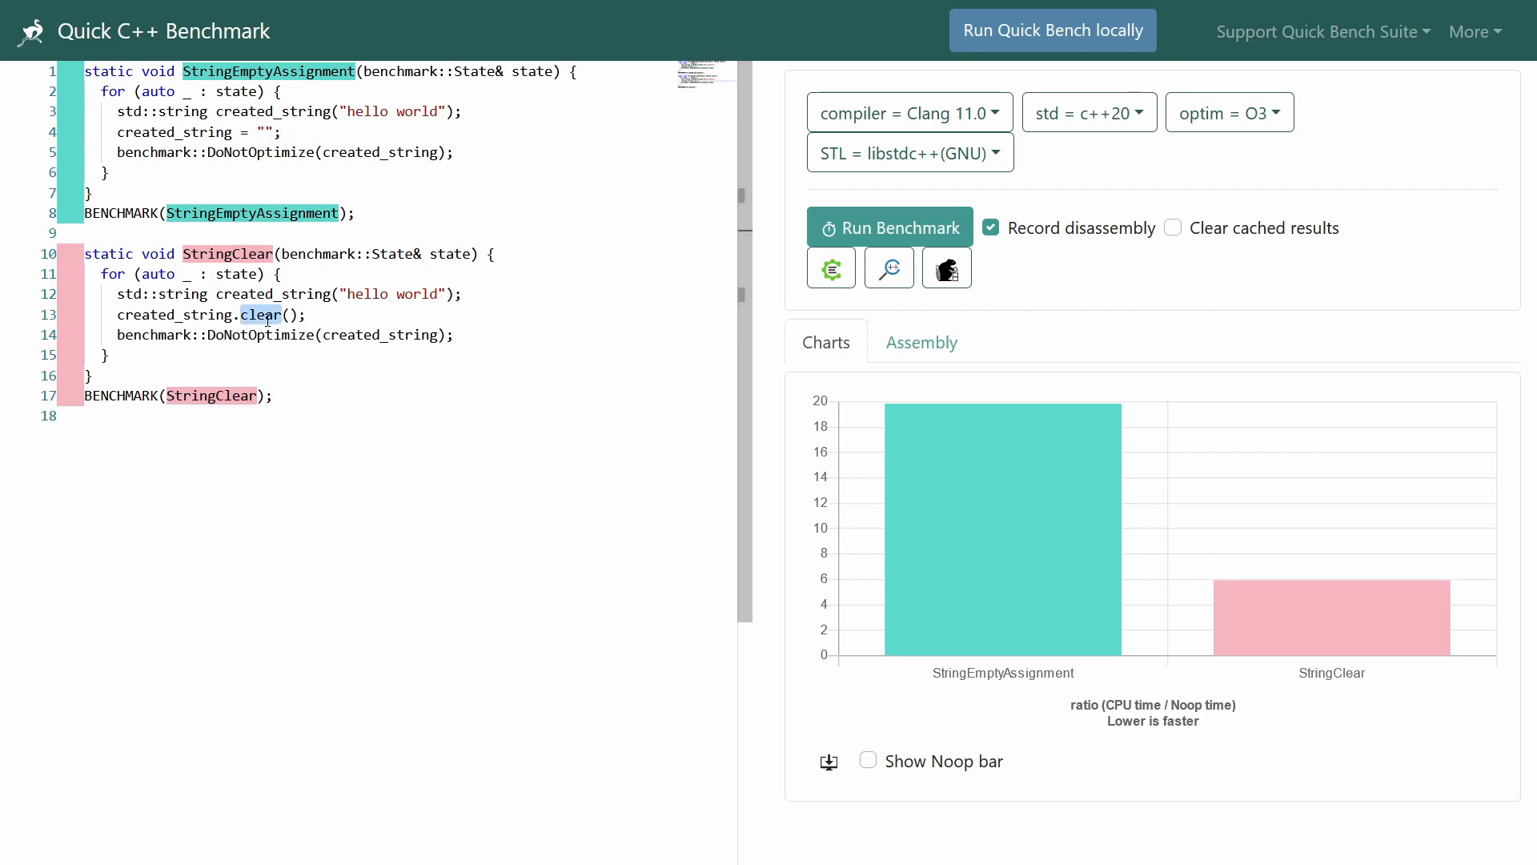
{"action": "mouse_move", "coordinate": [952, 527]}
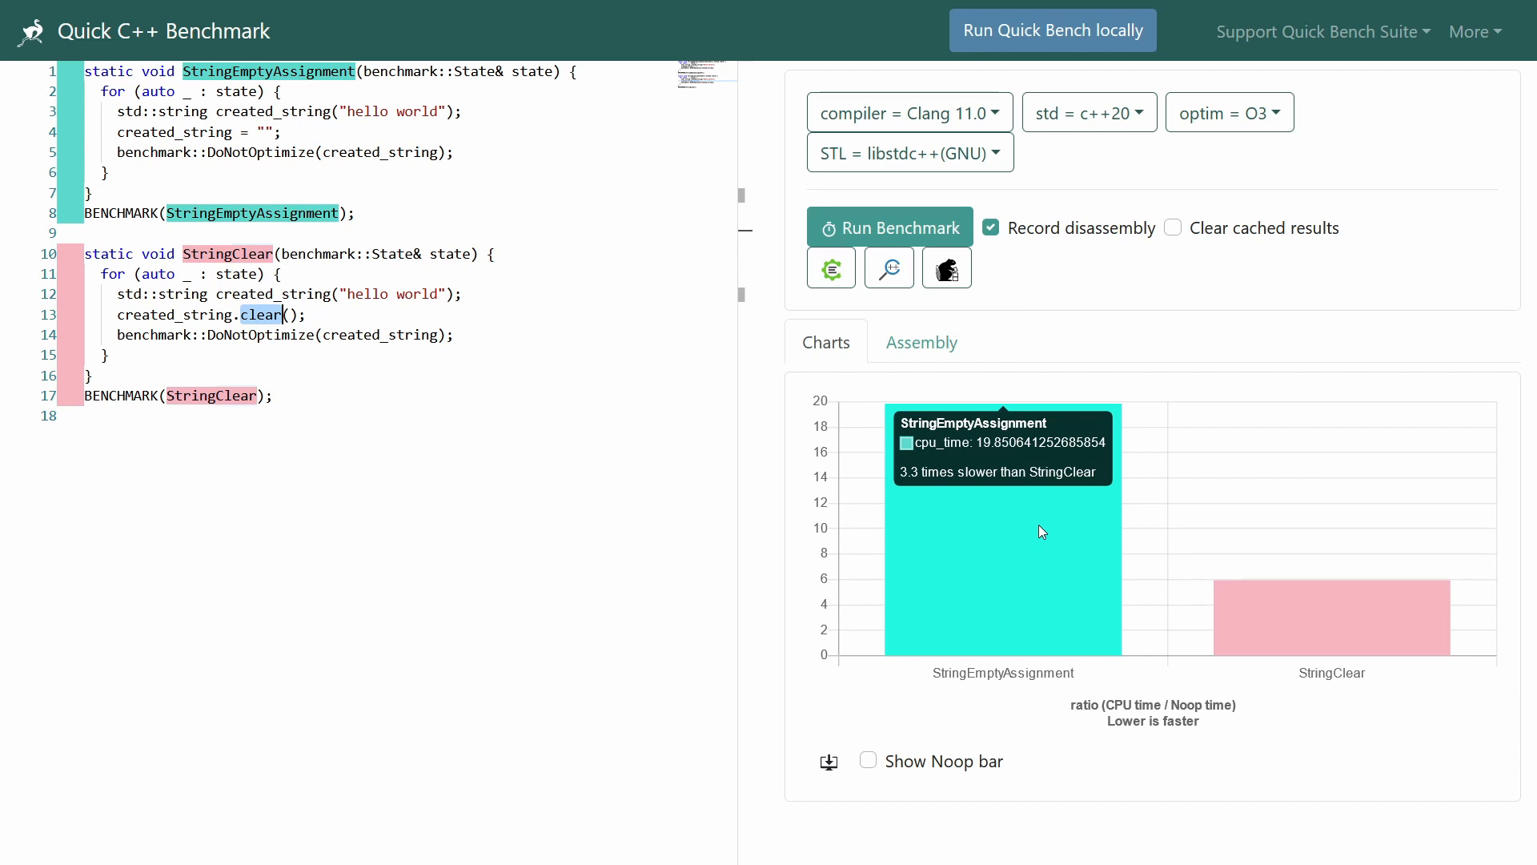
{"action": "mouse_move", "coordinate": [1027, 538]}
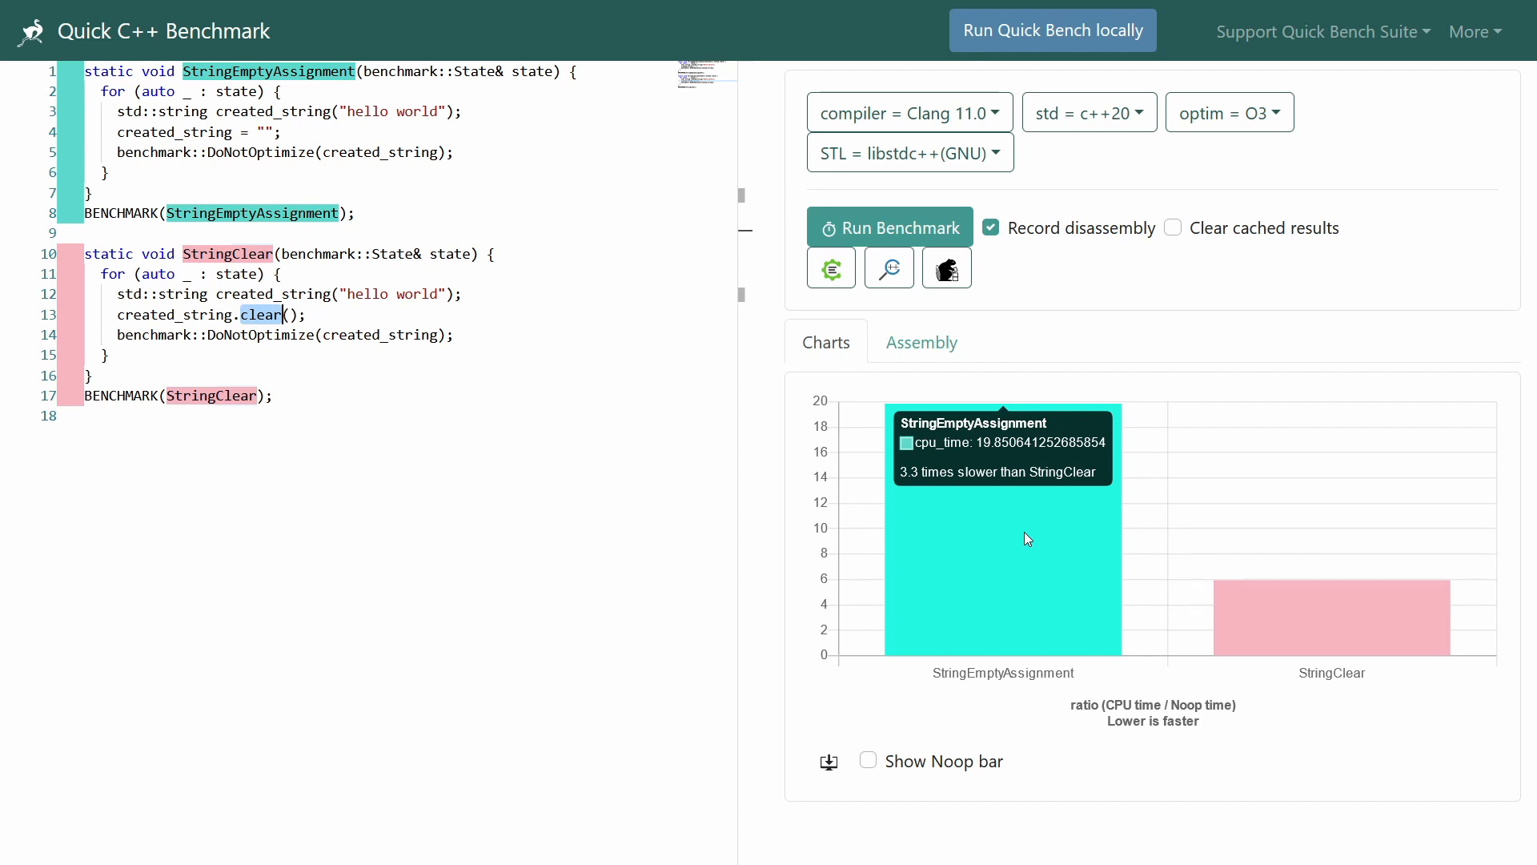
{"action": "mouse_move", "coordinate": [1278, 634]}
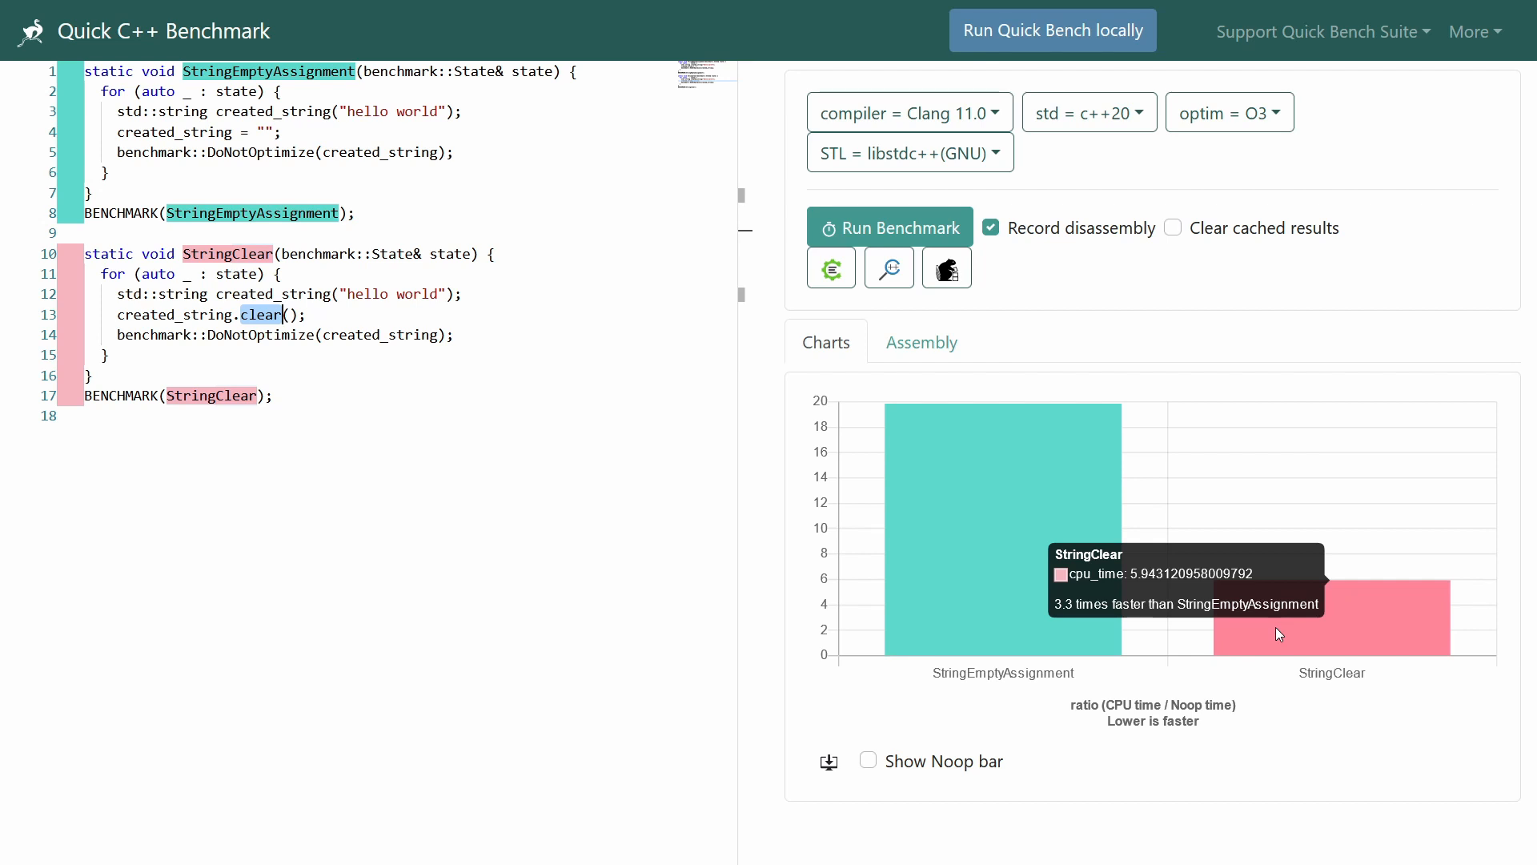
{"action": "left_click", "coordinate": [1228, 112]}
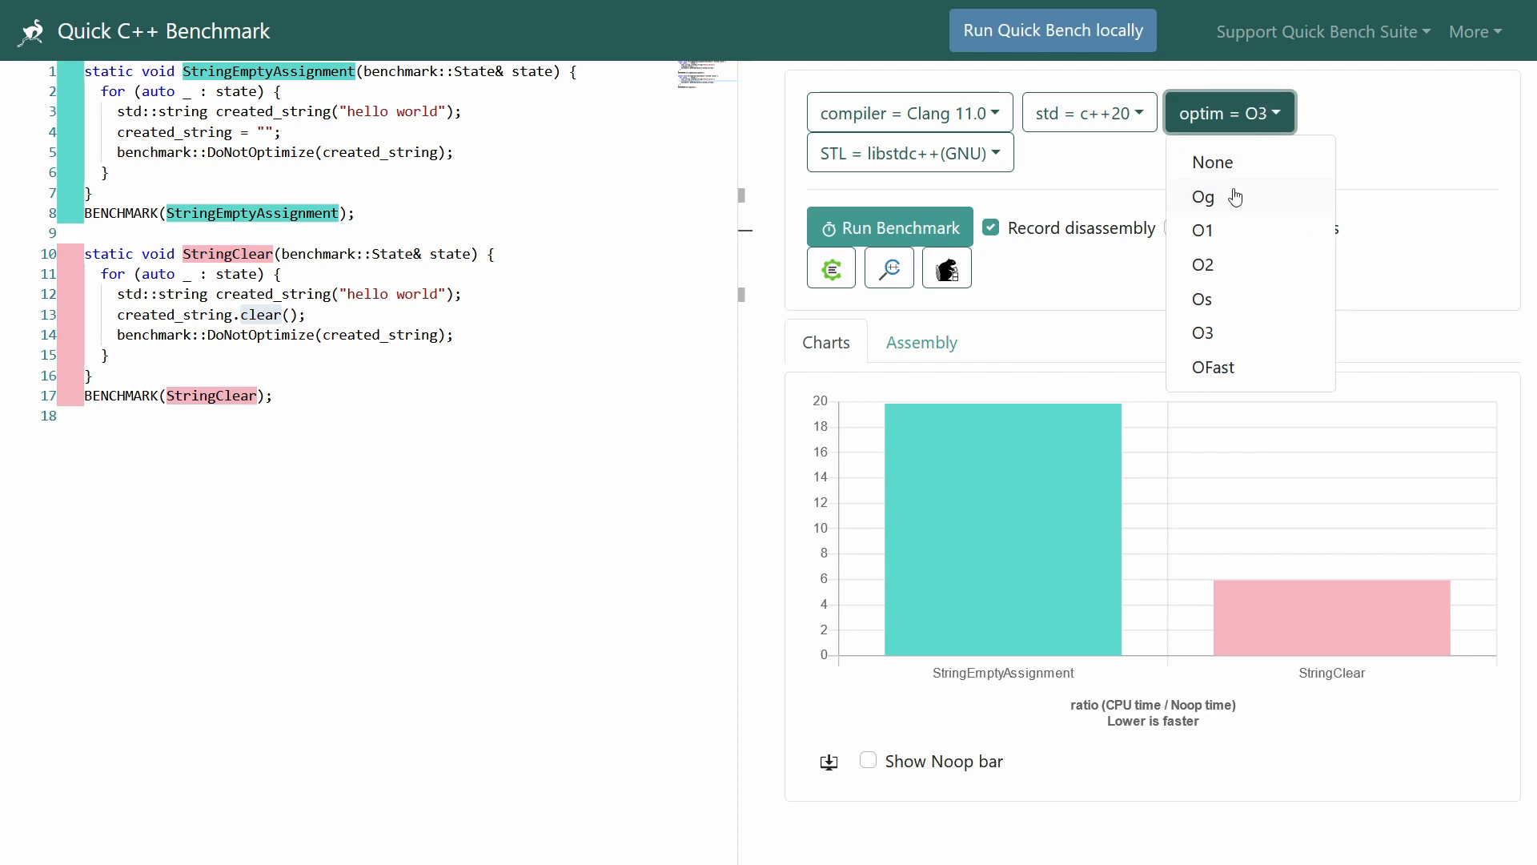
{"action": "left_click", "coordinate": [1201, 230]}
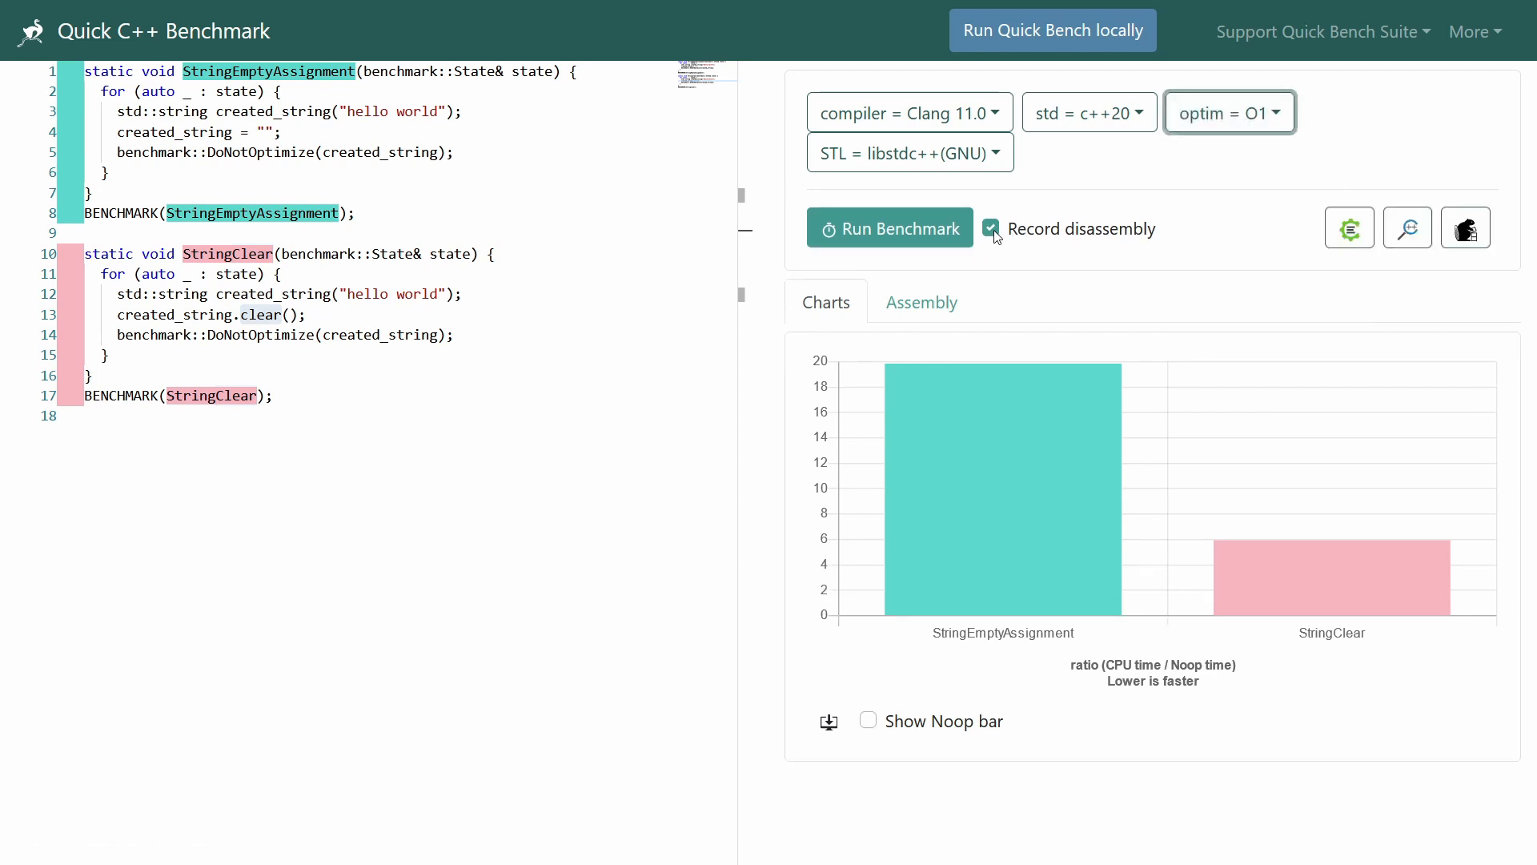
{"action": "left_click", "coordinate": [889, 228]}
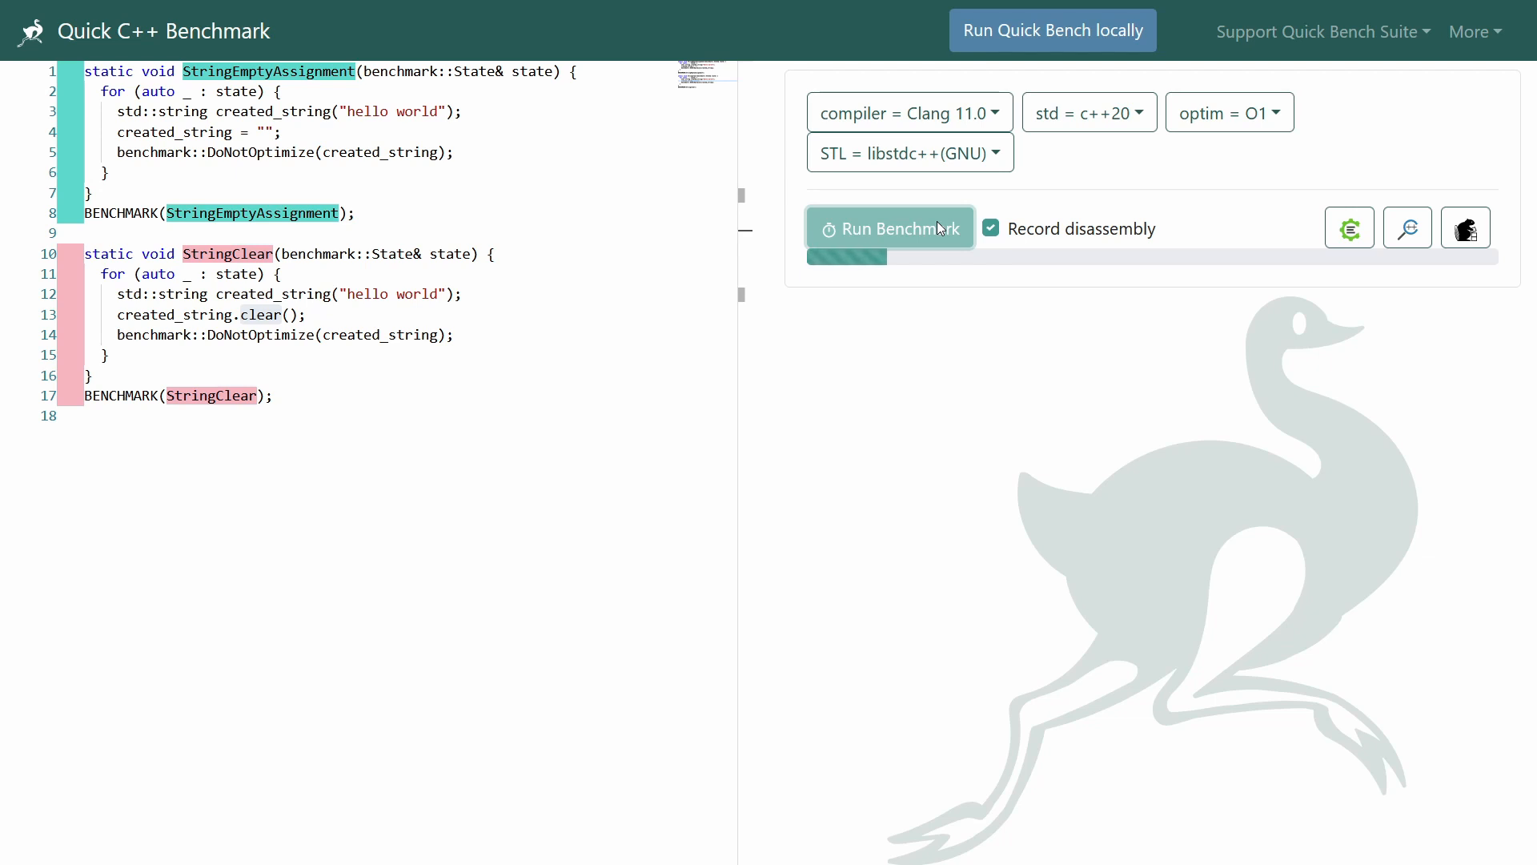
{"action": "left_click", "coordinate": [889, 228]}
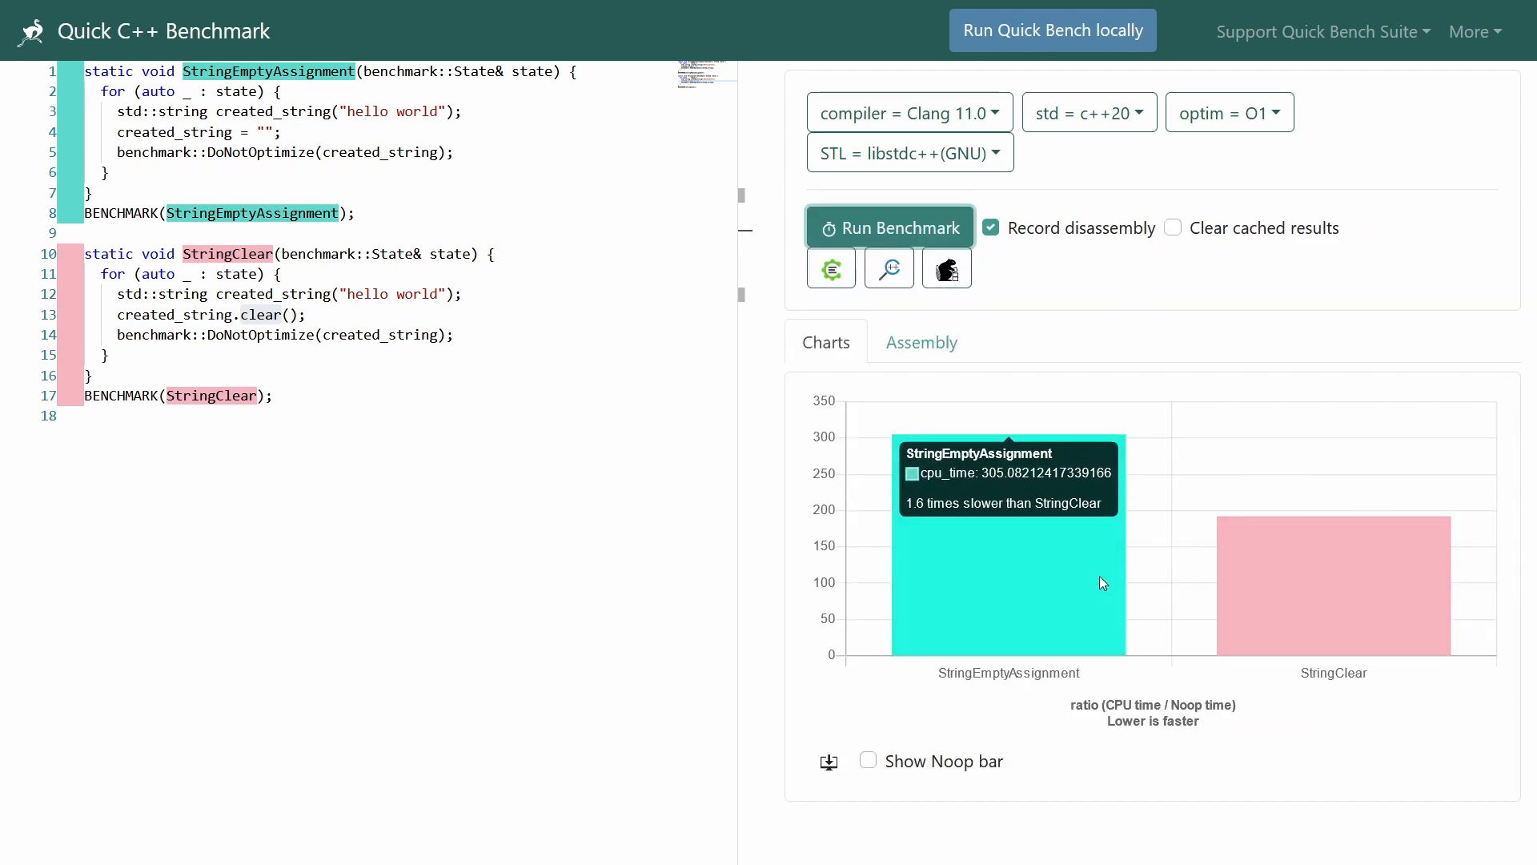
{"action": "mouse_move", "coordinate": [875, 530]}
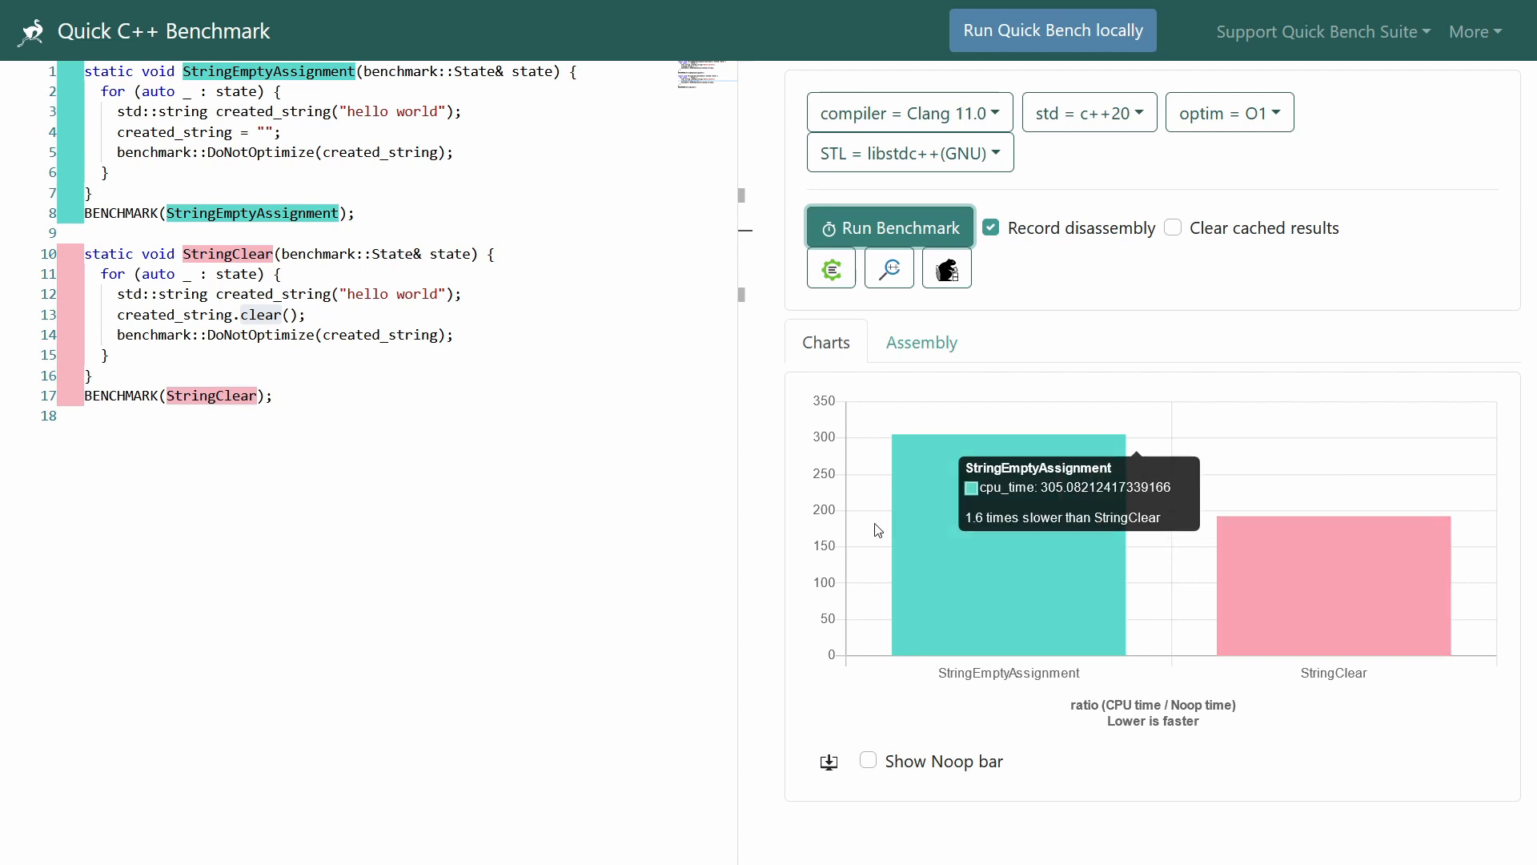
{"action": "mouse_move", "coordinate": [1045, 140]}
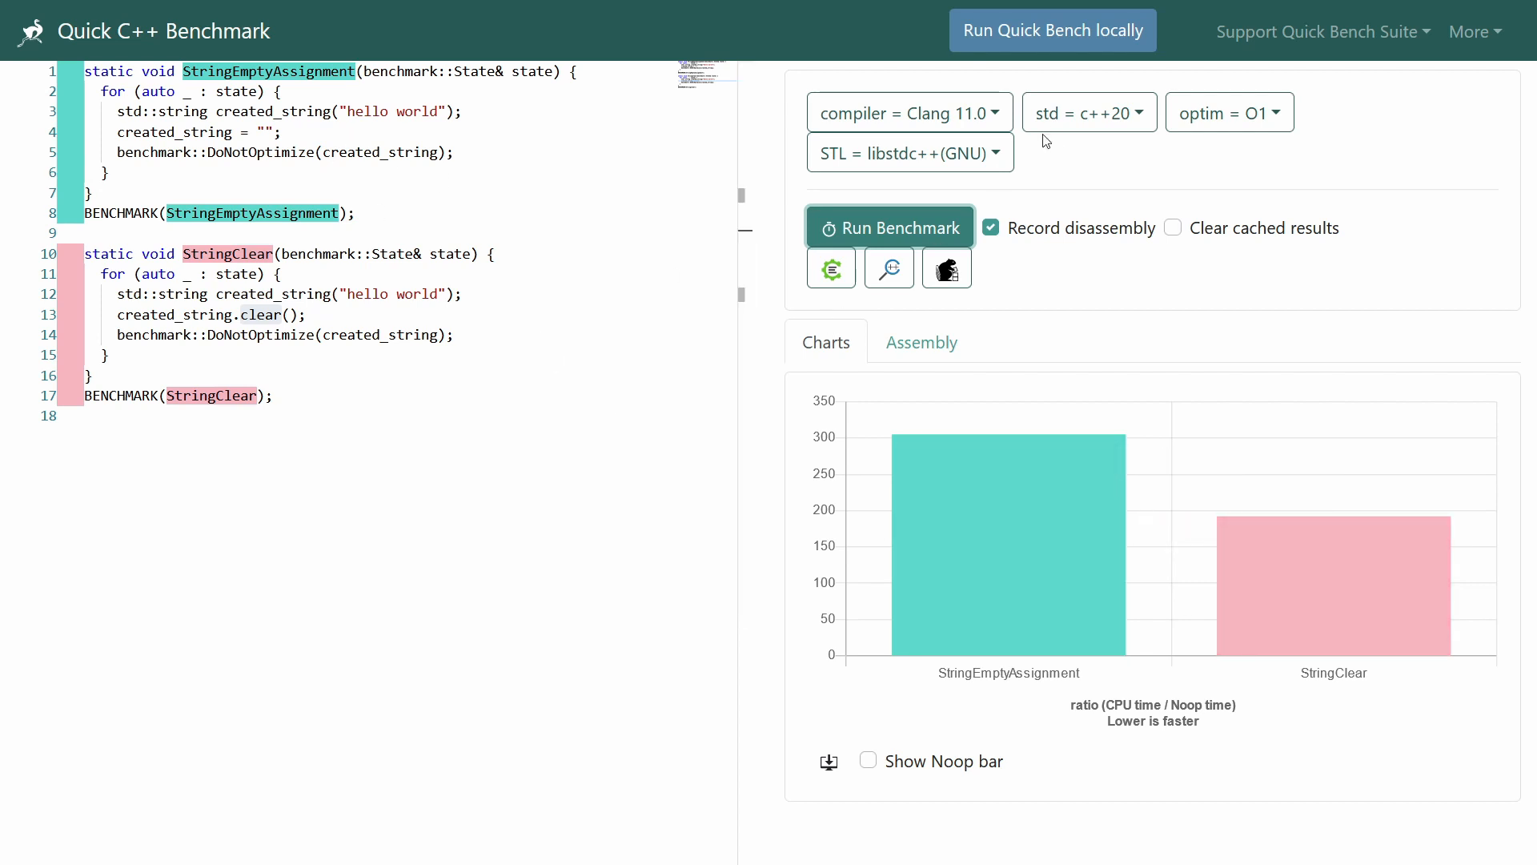
Set optimization to O3, use "hello world long string" in both benchmarks, and rerun.
{"action": "left_click", "coordinate": [1228, 112]}
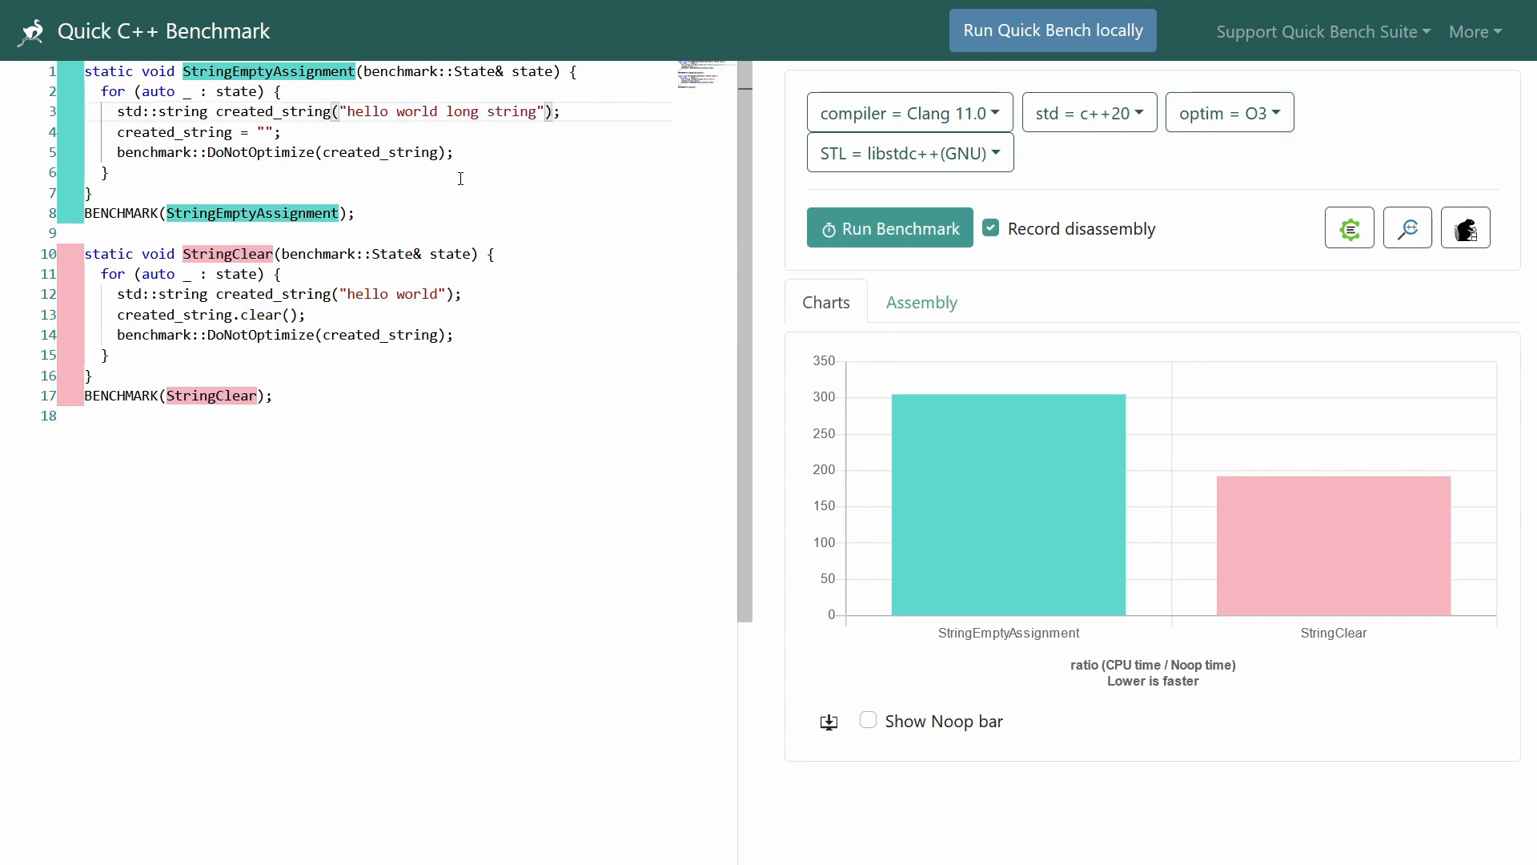
{"action": "type", "text": "long string"}
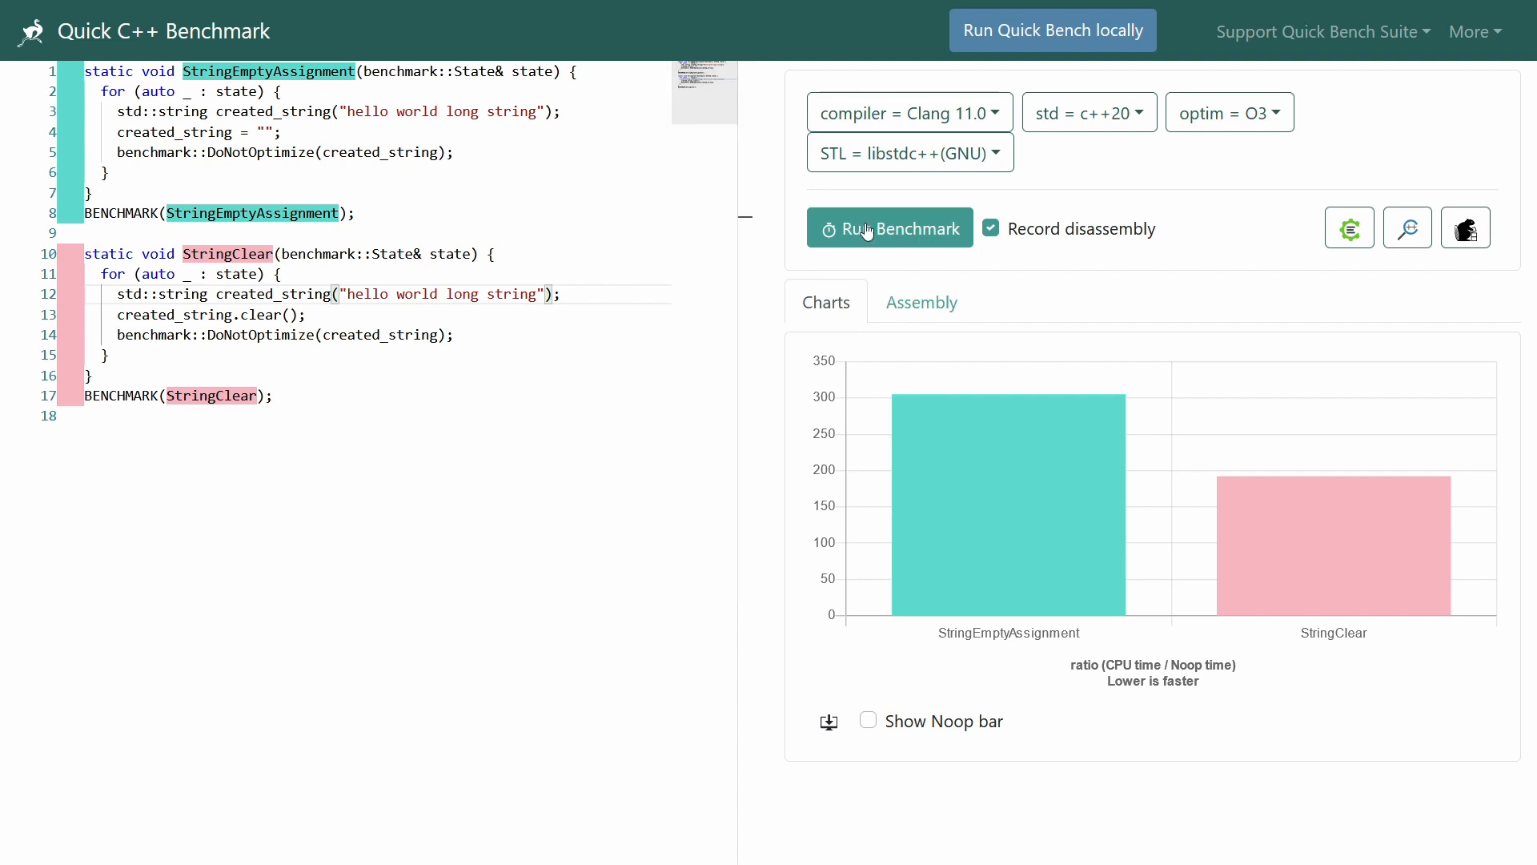
{"action": "left_click", "coordinate": [889, 228]}
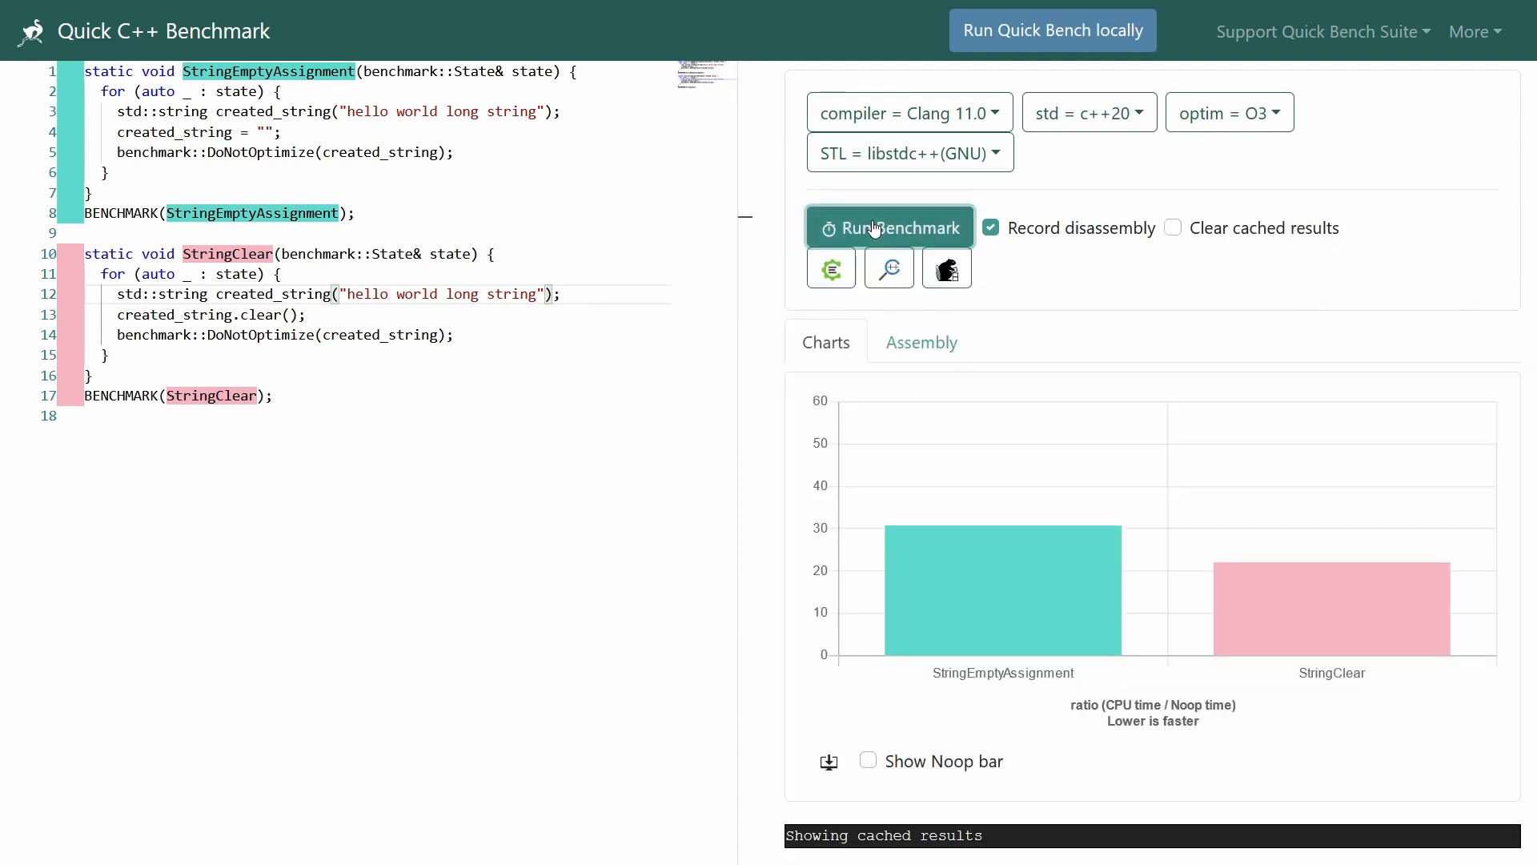
{"action": "mouse_move", "coordinate": [995, 454]}
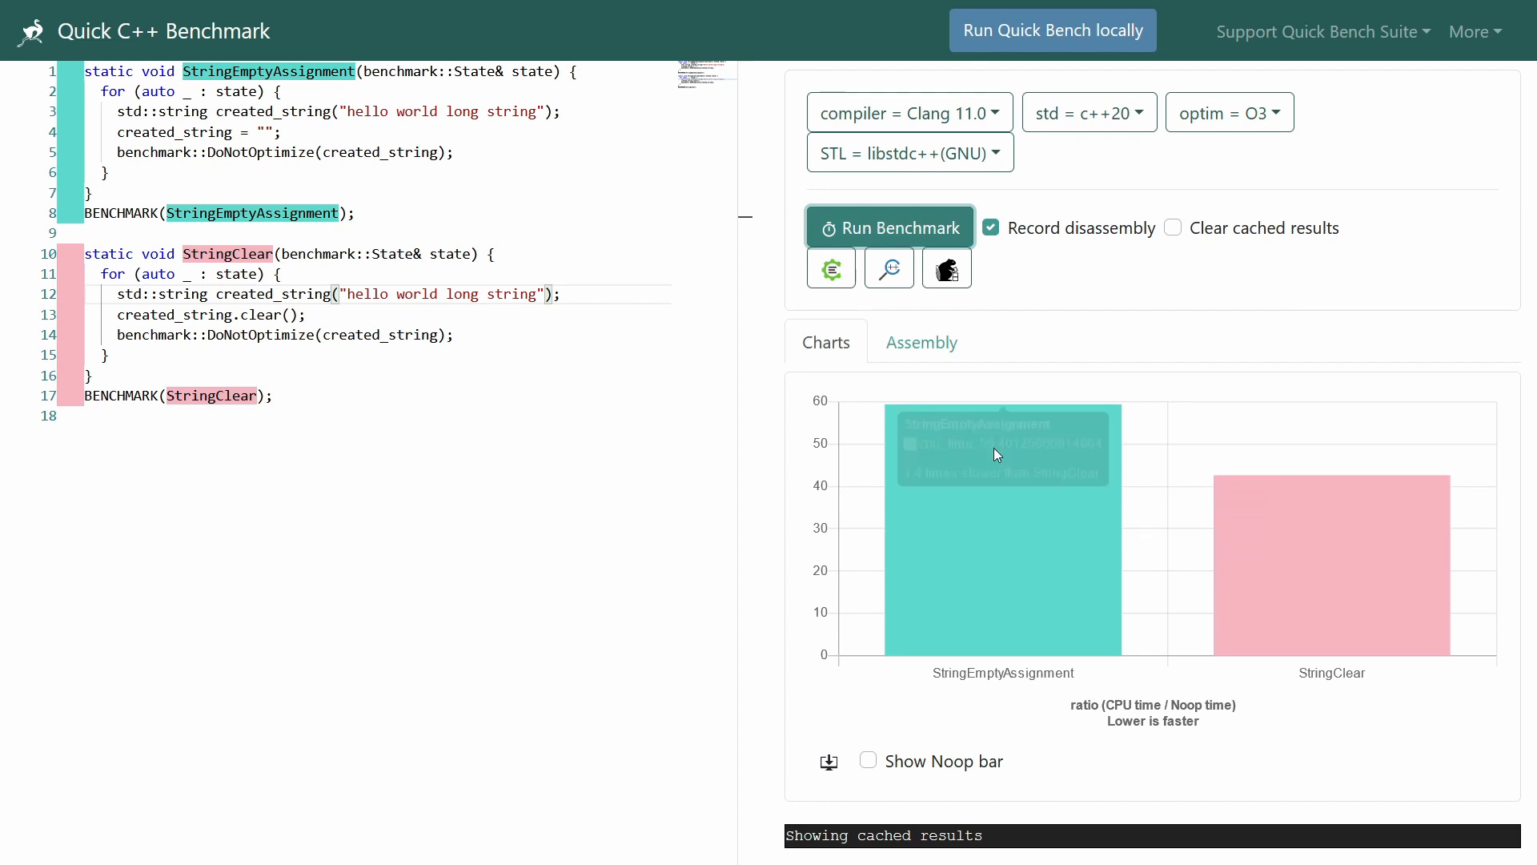
{"action": "mouse_move", "coordinate": [1041, 554]}
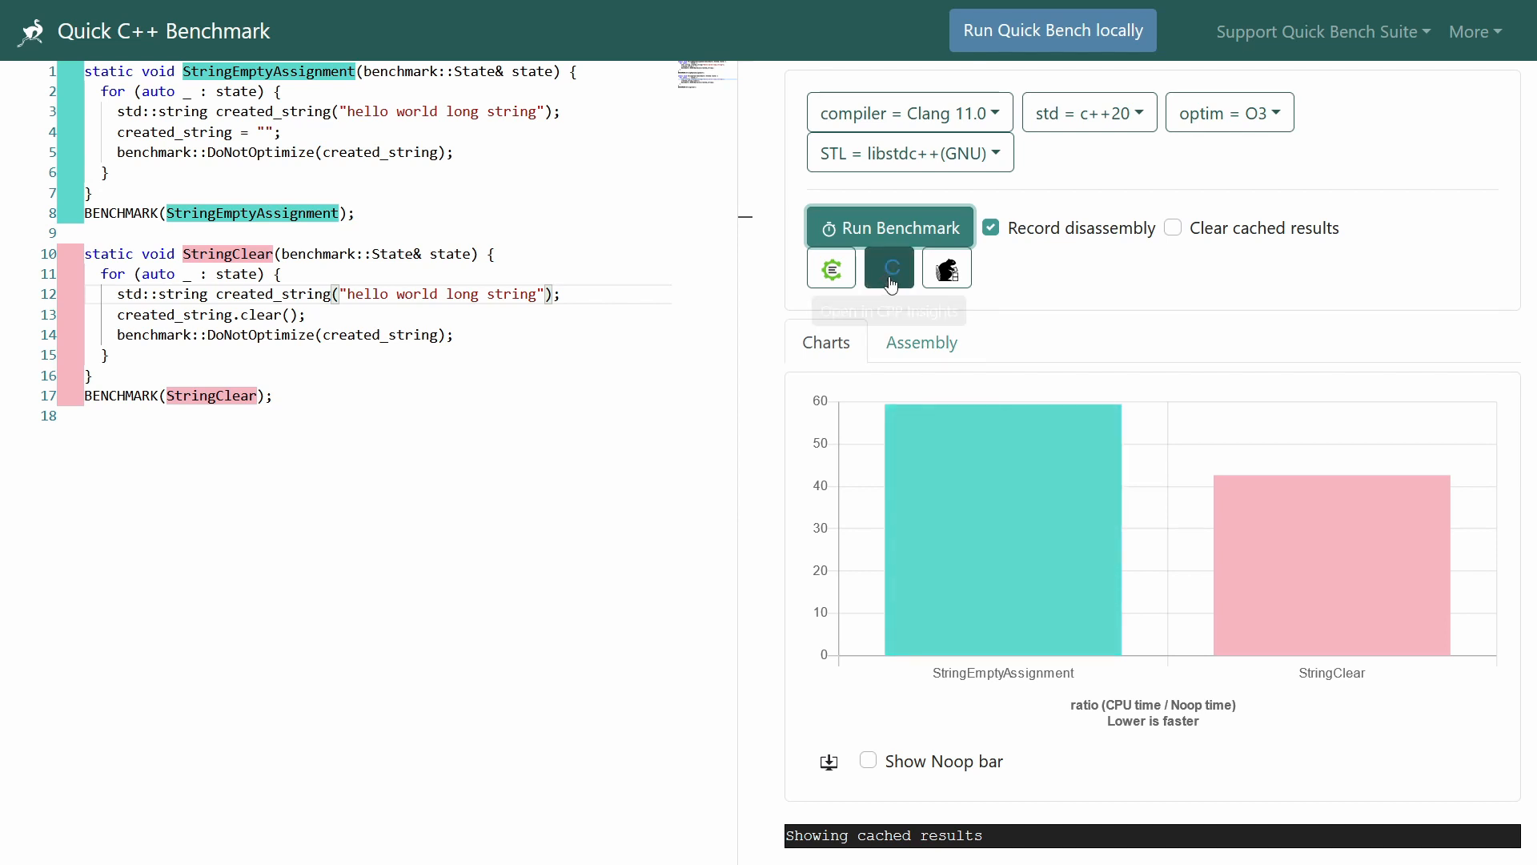
{"action": "mouse_move", "coordinate": [887, 266]}
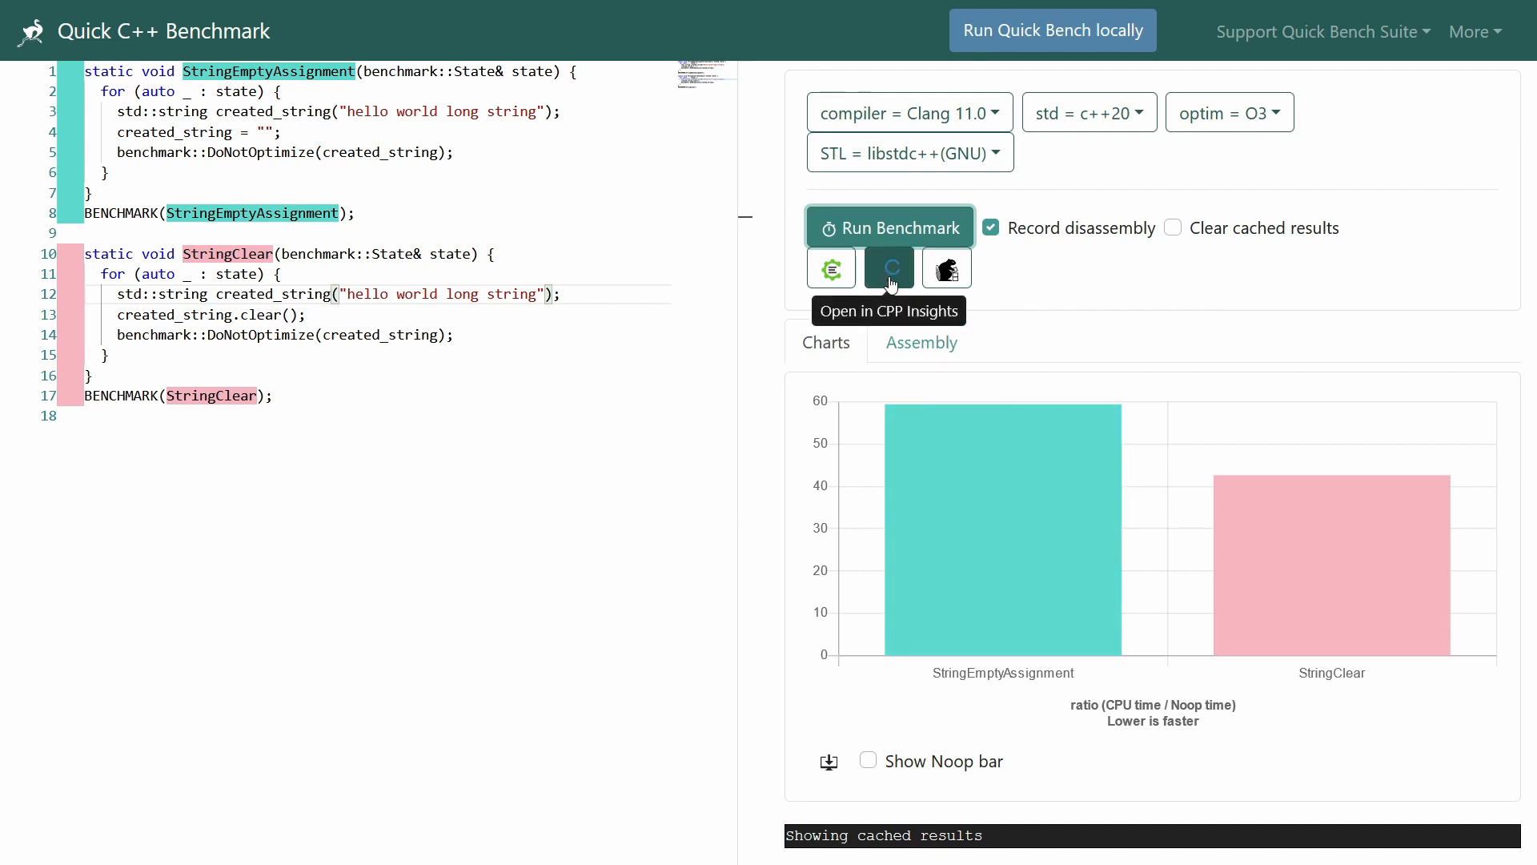
Show the benchmark in C++ Insights with a wider pane, scrolled to StringClear's clear() call.
{"action": "left_click", "coordinate": [888, 267]}
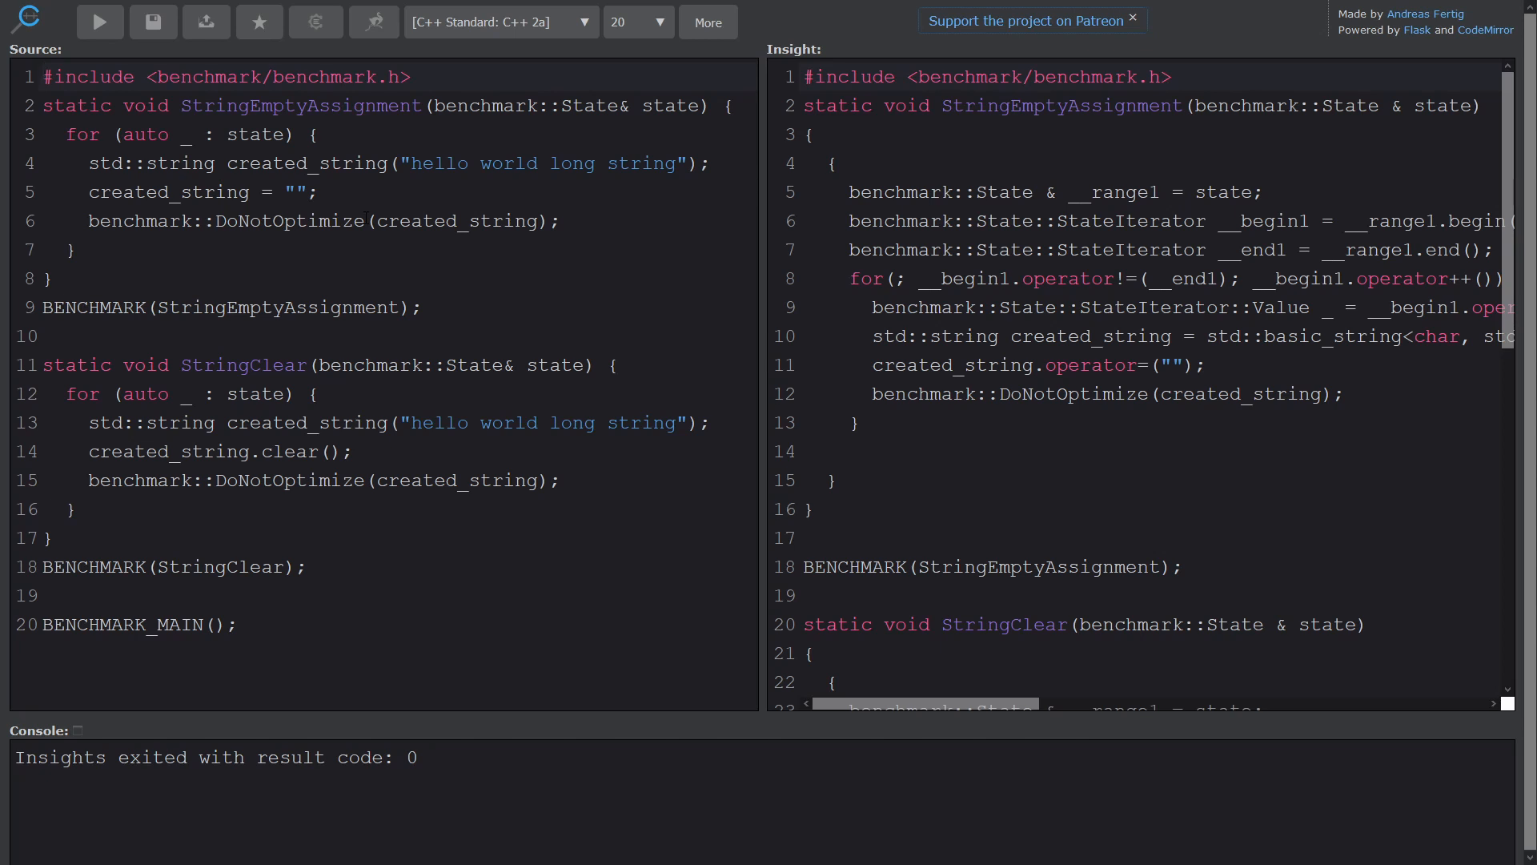
{"action": "left_click_drag", "start_coordinate": [275, 191], "coordinate": [89, 250]}
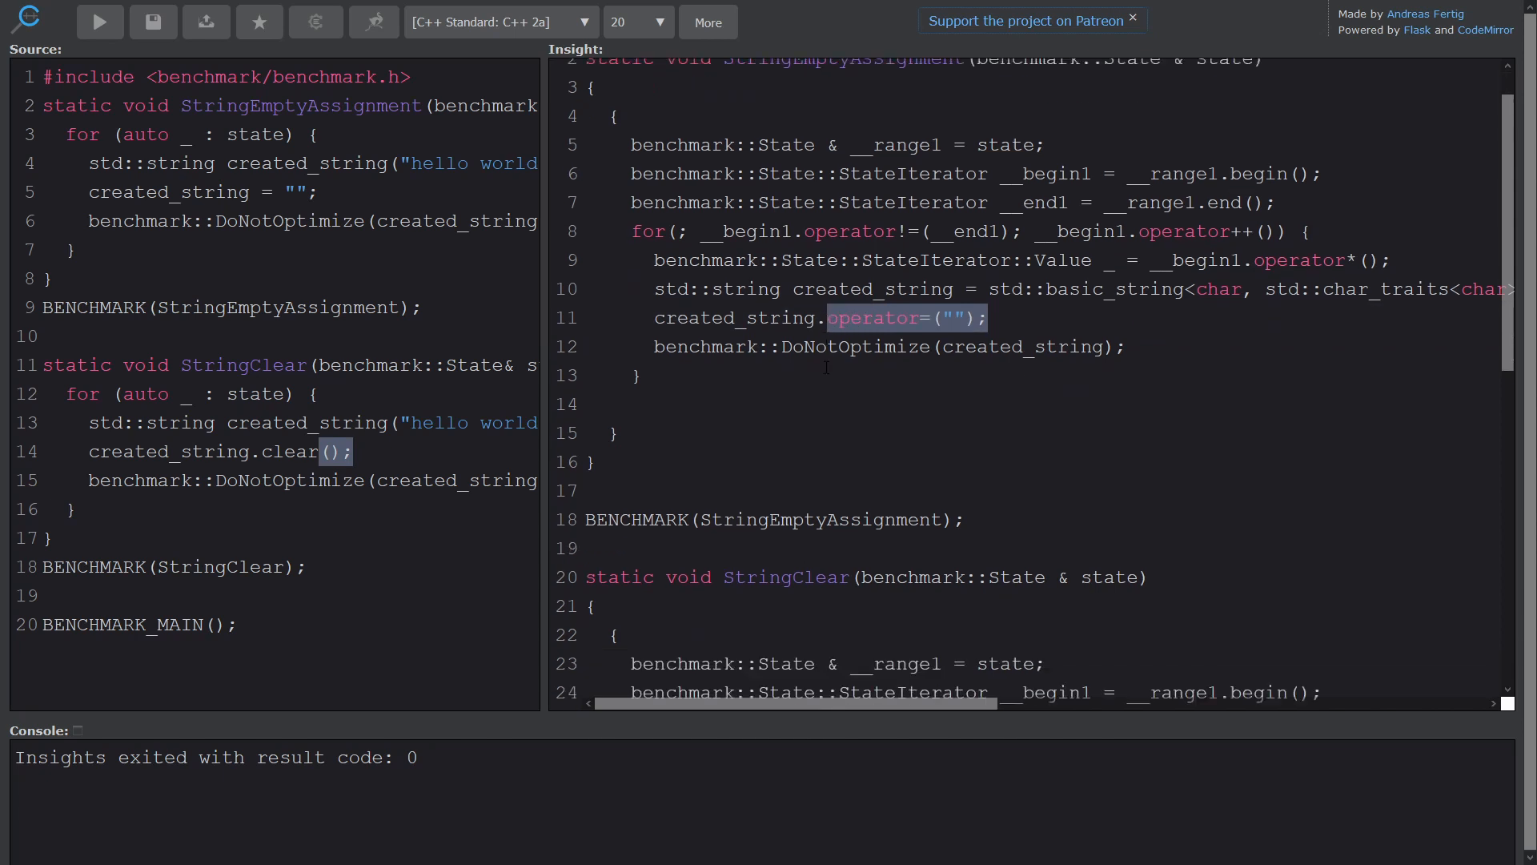
{"action": "scroll", "scroll_direction": "down", "scroll_amount": 3}
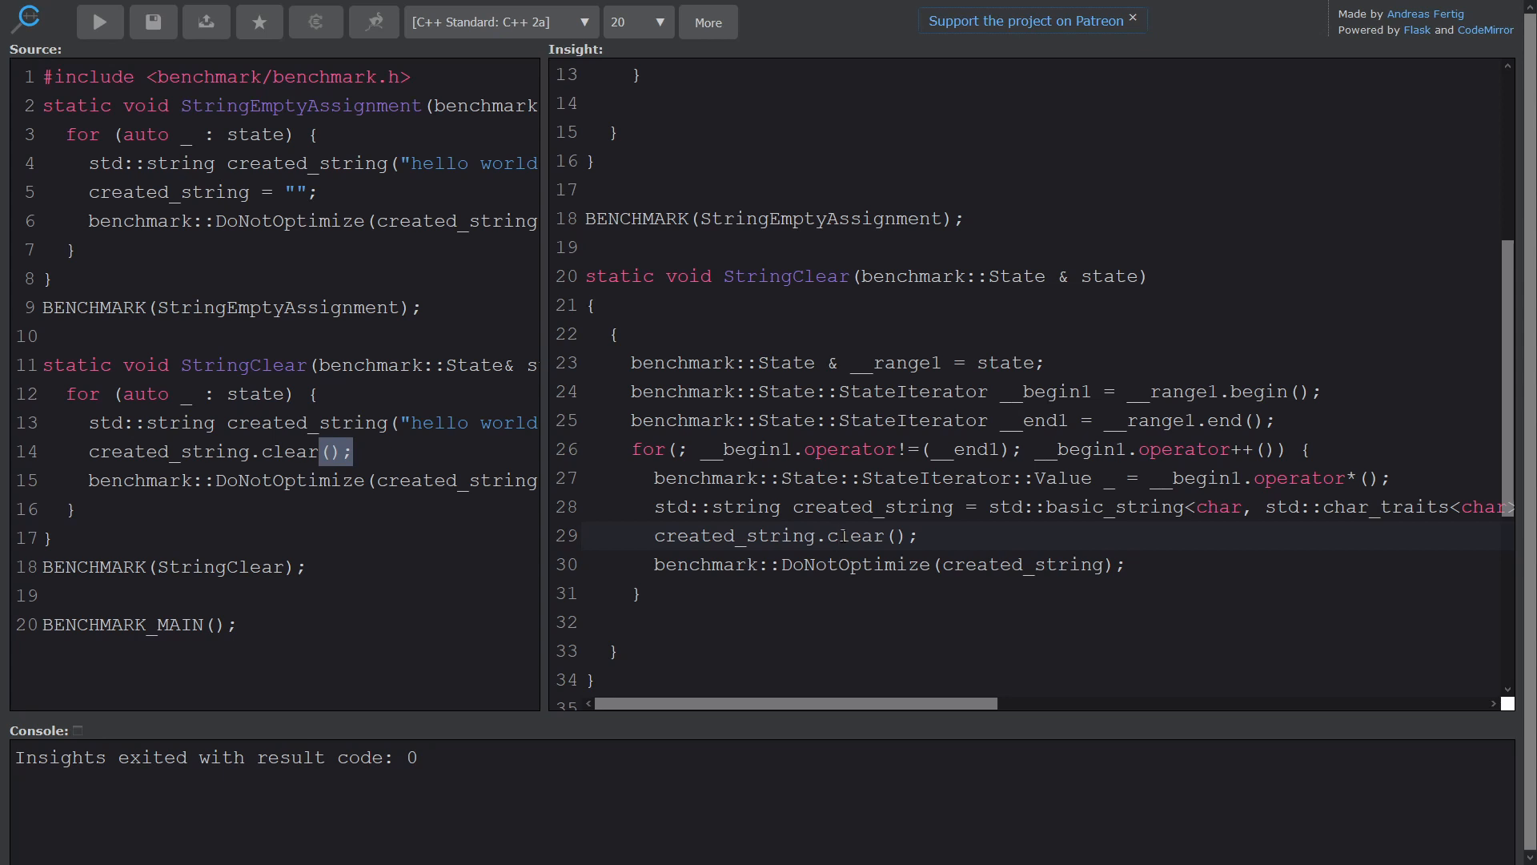
{"action": "left_click", "coordinate": [842, 536]}
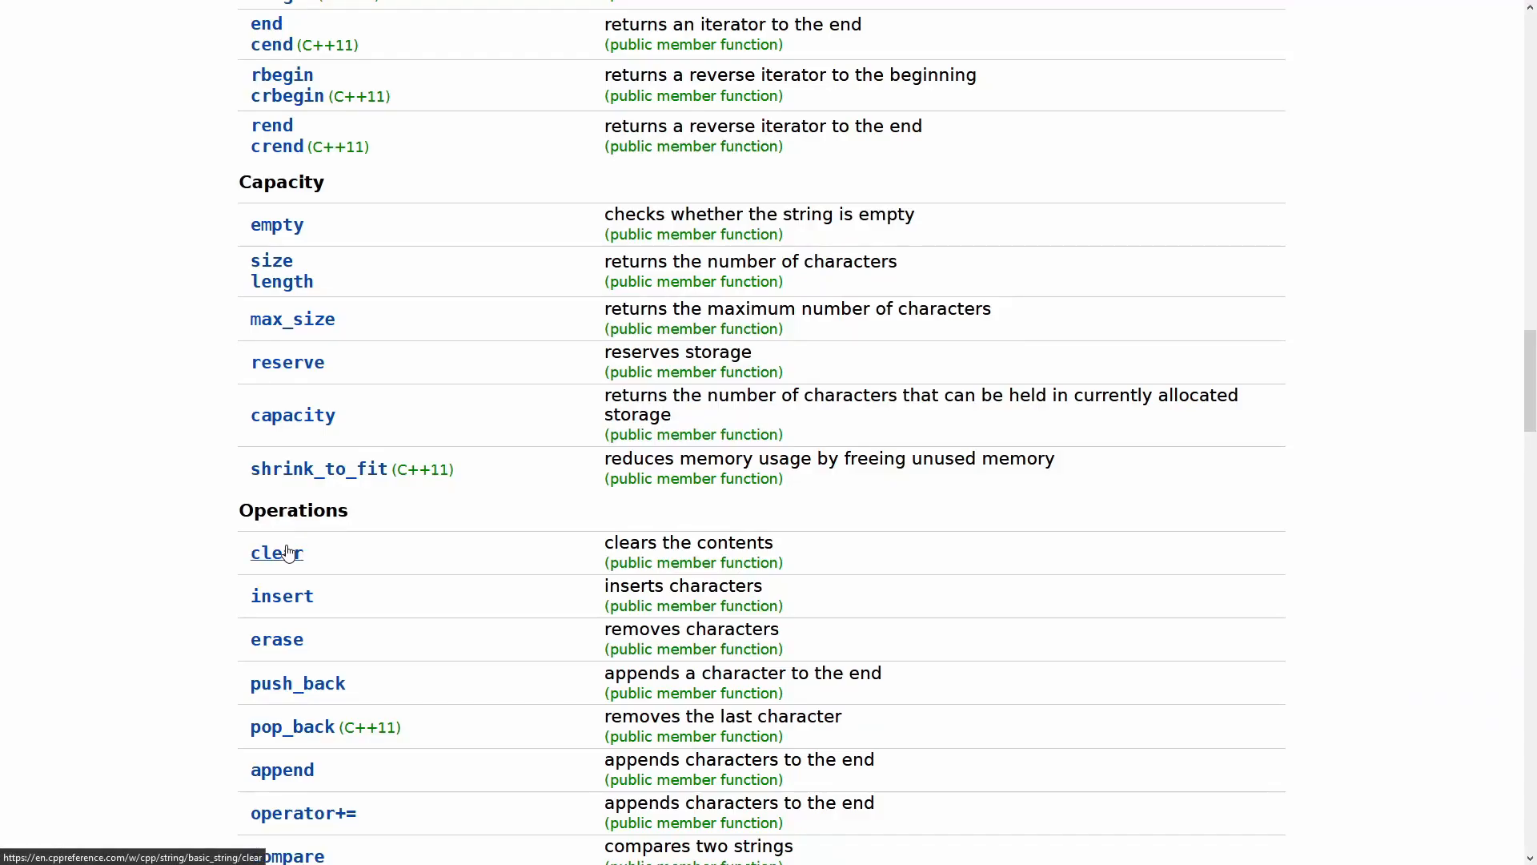
Read the cppreference clear() page's notes, complexity and example.
{"action": "left_click", "coordinate": [277, 552]}
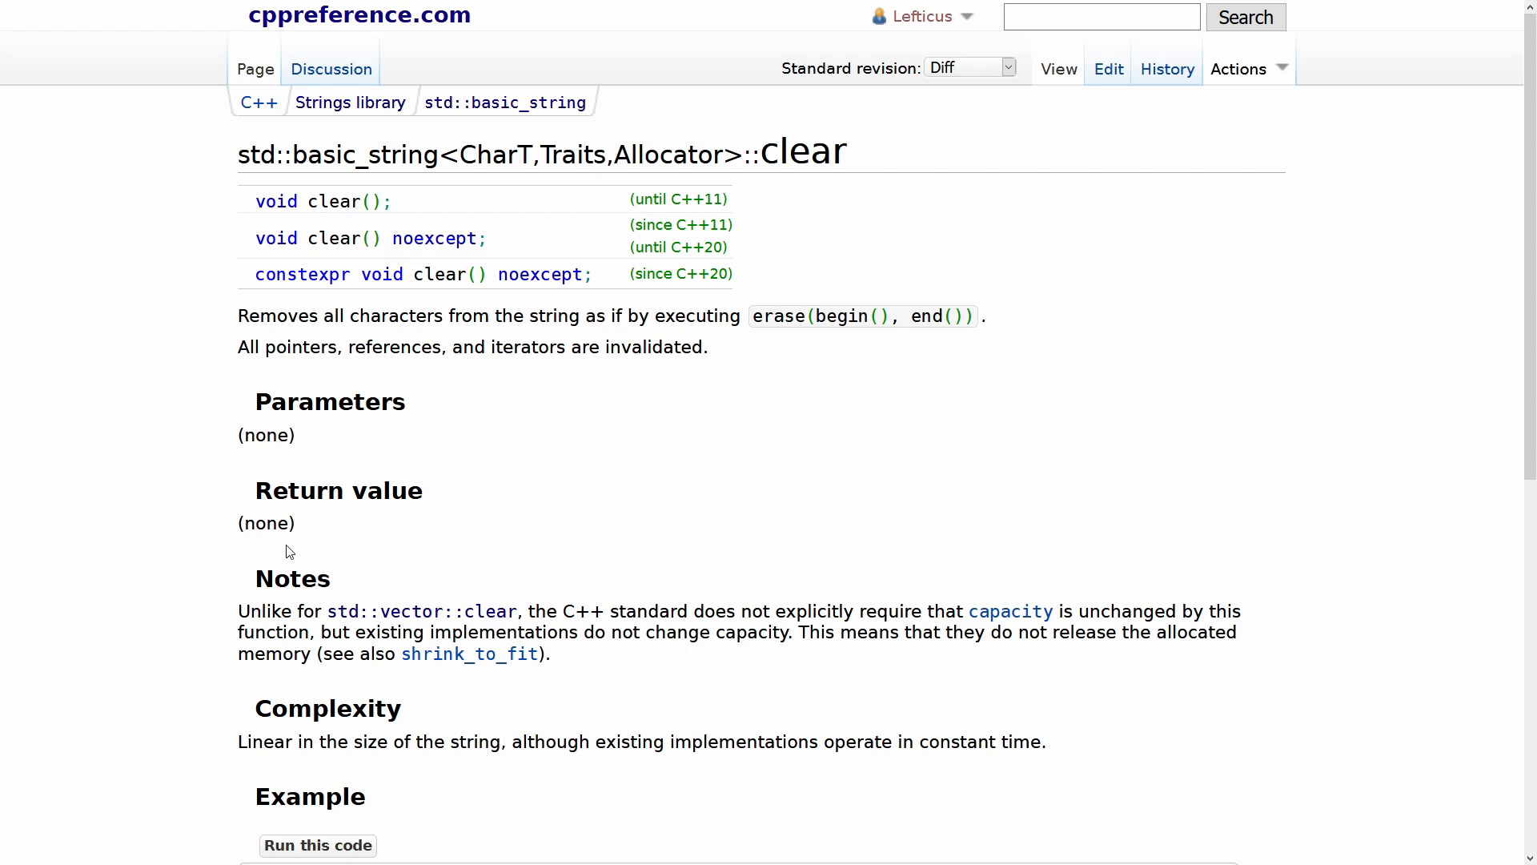
{"action": "mouse_move", "coordinate": [734, 340]}
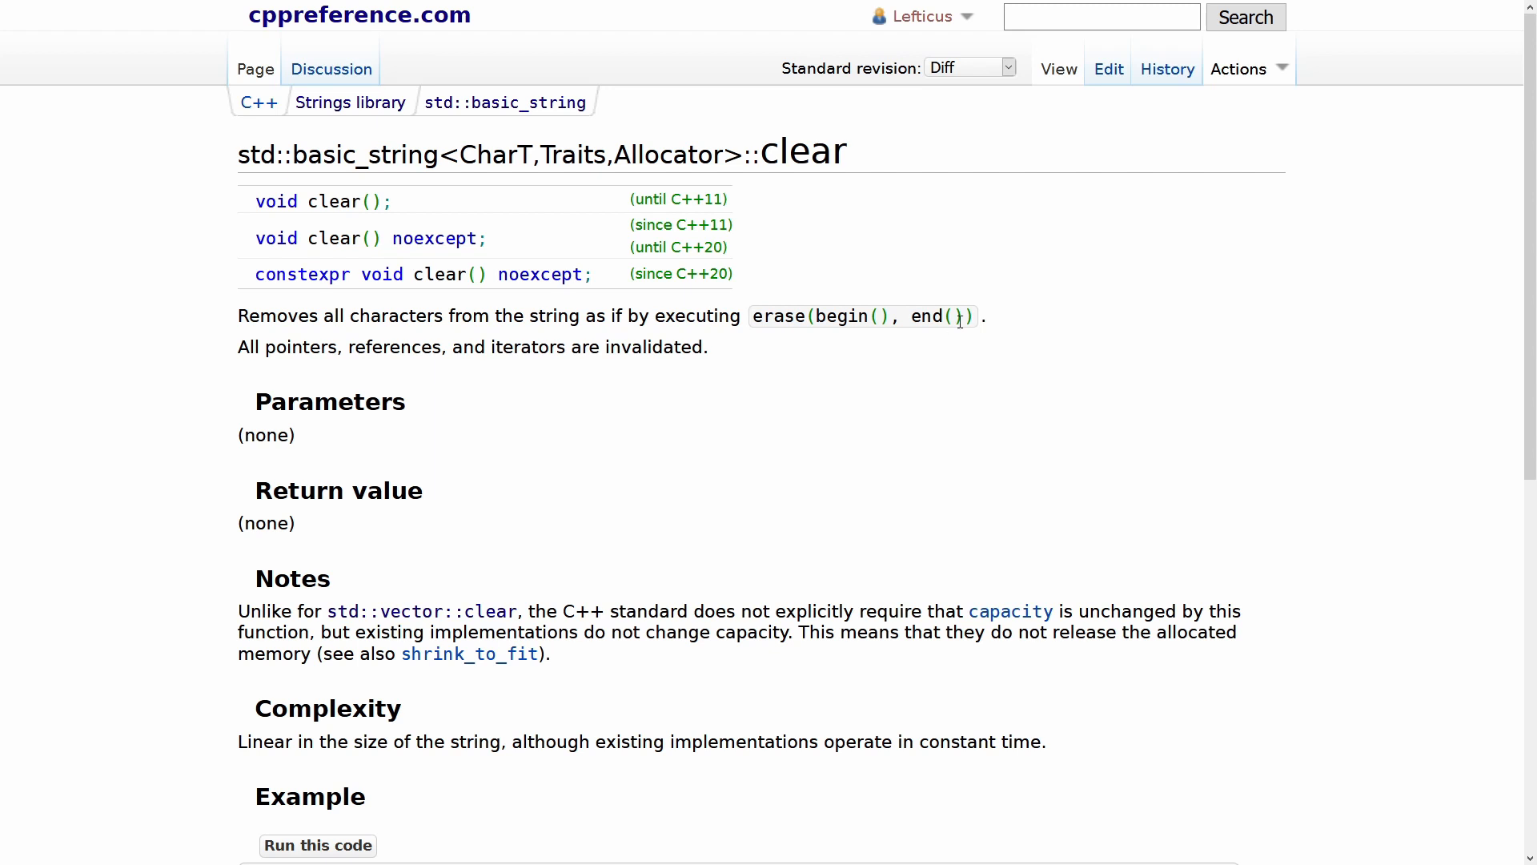
{"action": "scroll", "scroll_direction": "down", "scroll_amount": 3}
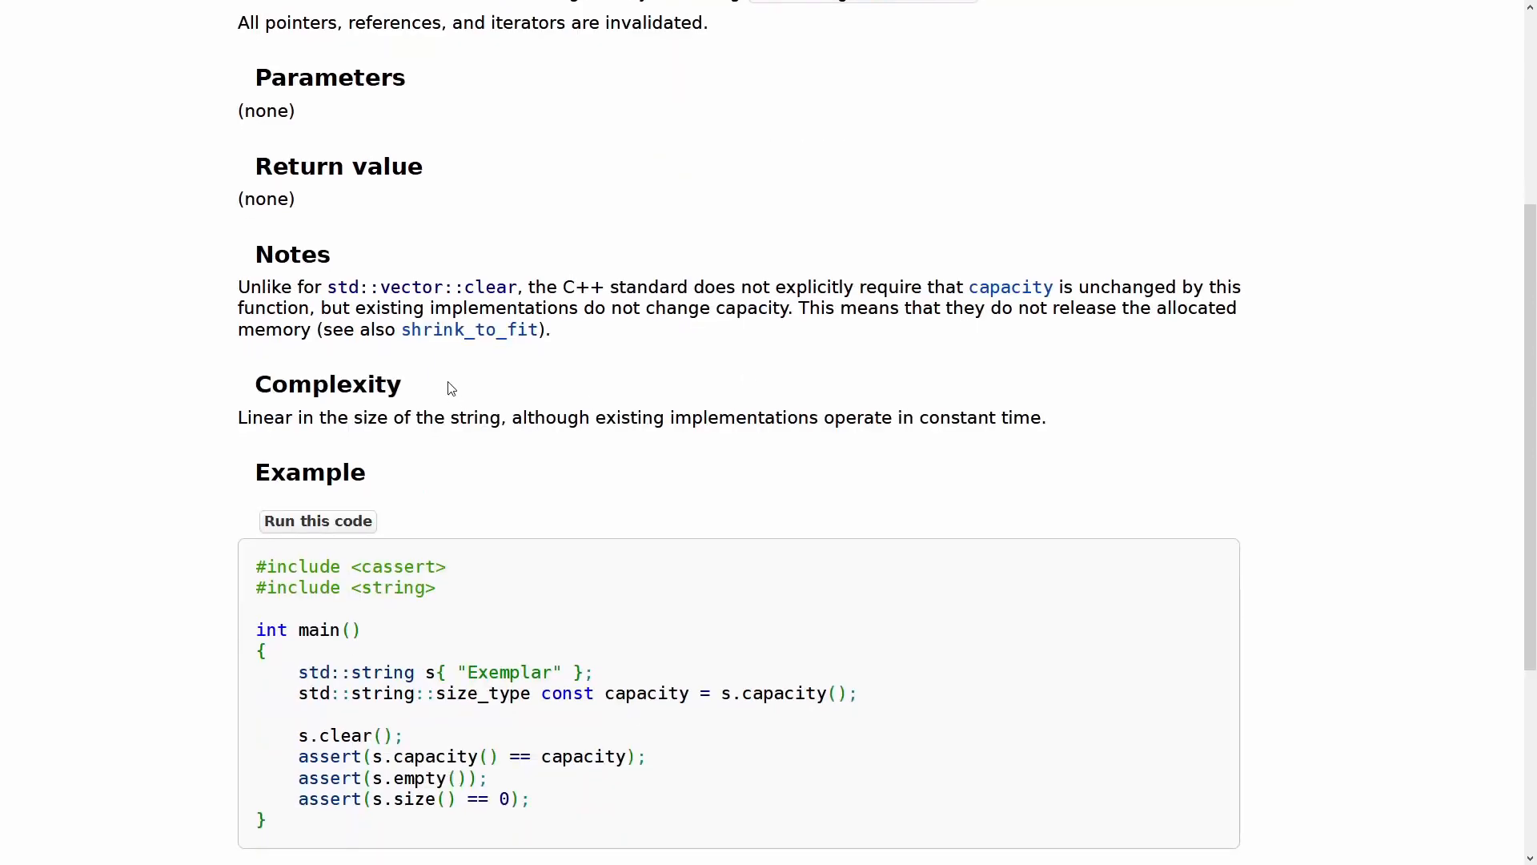
{"action": "mouse_move", "coordinate": [261, 436]}
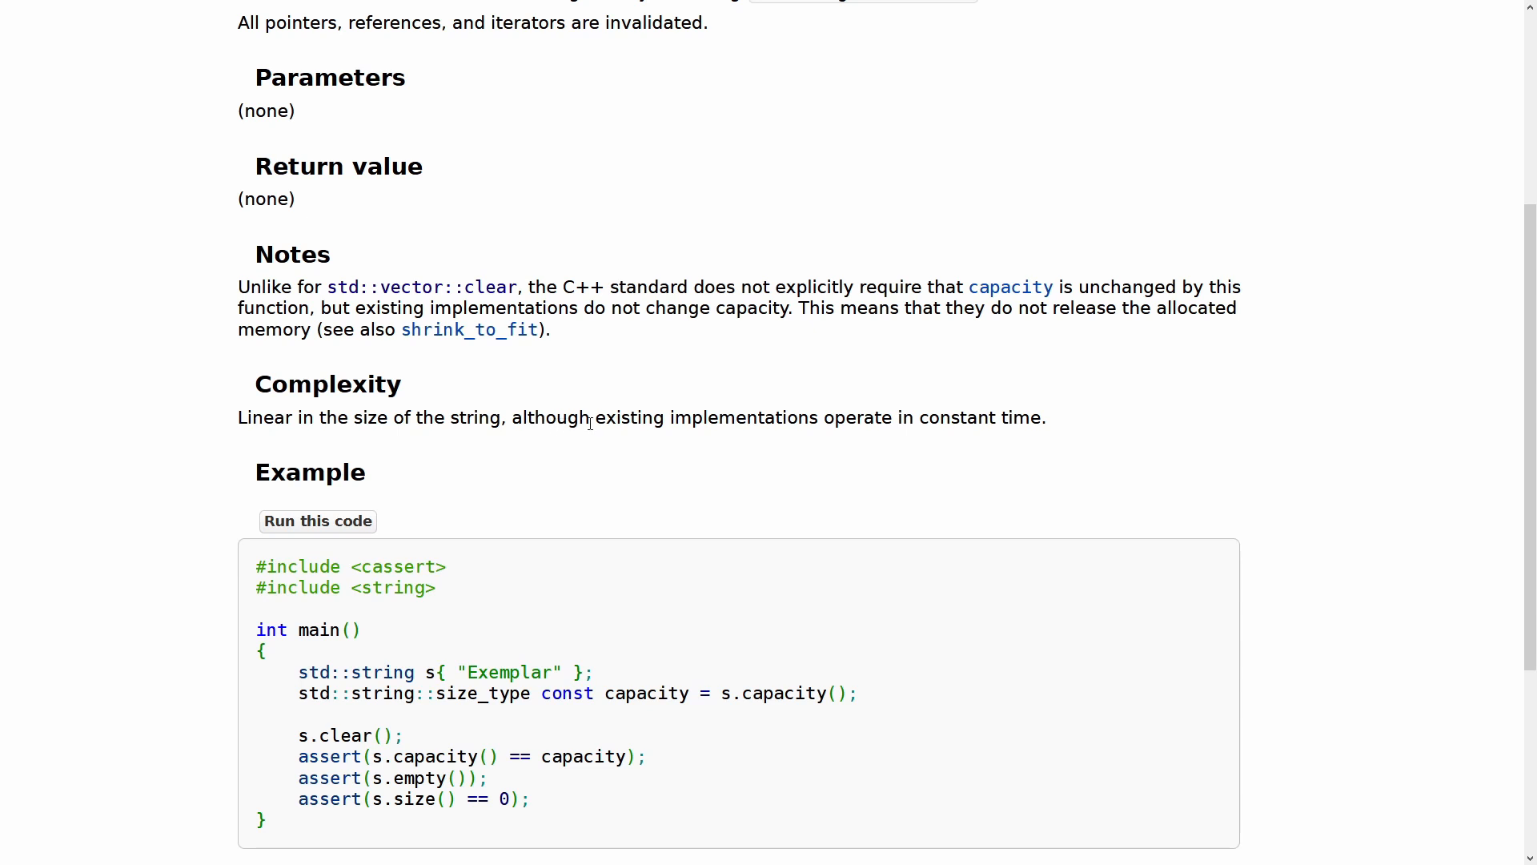
{"action": "mouse_move", "coordinate": [789, 416]}
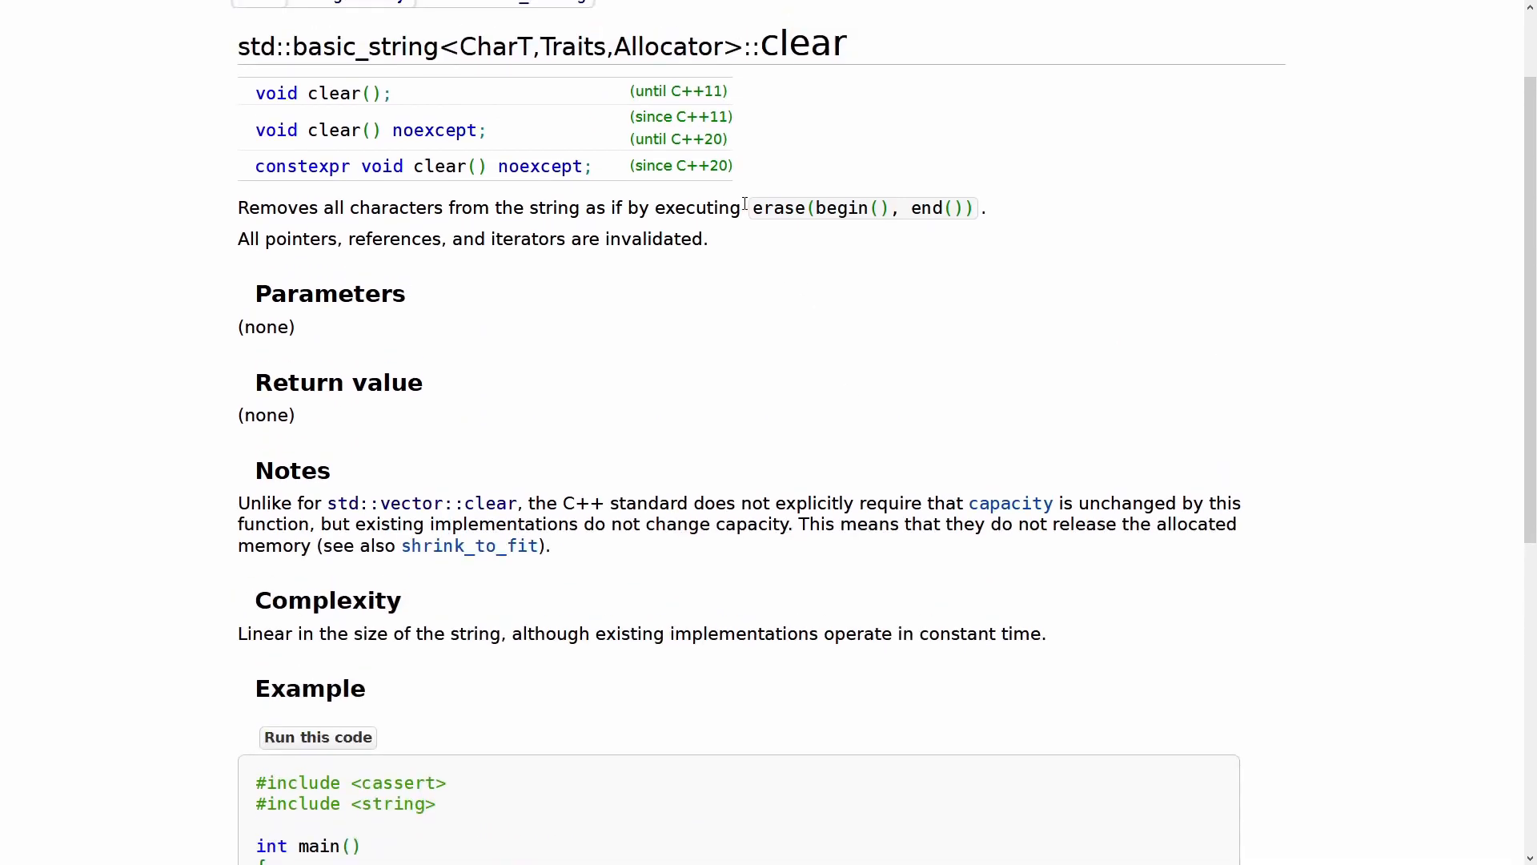
{"action": "scroll", "scroll_direction": "down", "scroll_amount": 3}
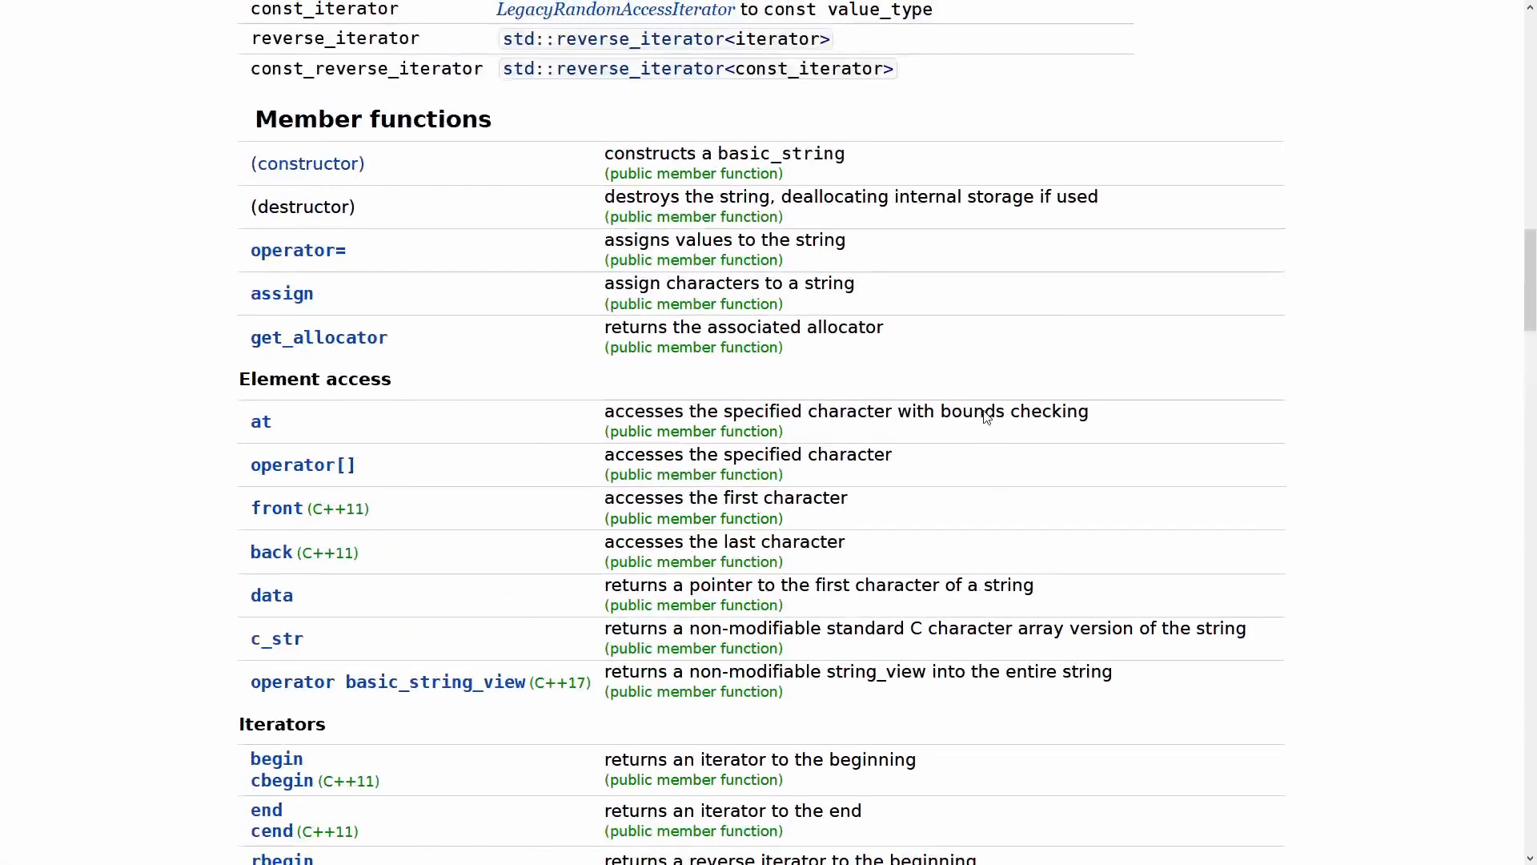
{"action": "mouse_move", "coordinate": [848, 481]}
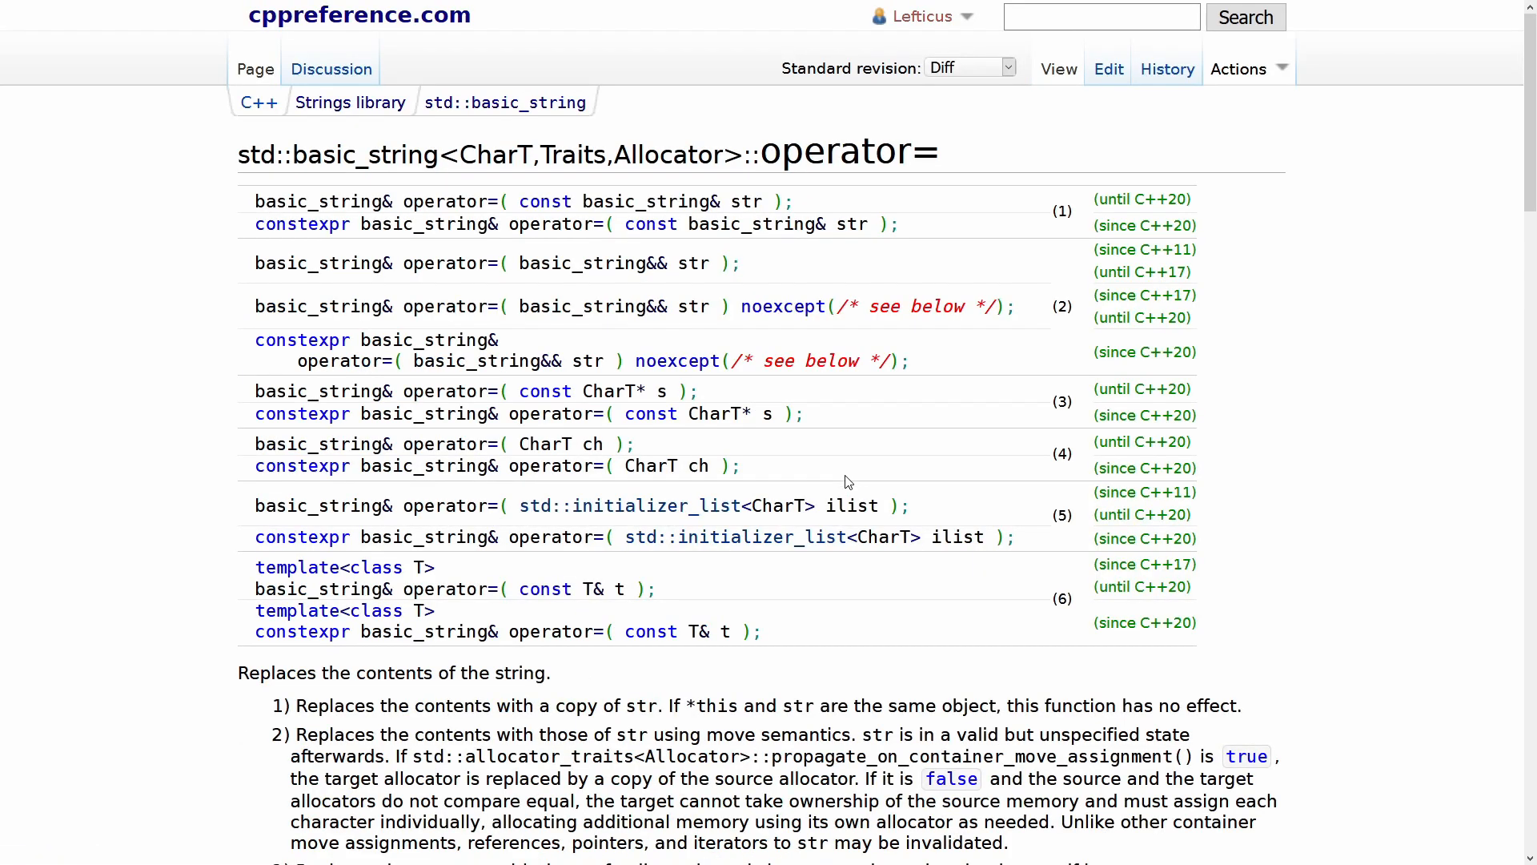
{"action": "mouse_move", "coordinate": [562, 284]}
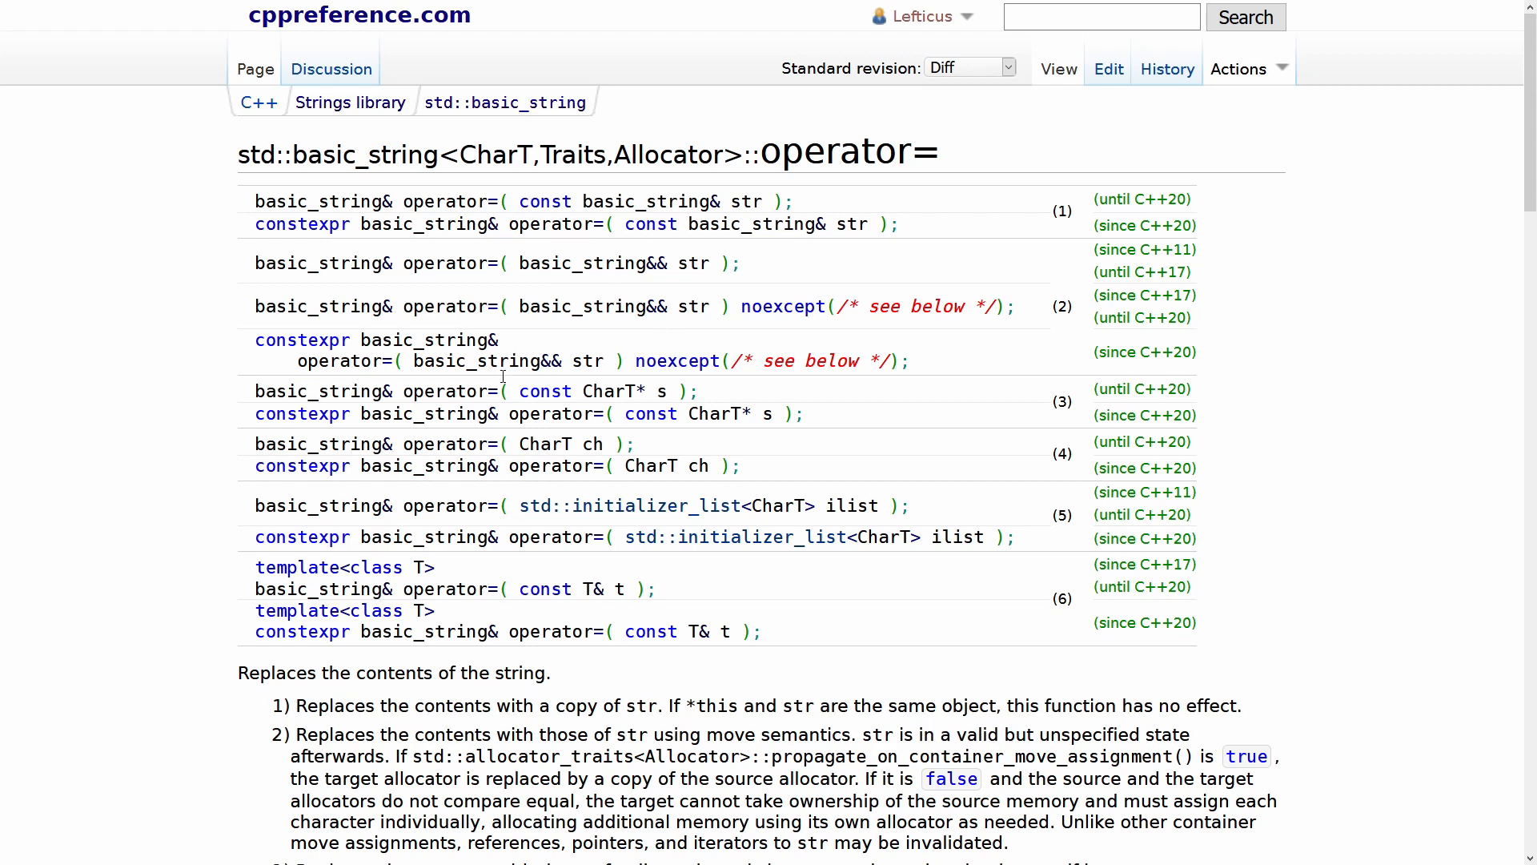
Highlight the operator=(const CharT* s) overload on cppreference's operator= page.
{"action": "left_click_drag", "start_coordinate": [530, 392], "coordinate": [607, 392]}
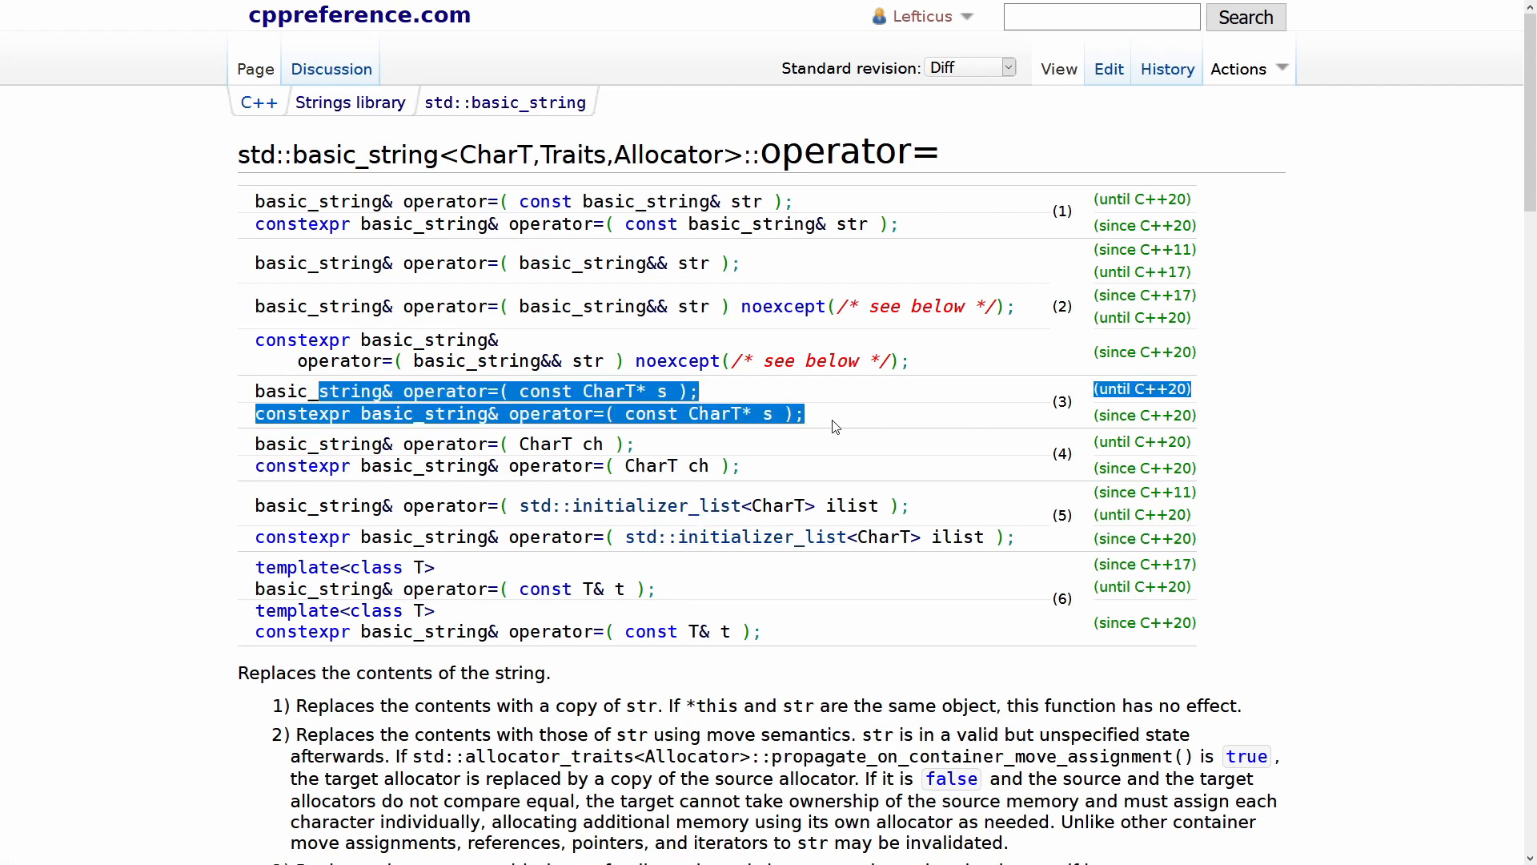
{"action": "left_click", "coordinate": [838, 423]}
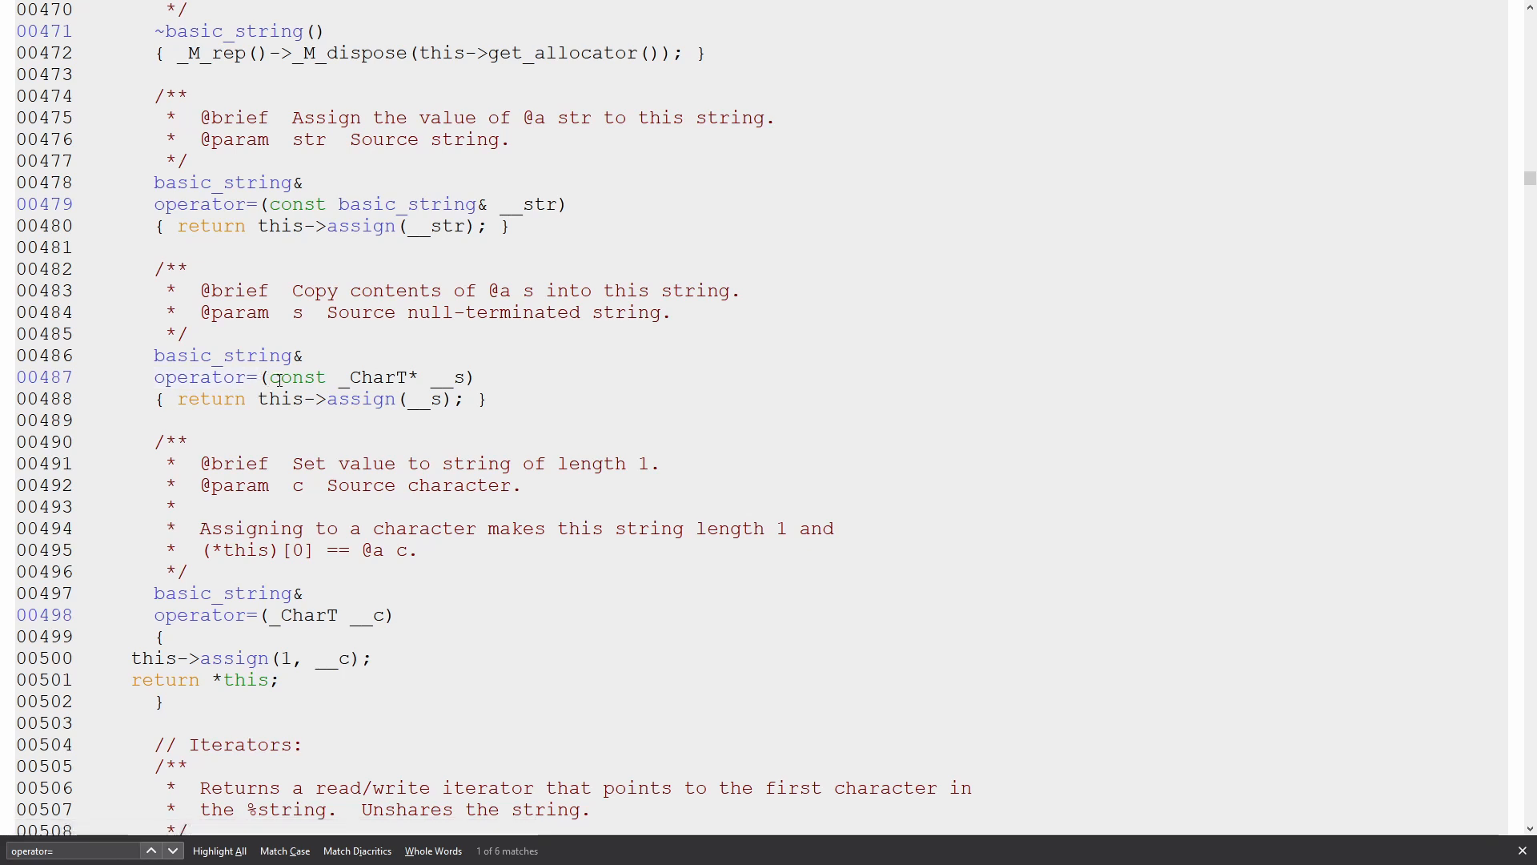
{"action": "mouse_move", "coordinate": [446, 381]}
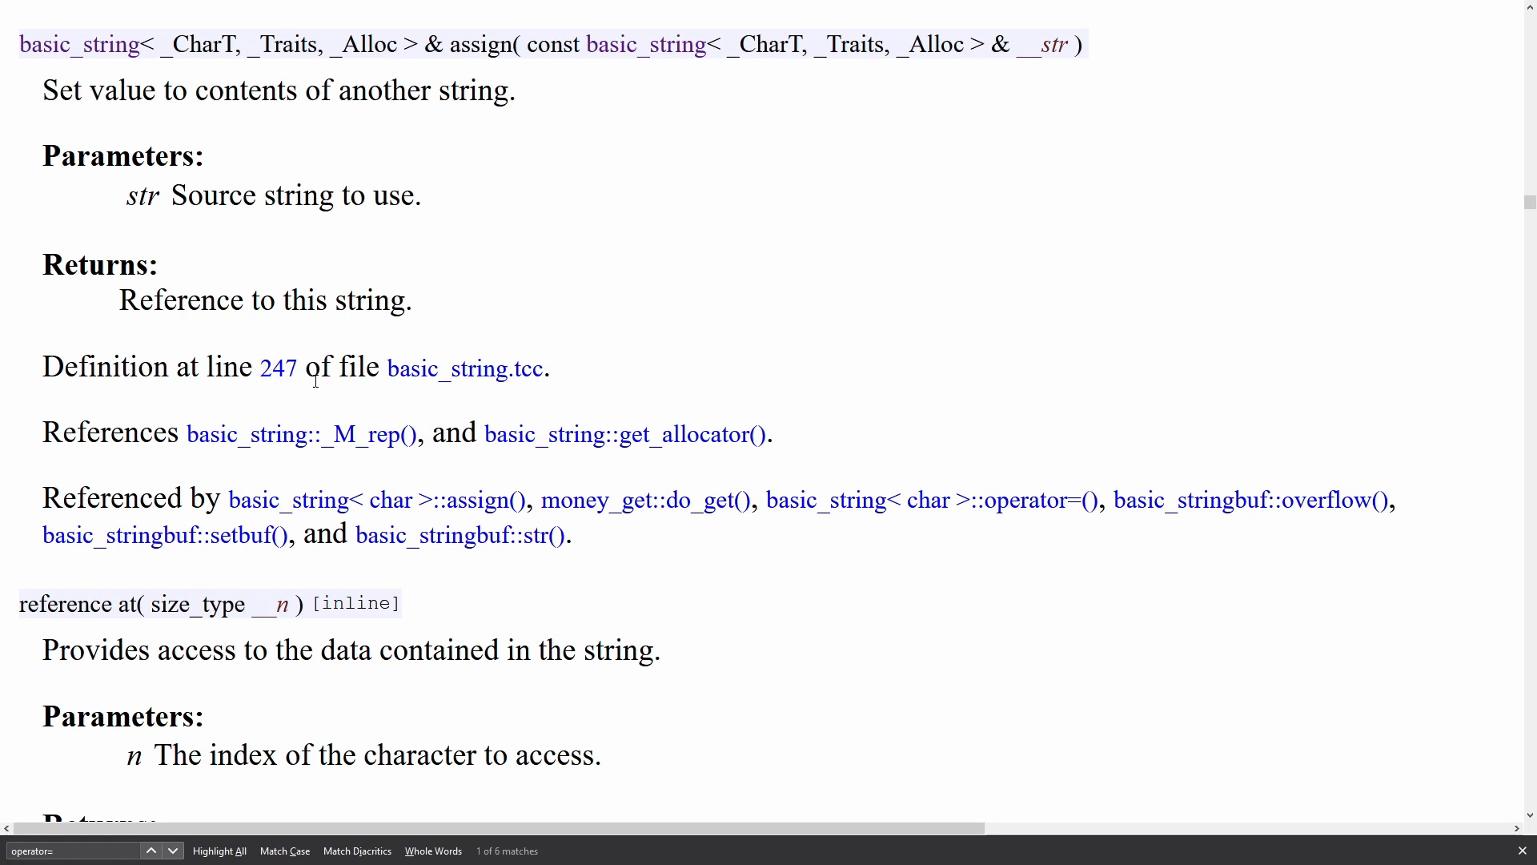
Follow the 'line 247' link to assign's definition in basic_string.tcc.
{"action": "left_click", "coordinate": [466, 369]}
{"action": "type", "text": "a"}
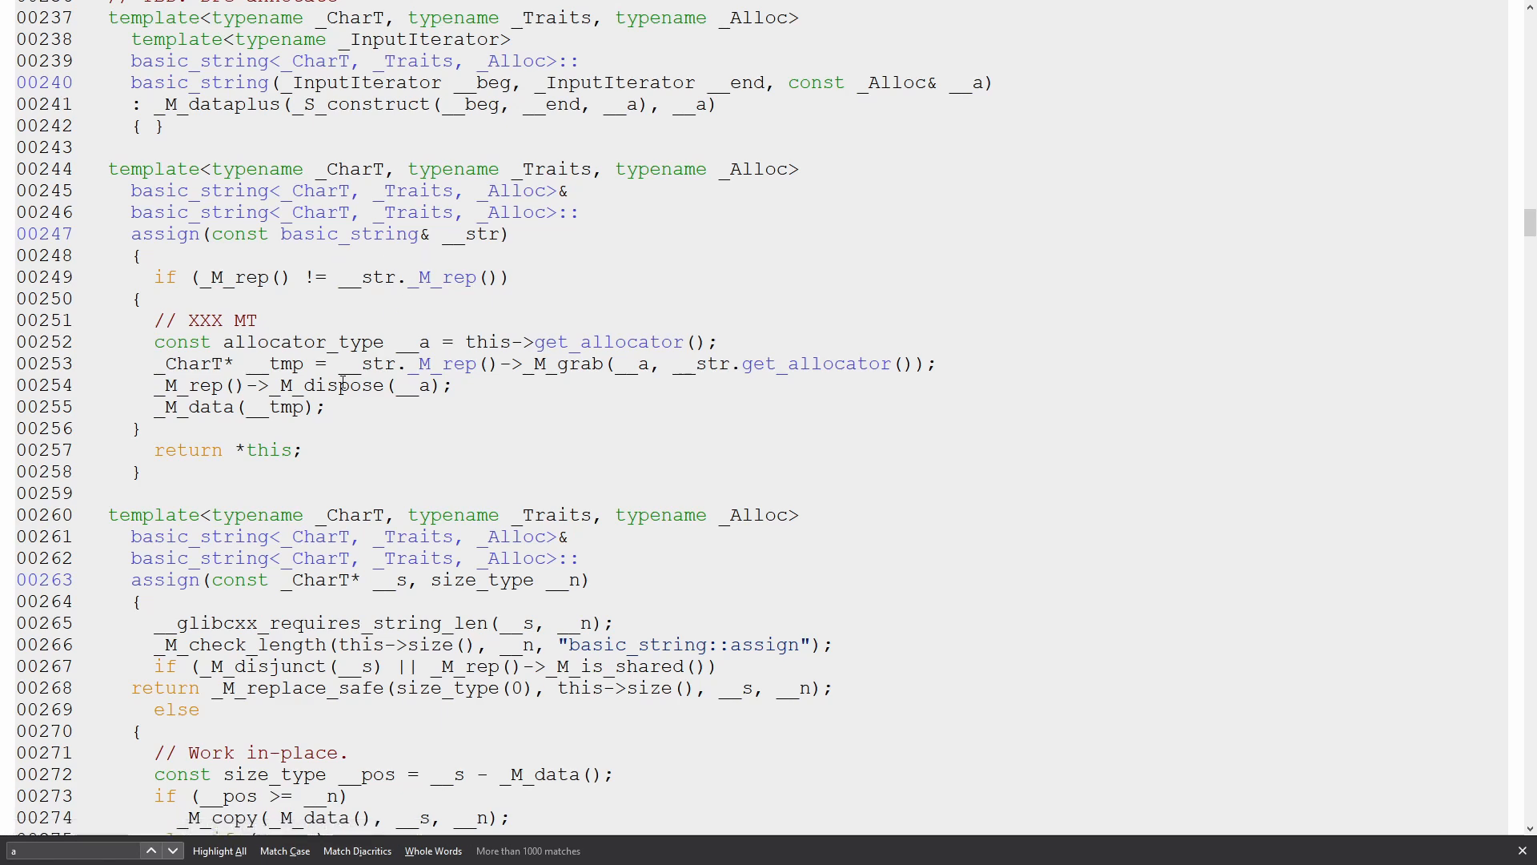
Scroll basic_string.tcc down to the assign(const _CharT*, size_type) implementation at line 263.
{"action": "scroll", "scroll_direction": "down", "scroll_amount": 3}
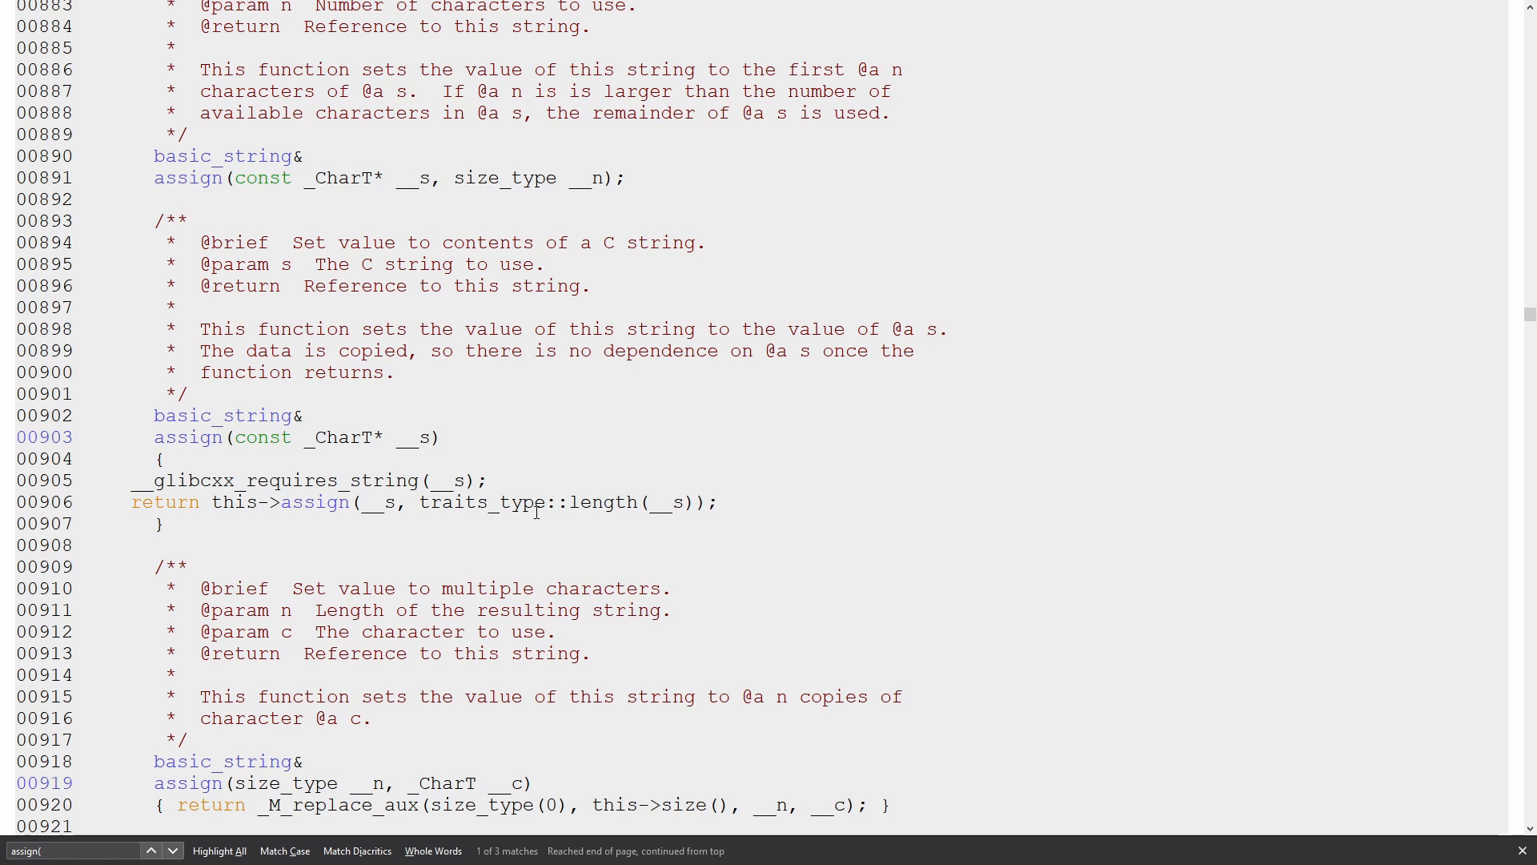
{"action": "mouse_move", "coordinate": [315, 502]}
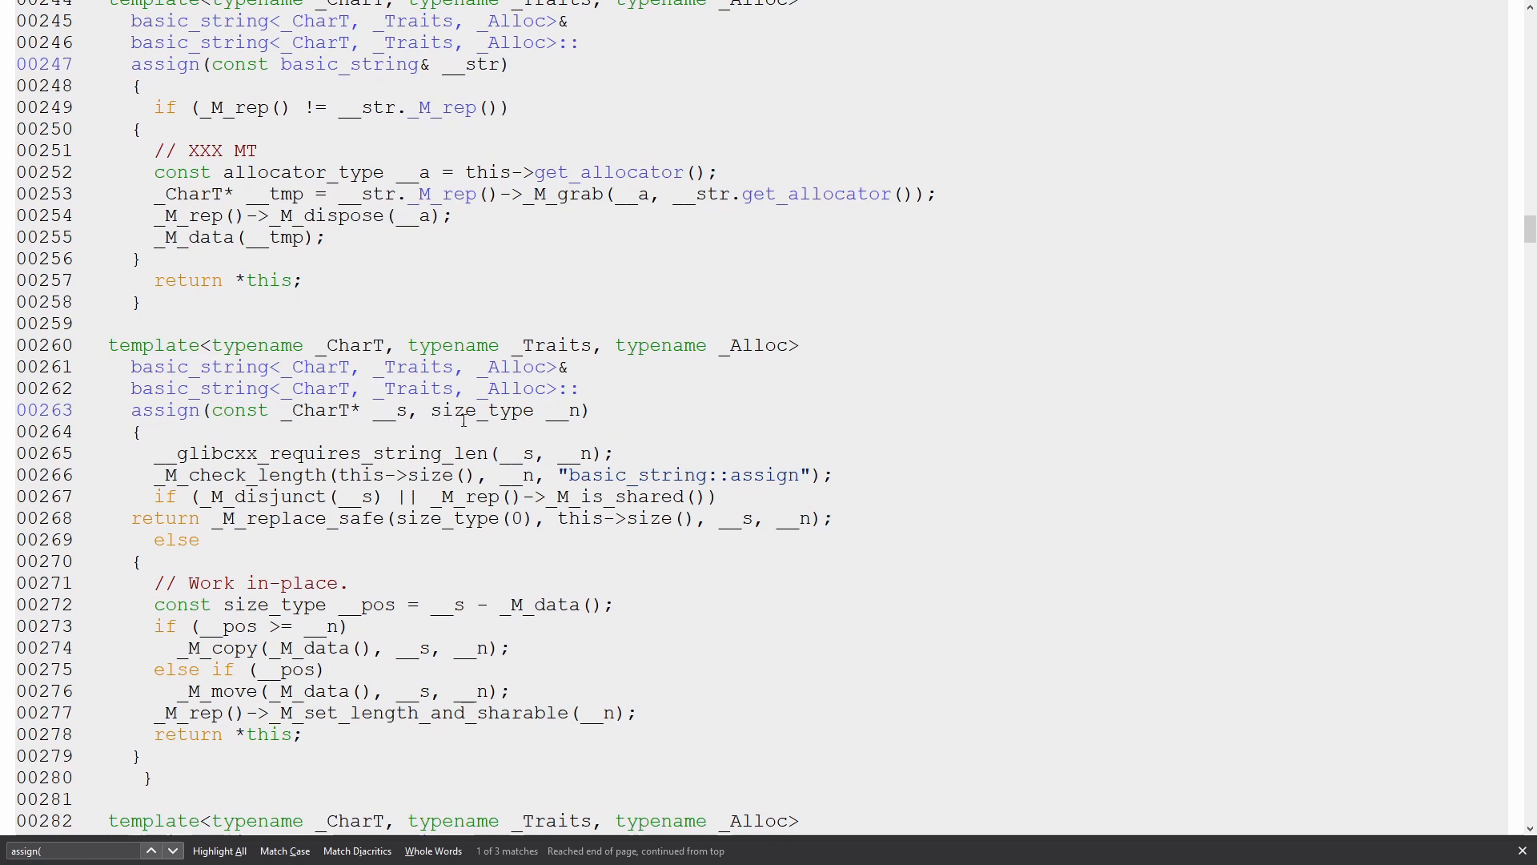
{"action": "scroll", "scroll_direction": "down", "scroll_amount": 3}
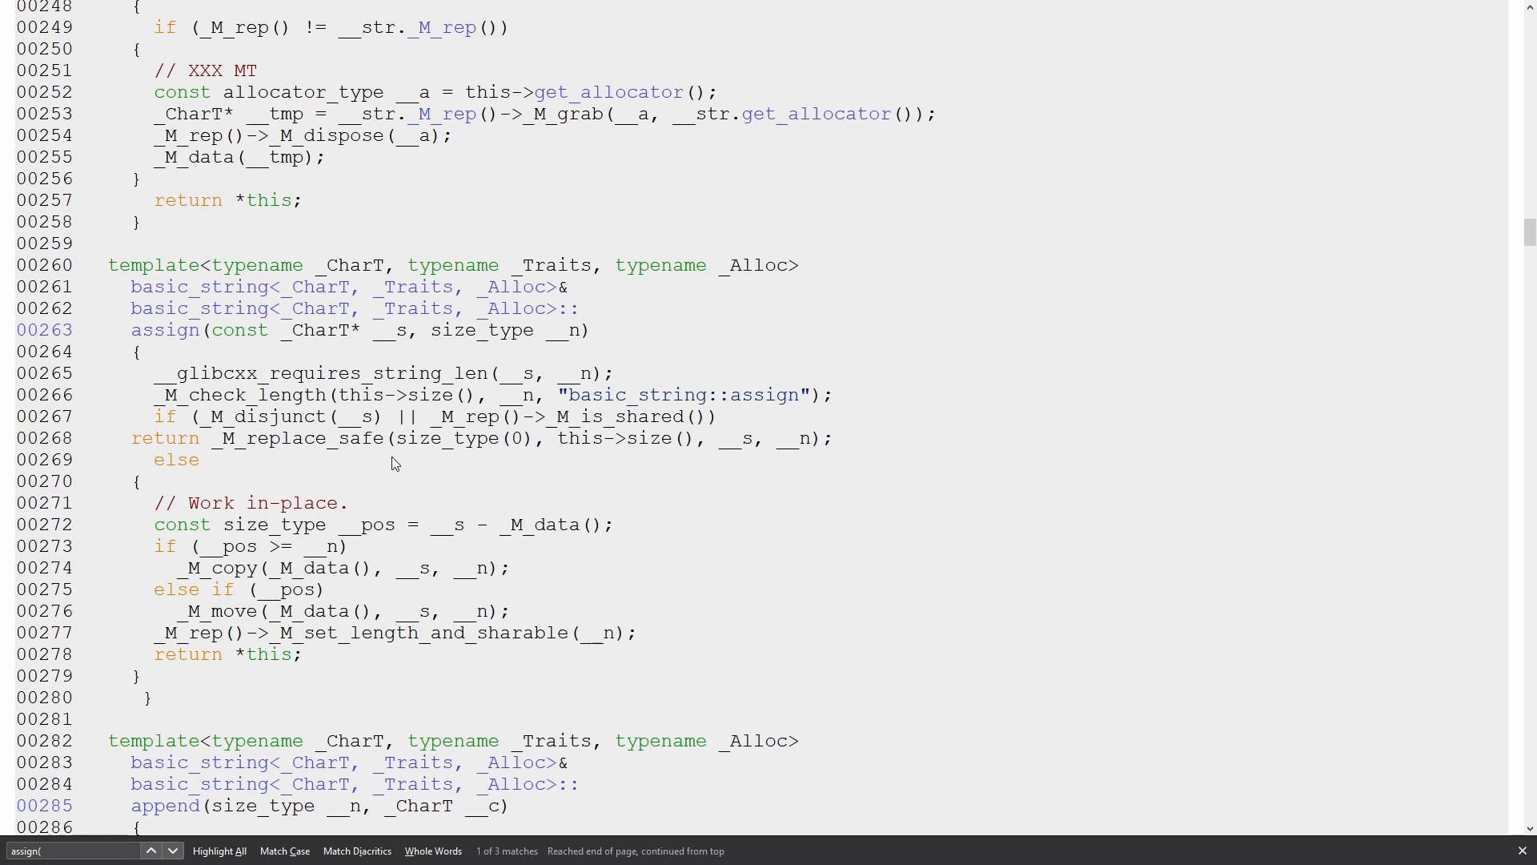
{"action": "mouse_move", "coordinate": [262, 623]}
{"action": "type", "text": "clear"}
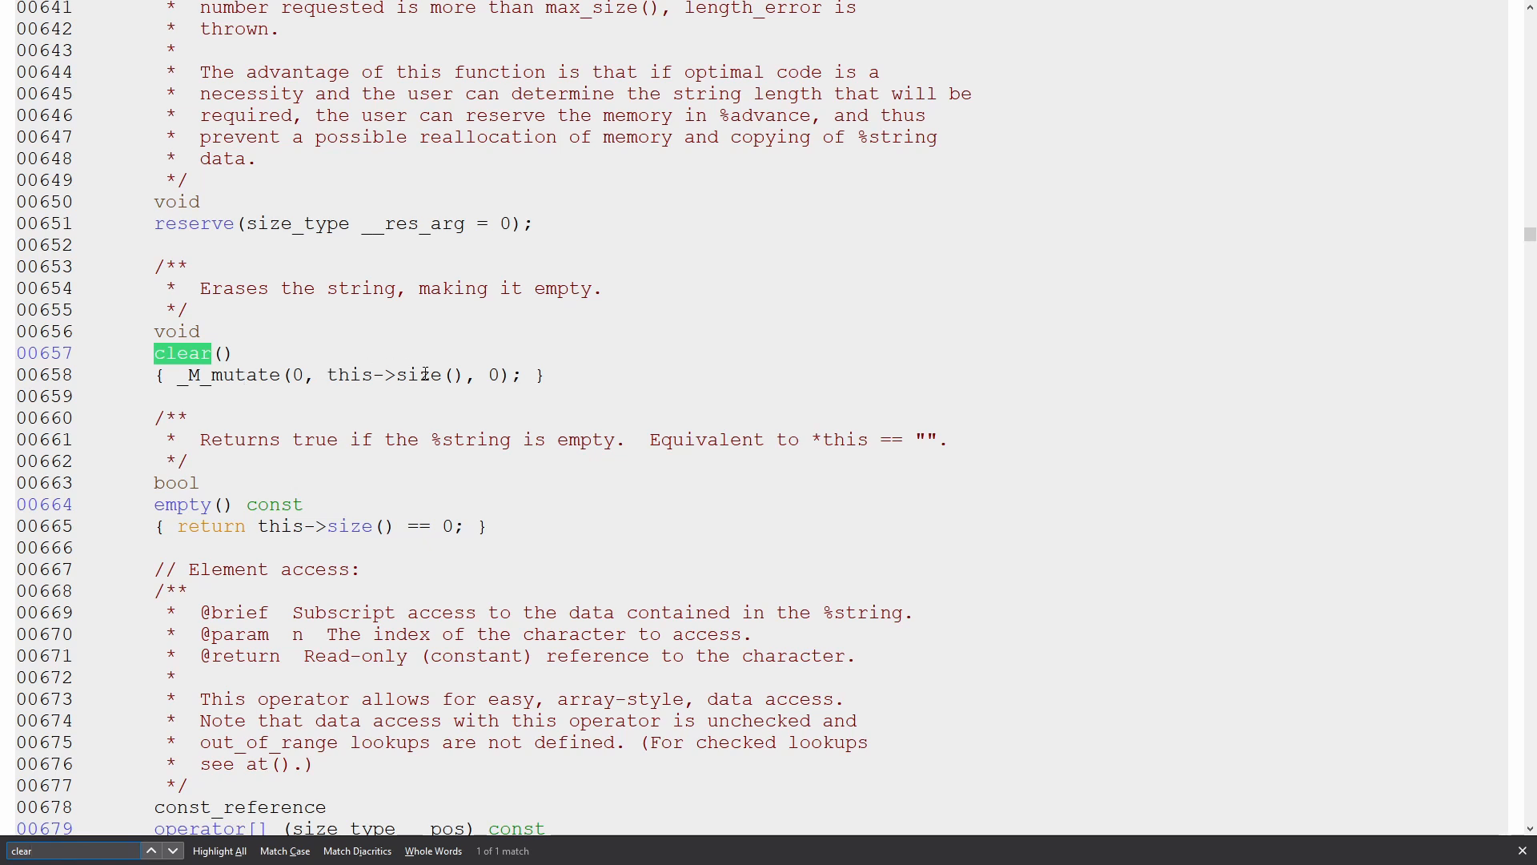
{"action": "mouse_move", "coordinate": [547, 460]}
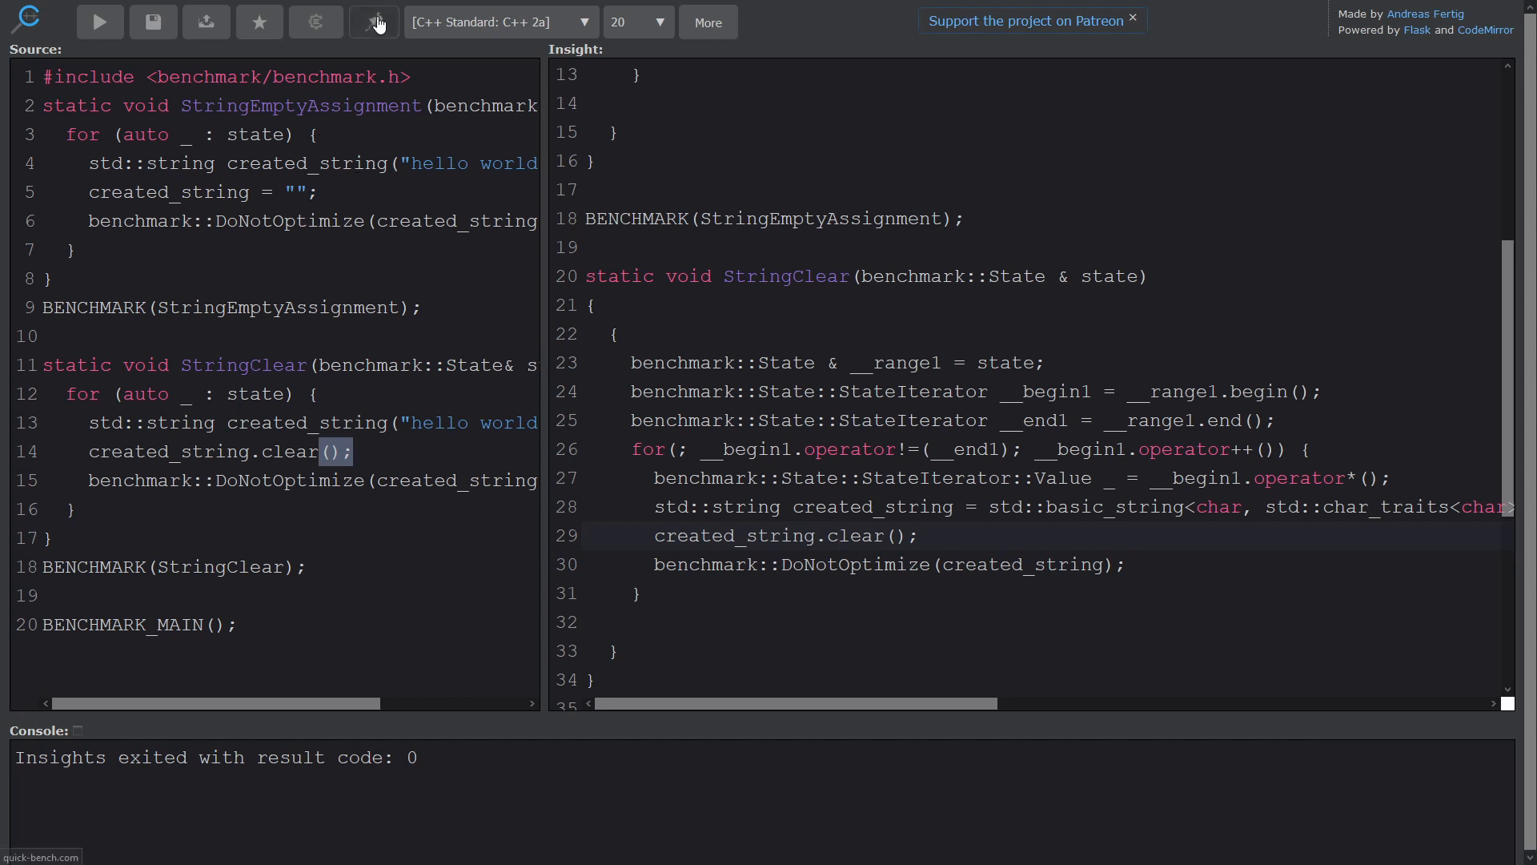
{"action": "mouse_move", "coordinate": [375, 22]}
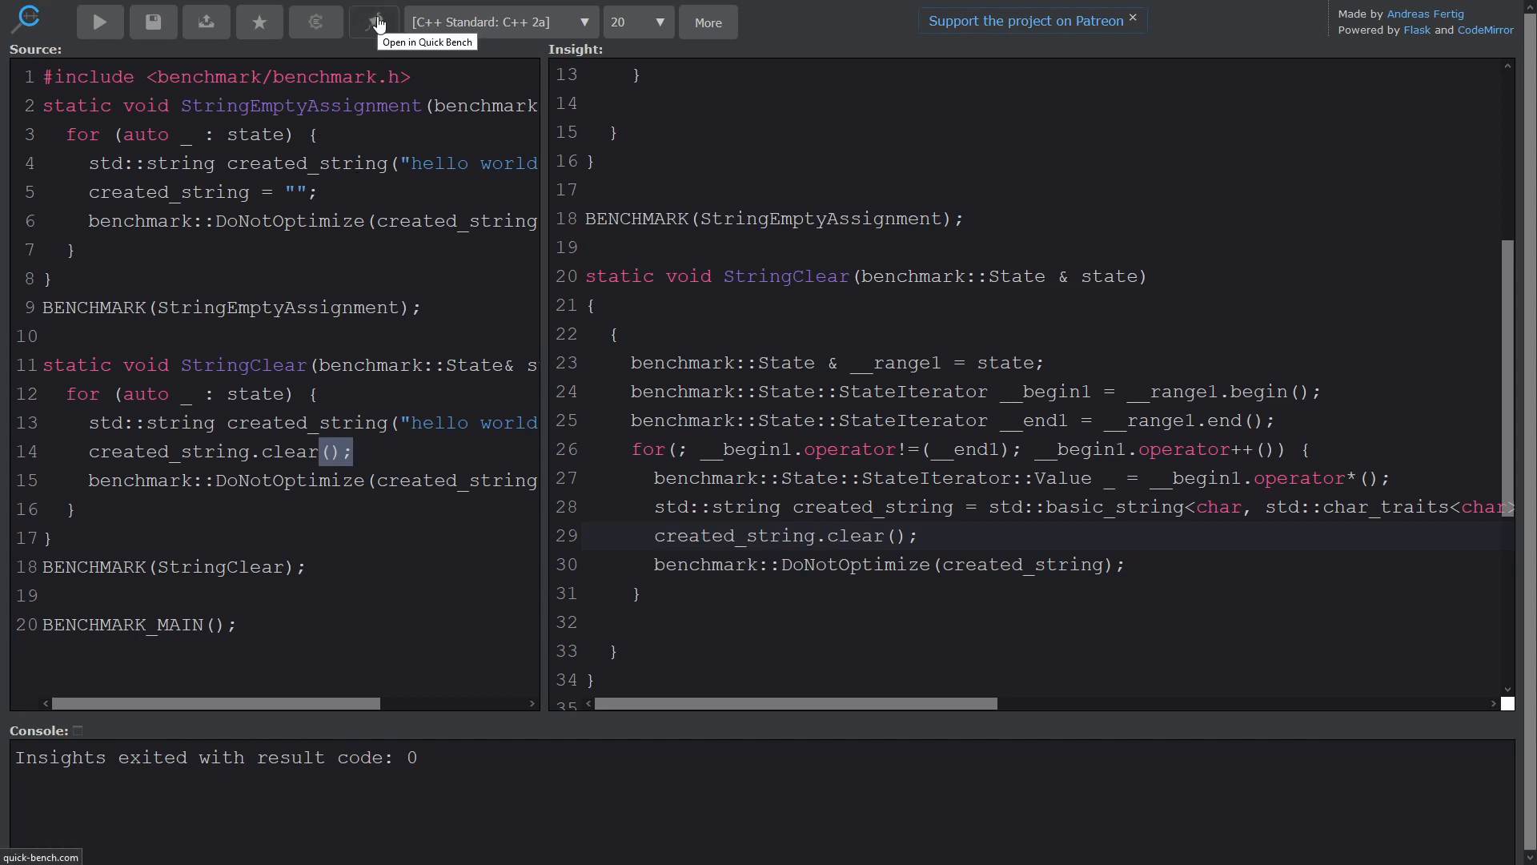
{"action": "mouse_move", "coordinate": [315, 22]}
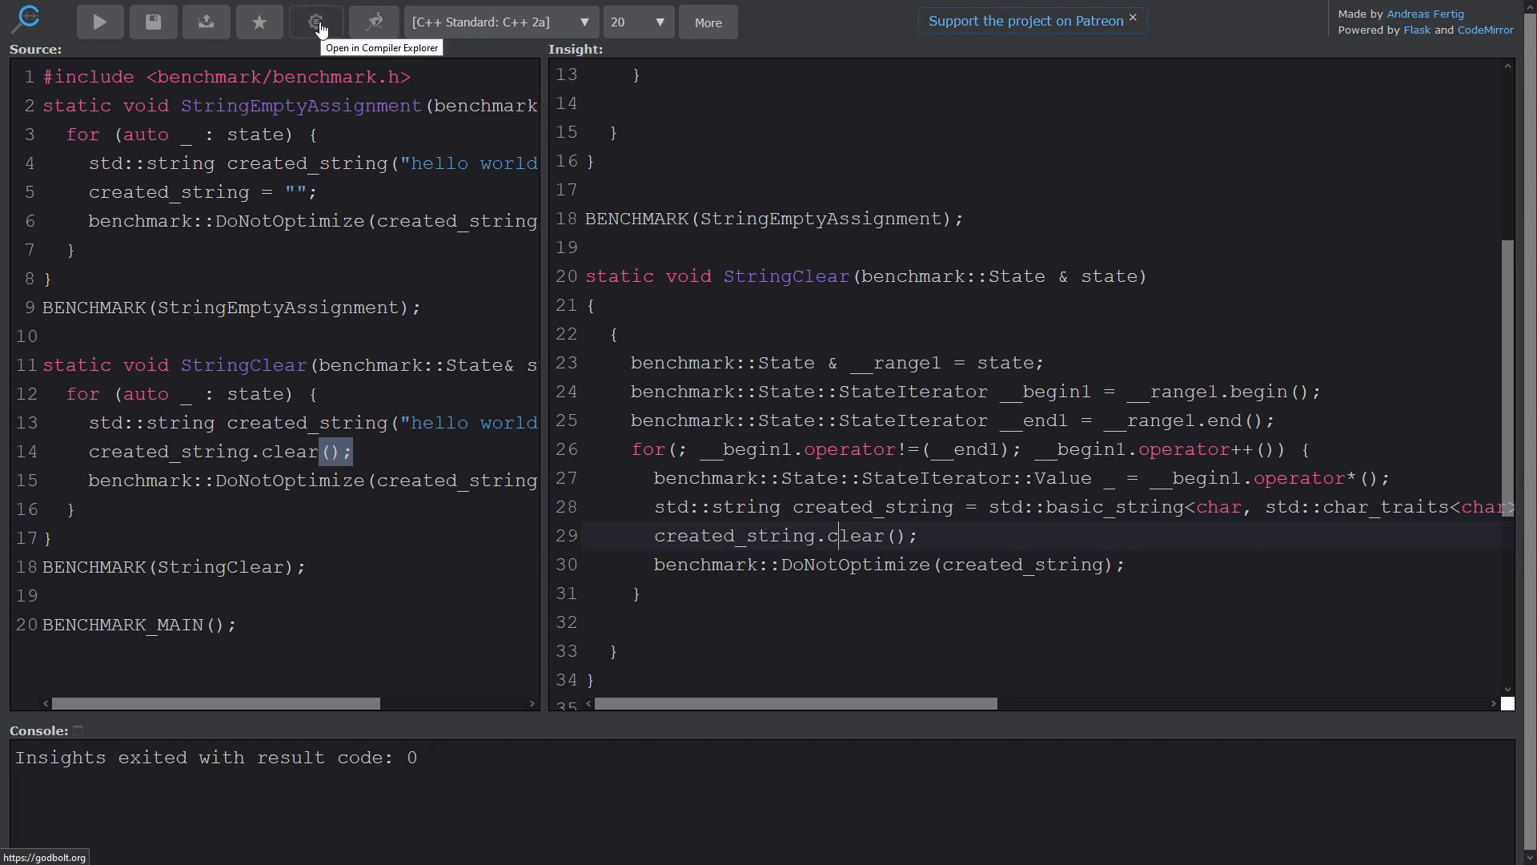
{"action": "mouse_move", "coordinate": [374, 21]}
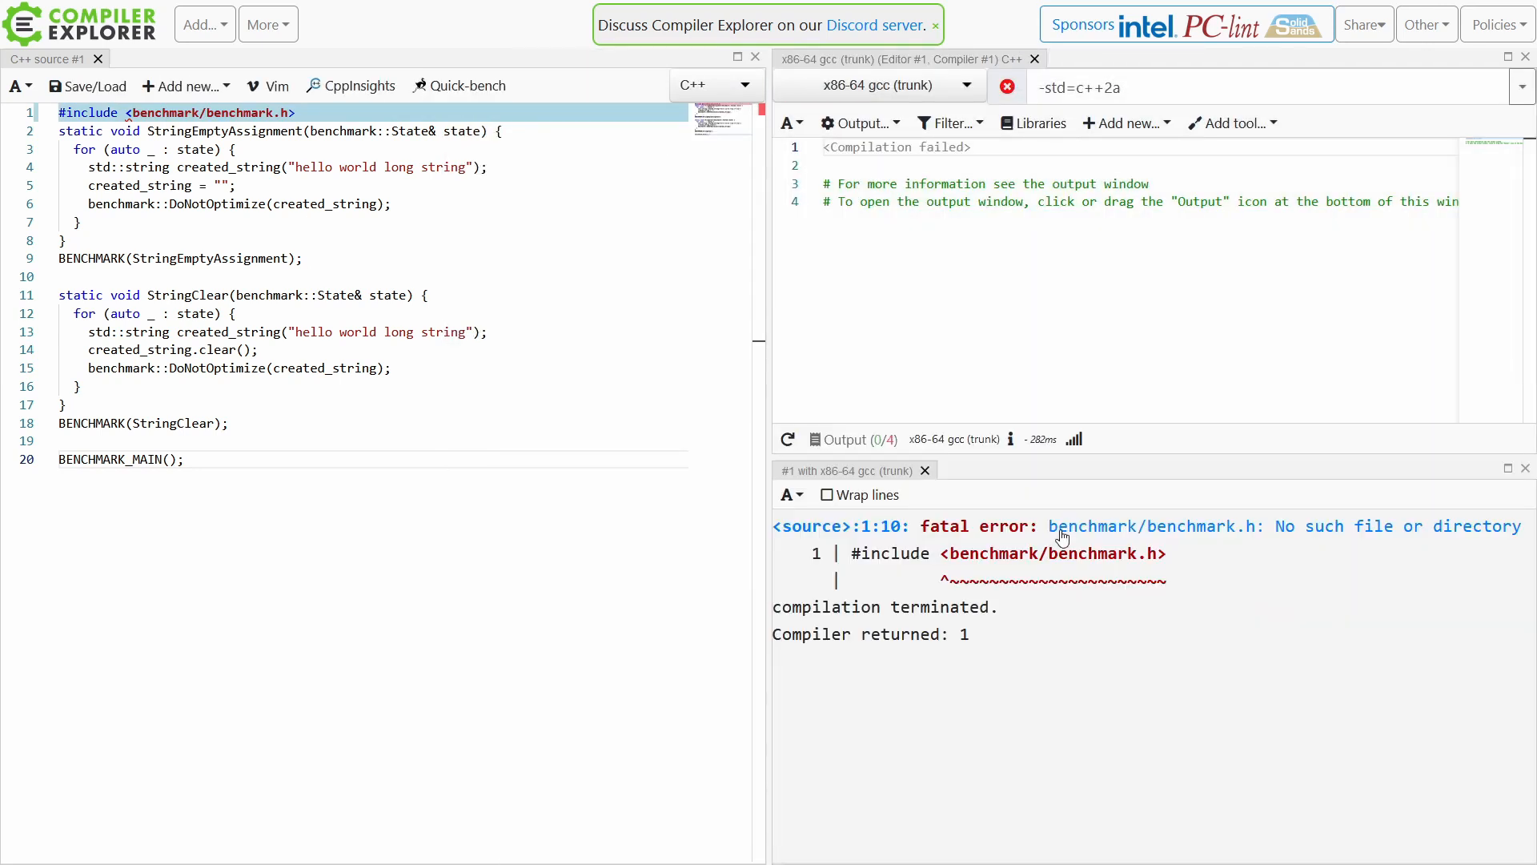
Add Google Benchmark version 1.5.0 from the Libraries list and close the dialog.
{"action": "left_click", "coordinate": [1032, 122]}
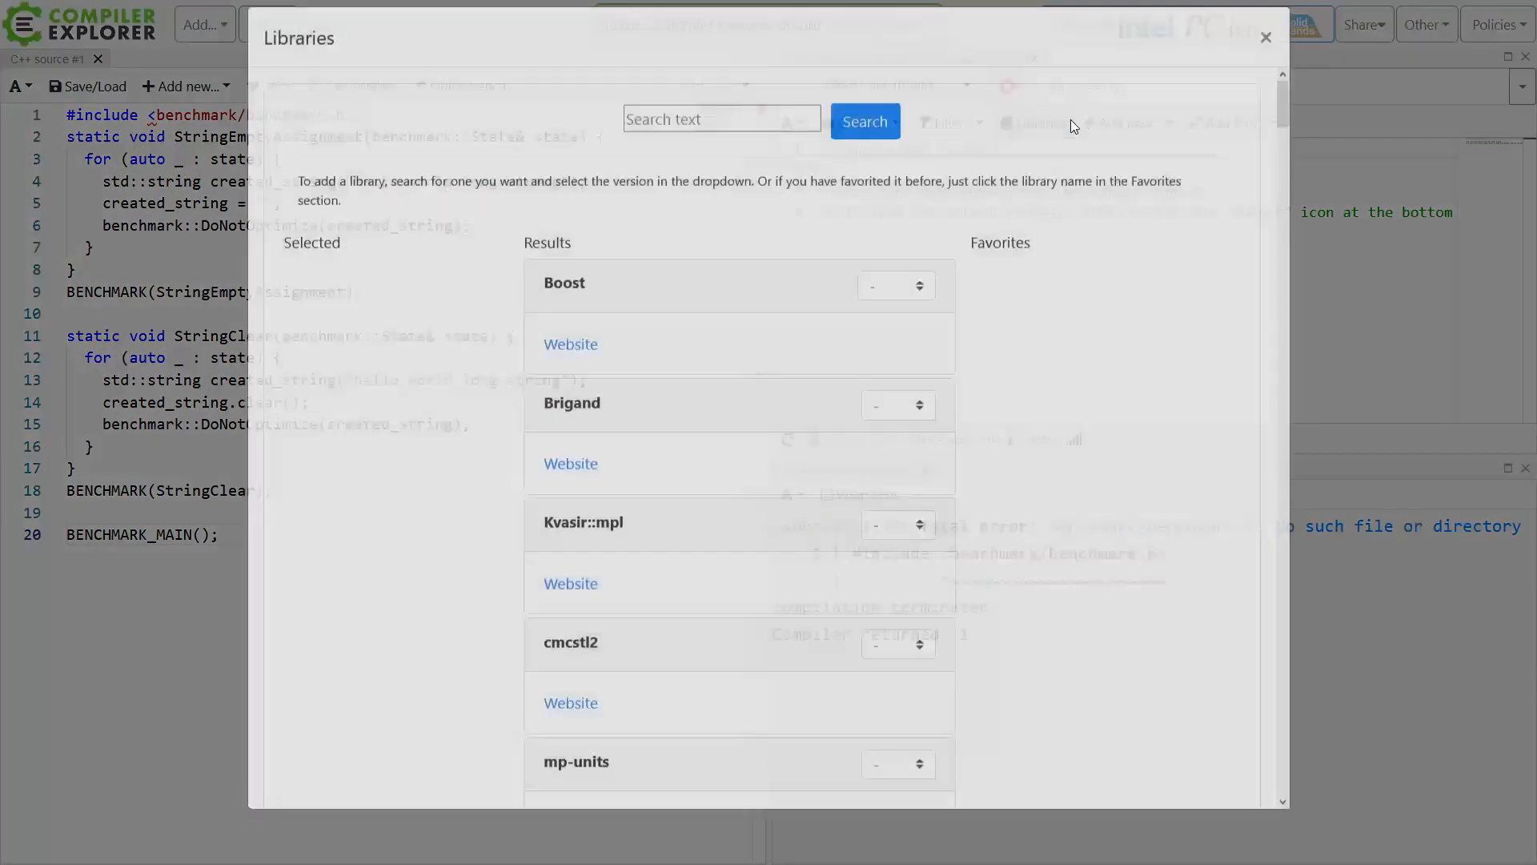
{"action": "scroll", "scroll_direction": "down", "scroll_amount": 3}
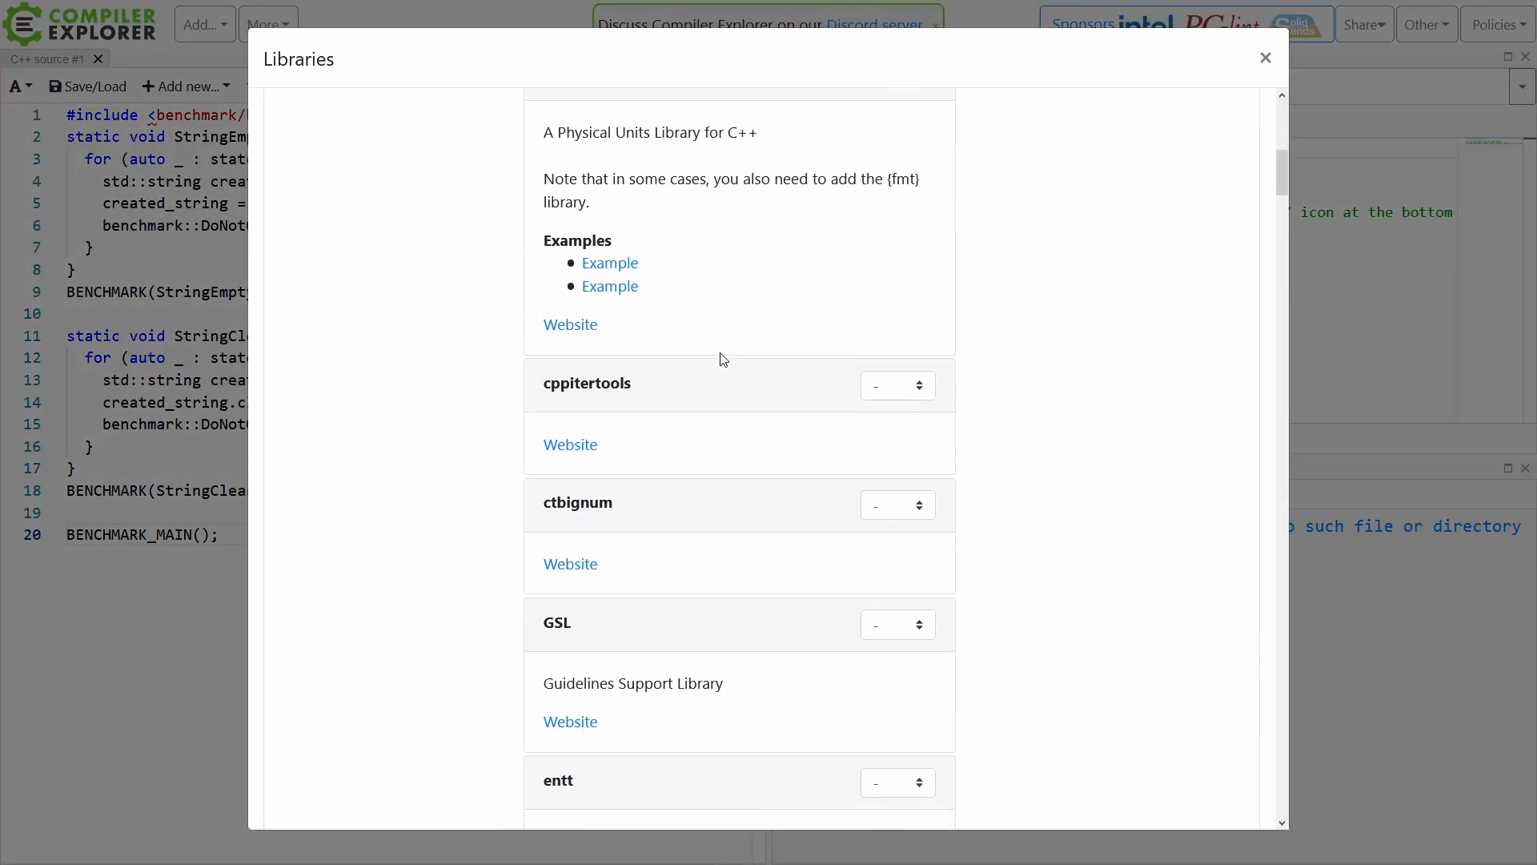
{"action": "scroll", "scroll_direction": "down", "scroll_amount": 3}
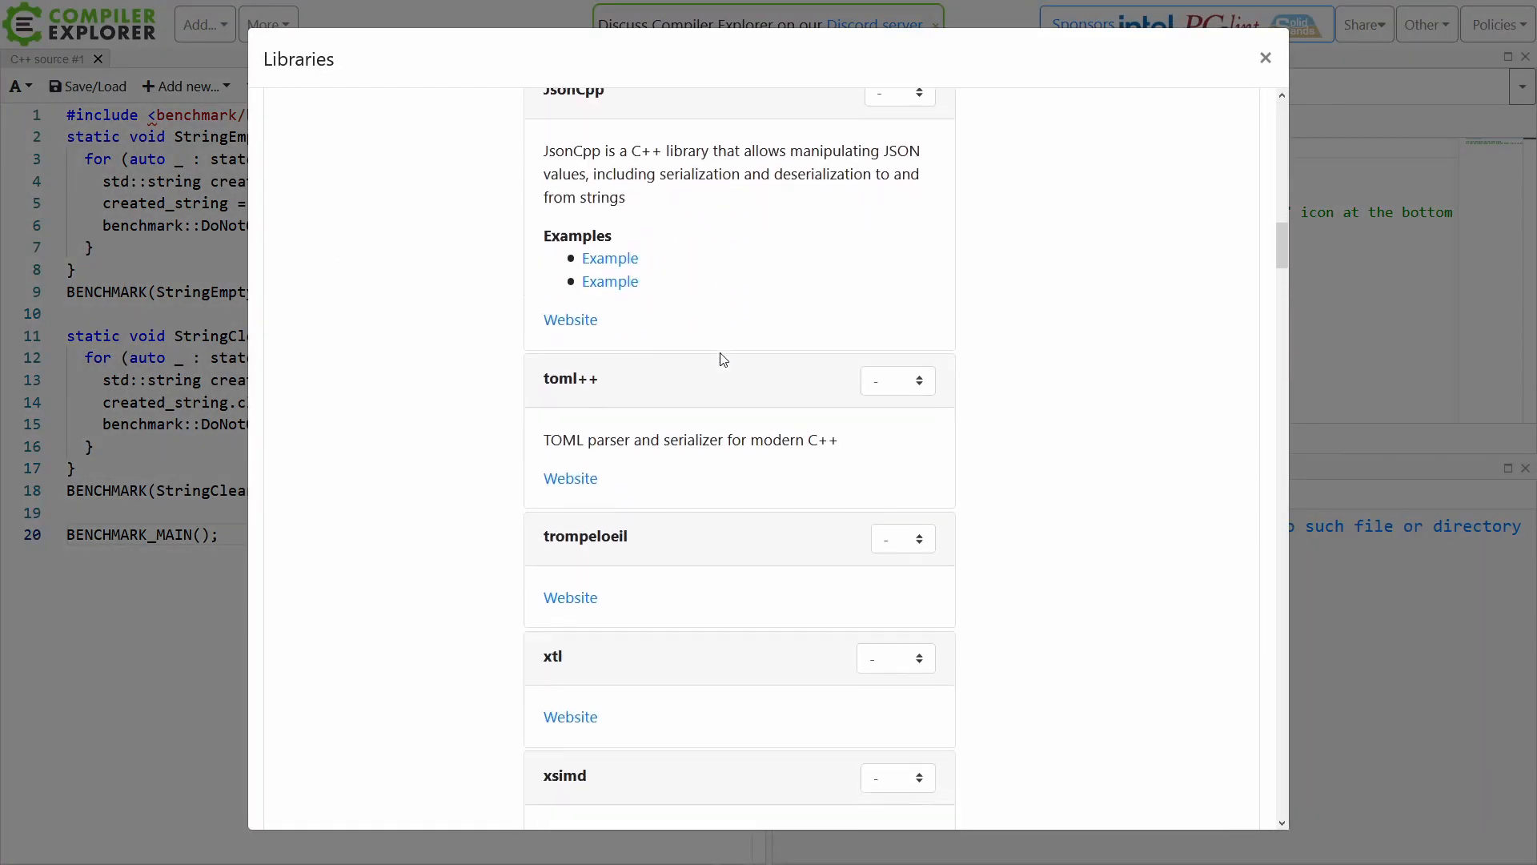
{"action": "scroll", "scroll_direction": "up", "scroll_amount": 3}
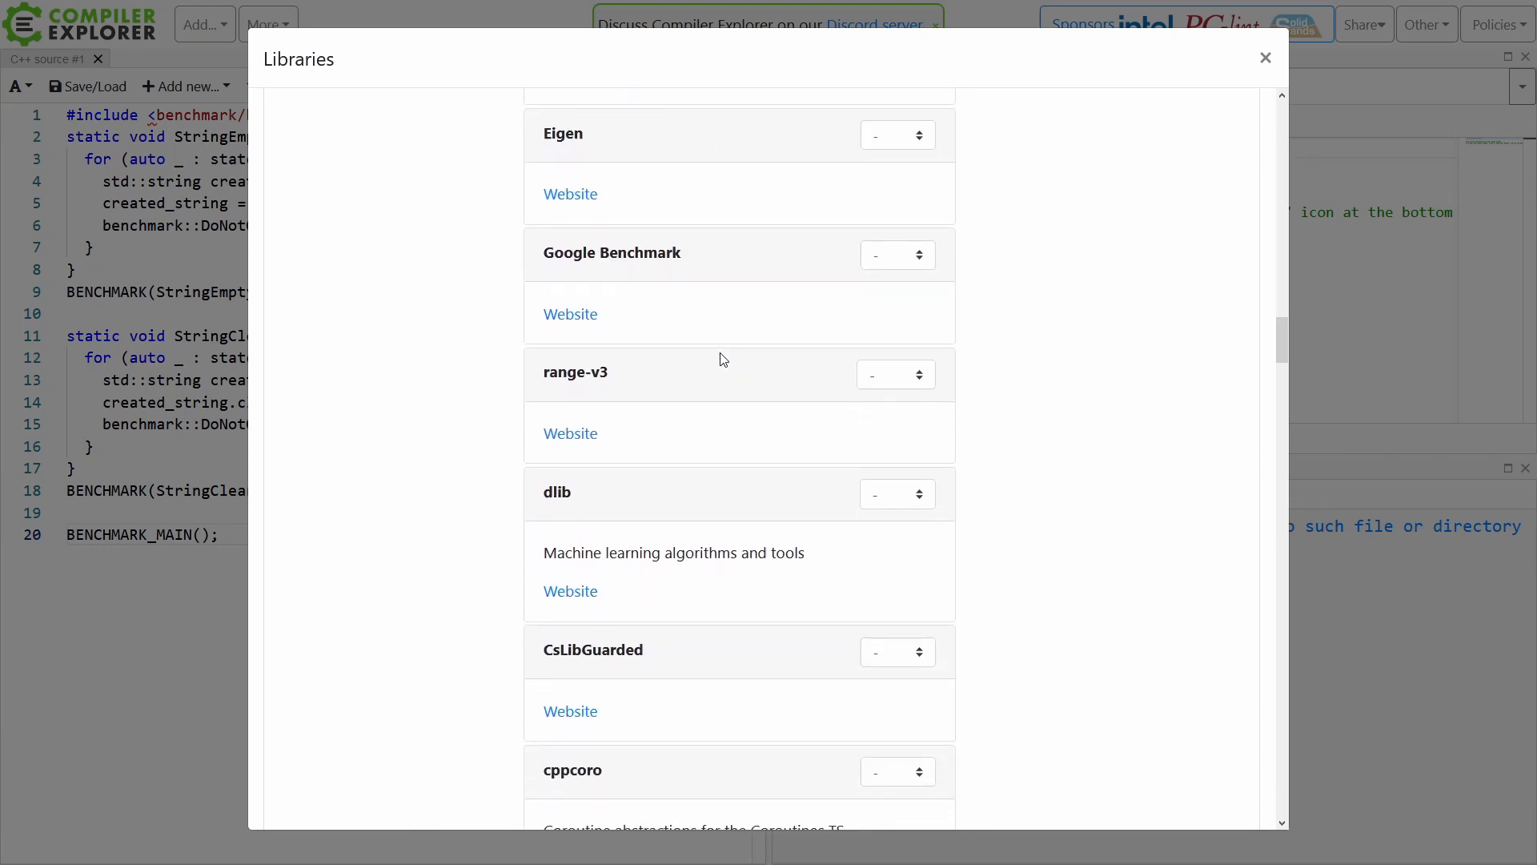
{"action": "left_click", "coordinate": [894, 254]}
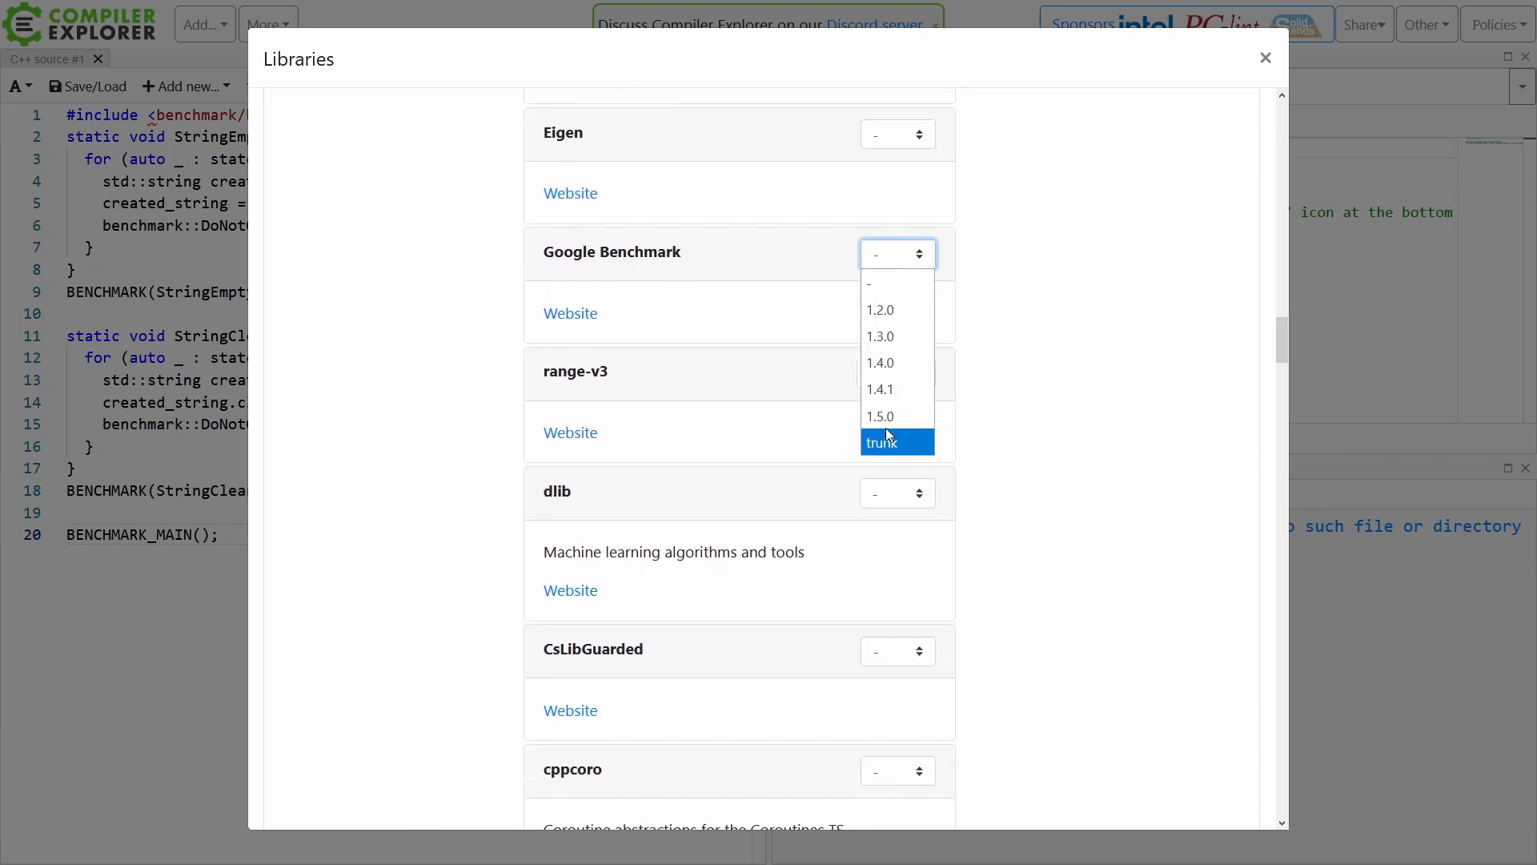
{"action": "left_click", "coordinate": [879, 416]}
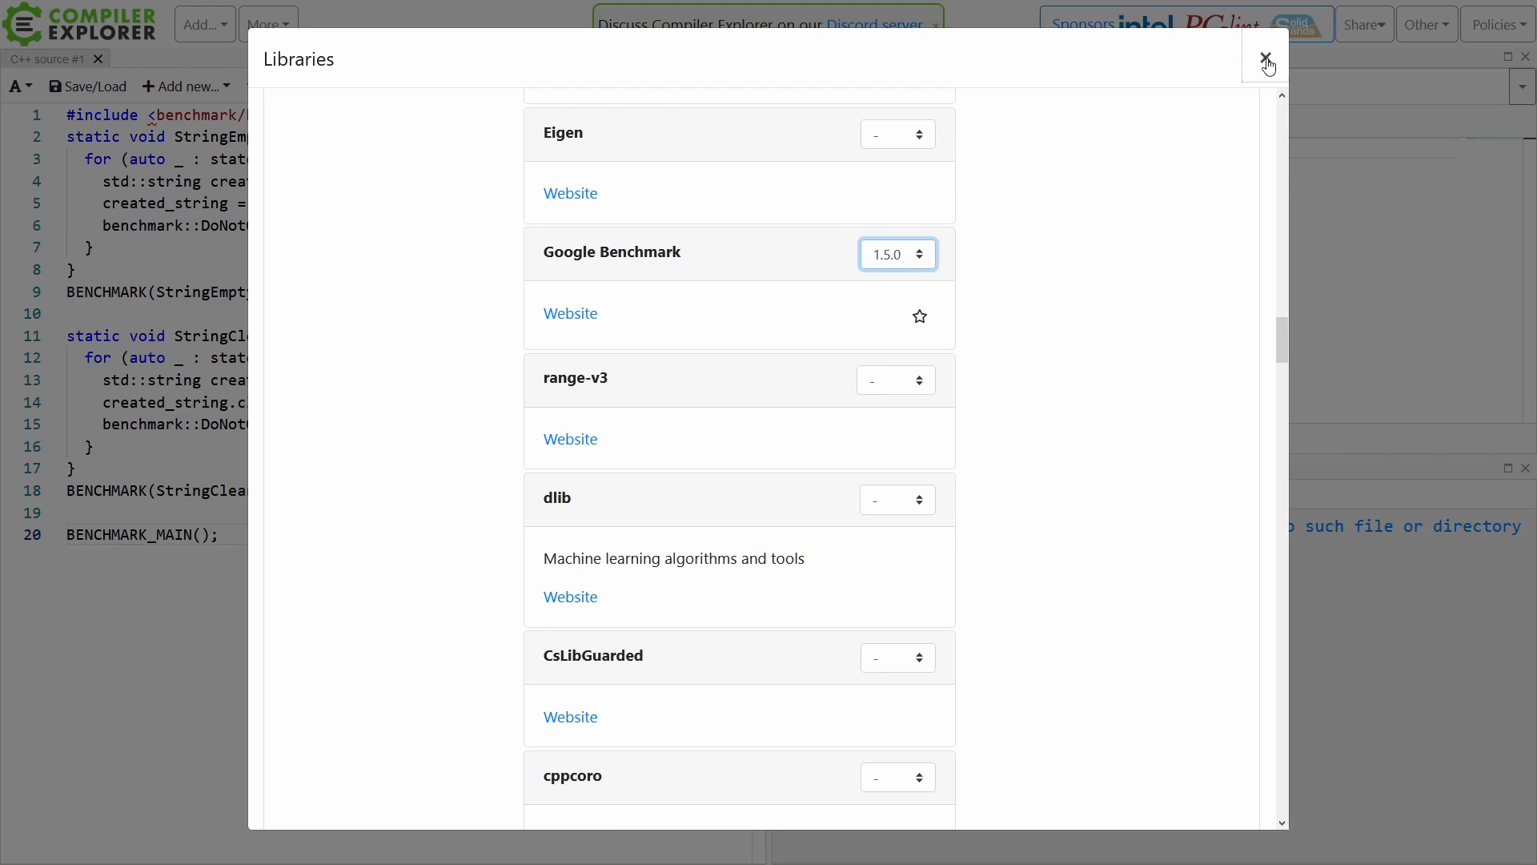
{"action": "left_click", "coordinate": [1266, 59]}
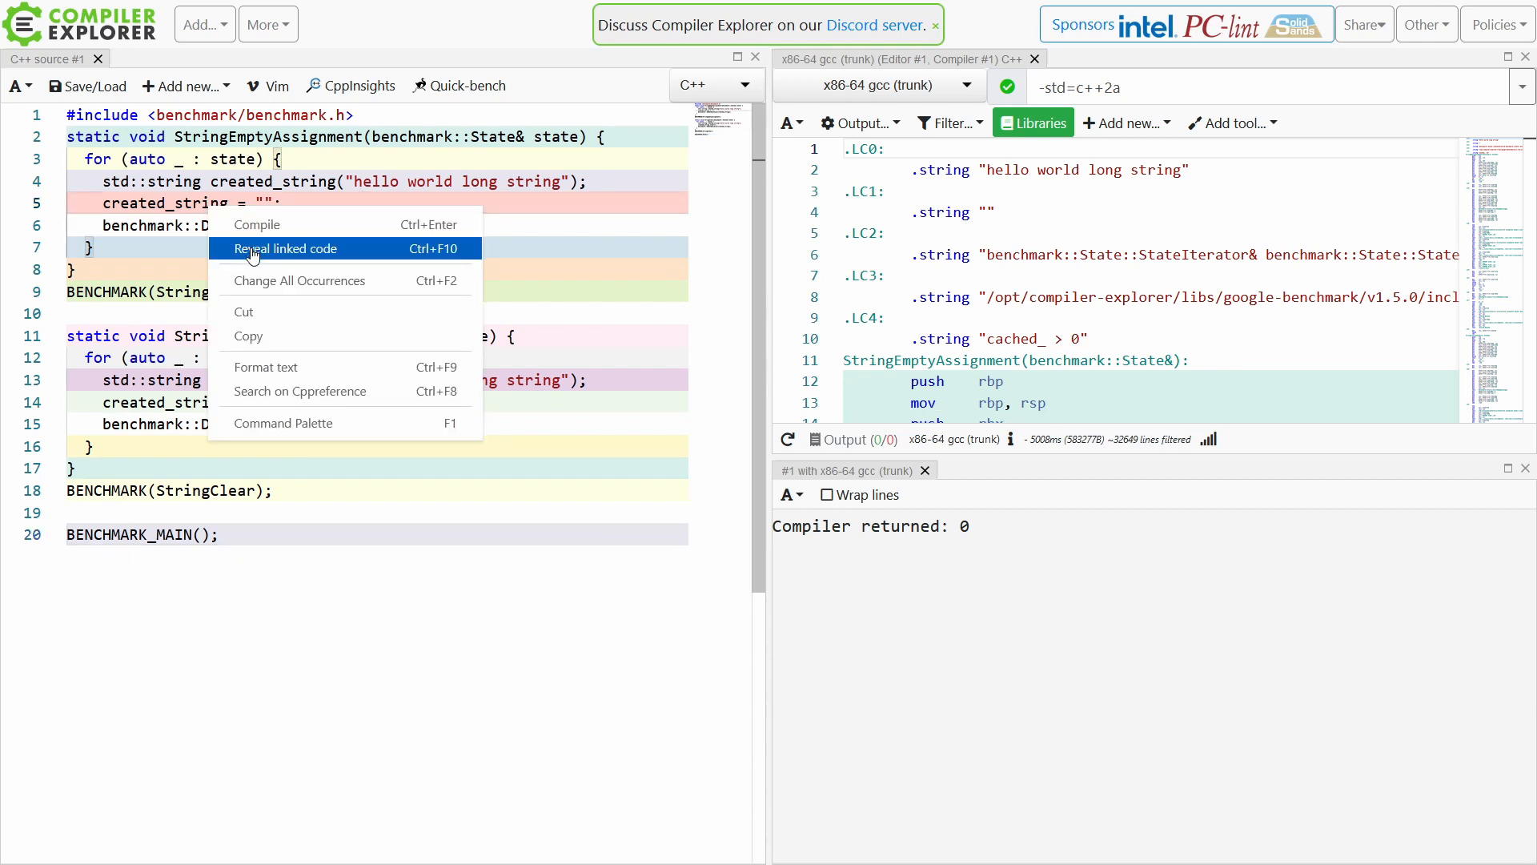
Reveal the assembly linked to the empty-string assignment on line 5 and scroll the output.
{"action": "left_click", "coordinate": [285, 248]}
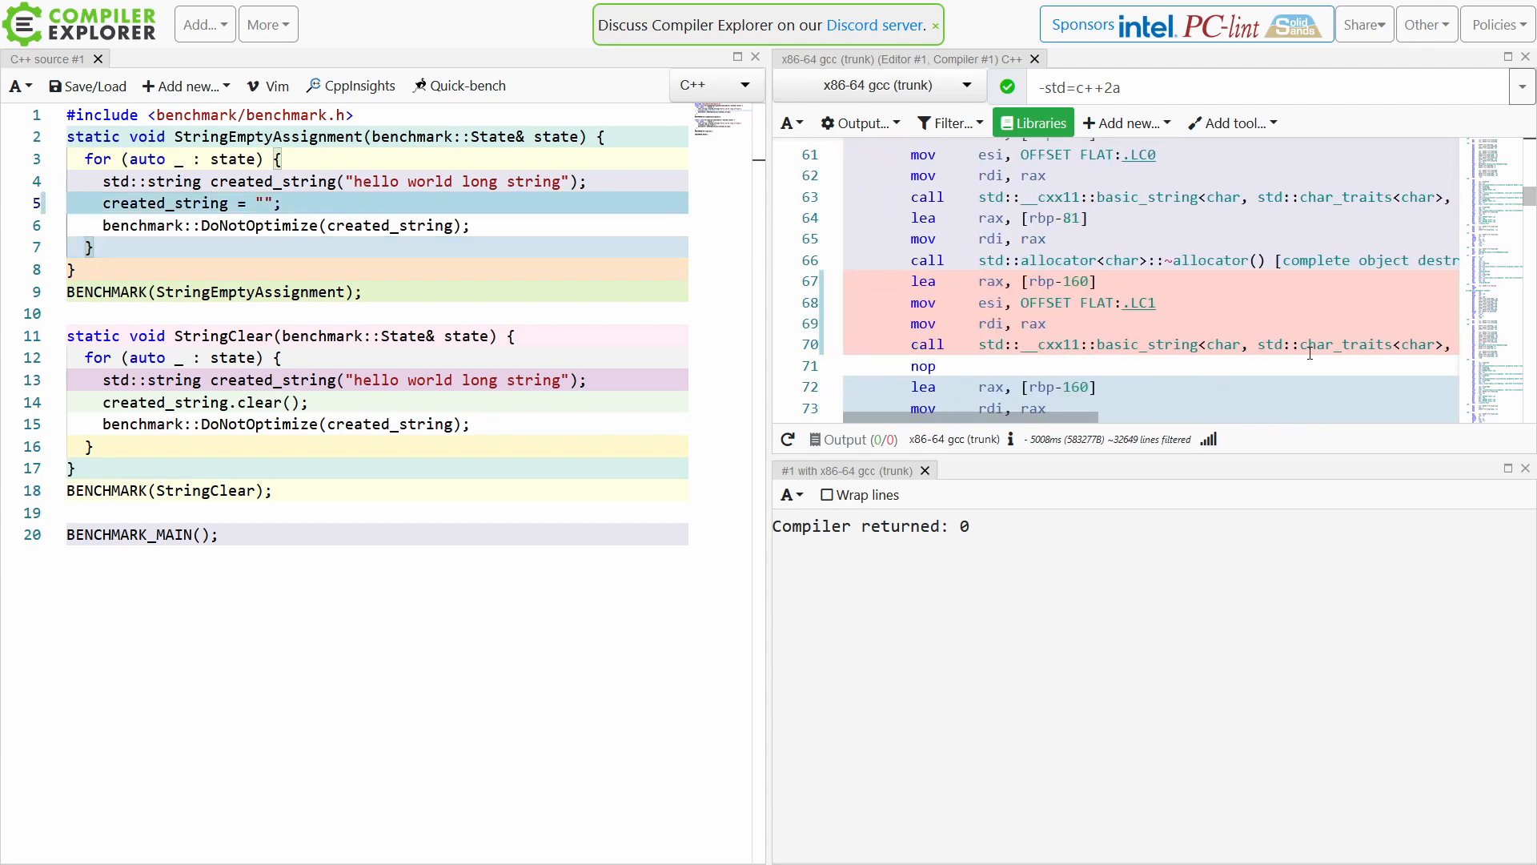
{"action": "mouse_move", "coordinate": [1266, 328]}
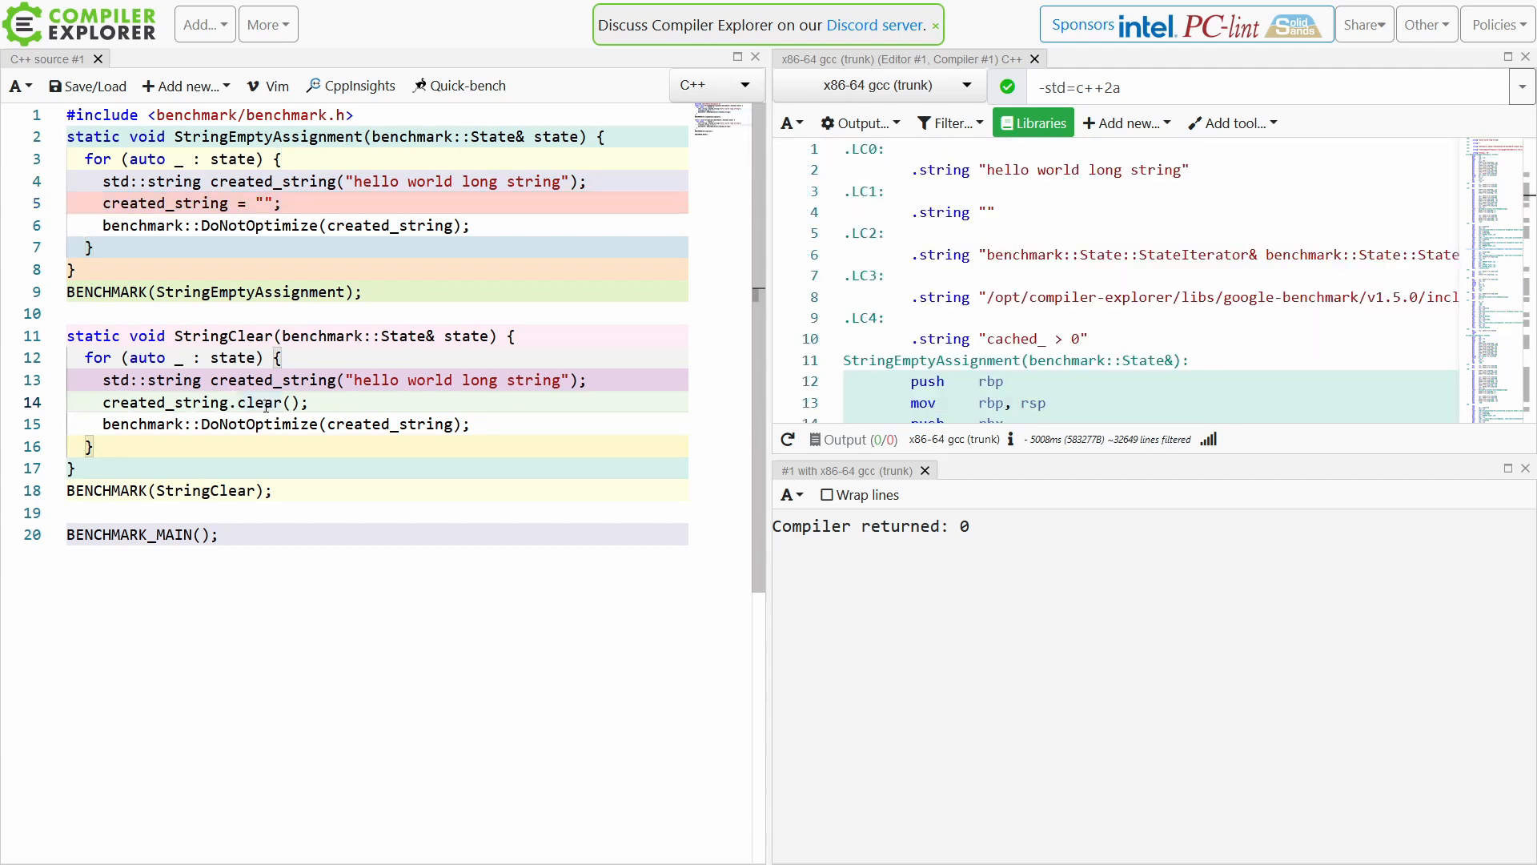
{"action": "scroll", "scroll_direction": "down", "scroll_amount": 3}
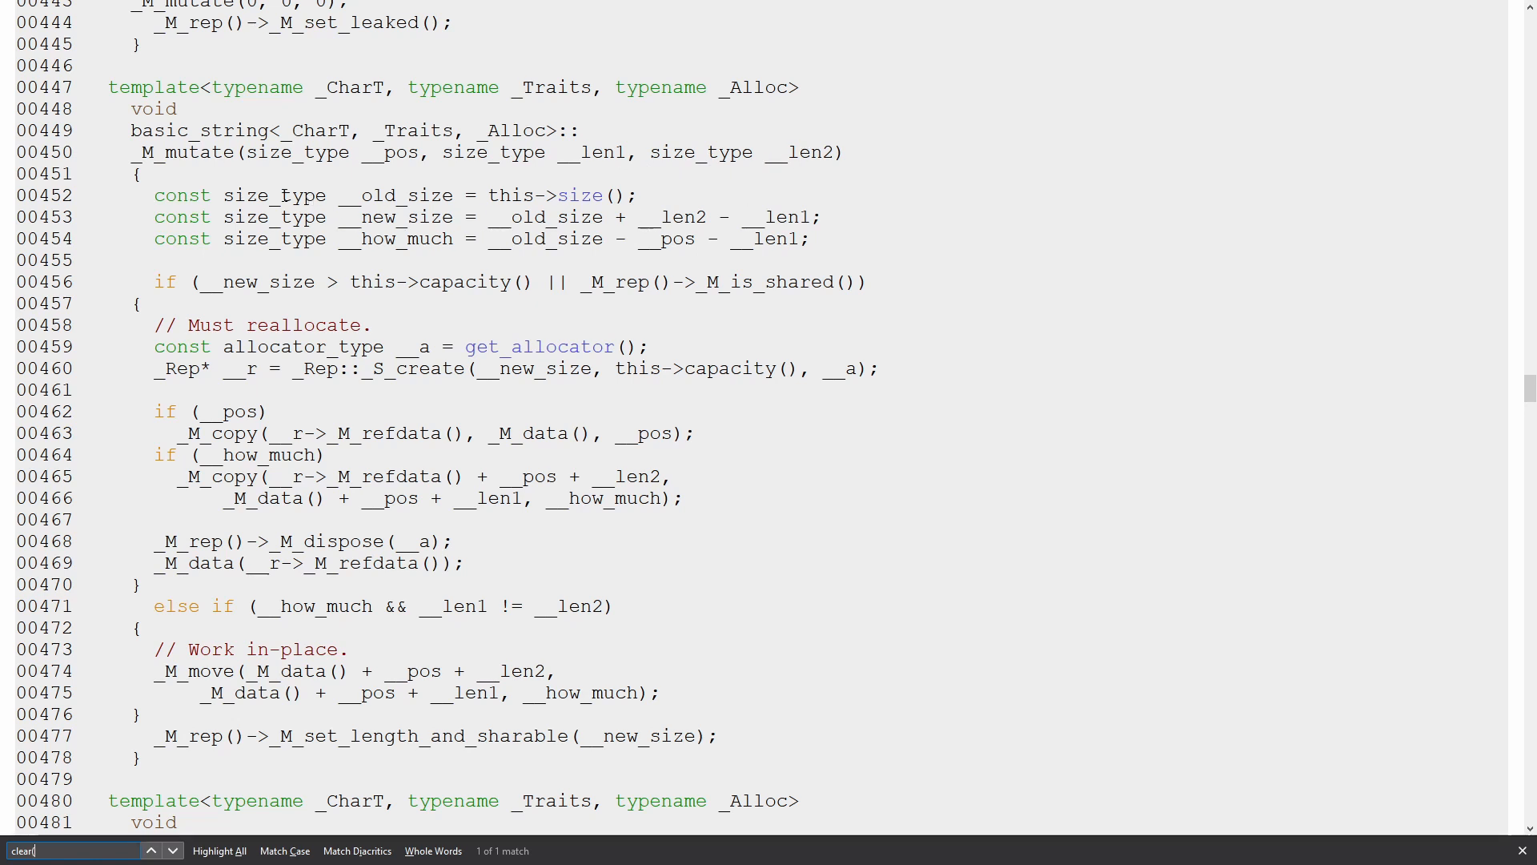
{"action": "mouse_move", "coordinate": [580, 195]}
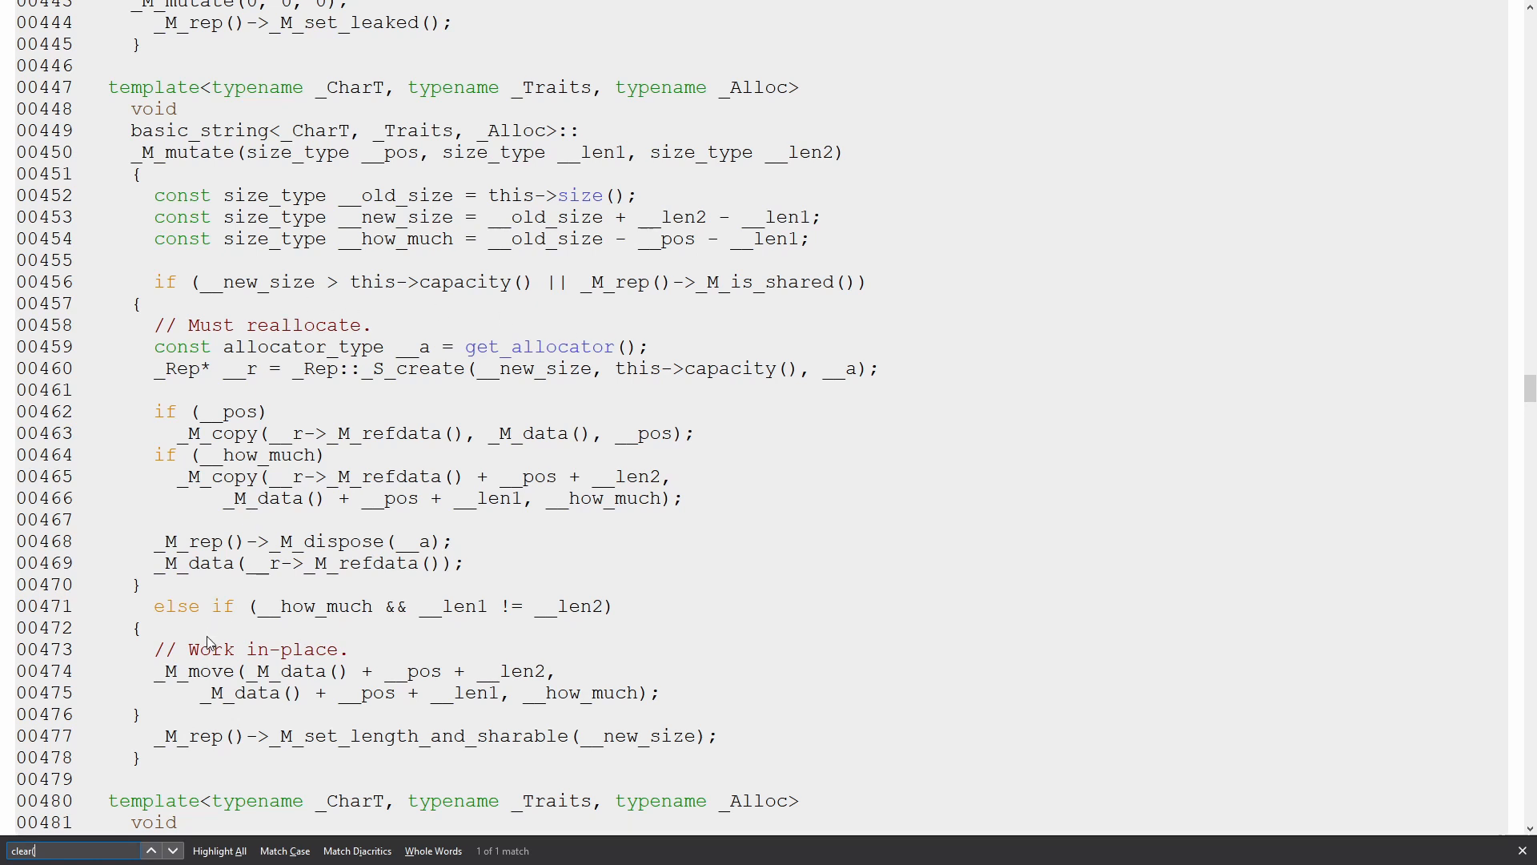
{"action": "scroll", "scroll_direction": "down", "scroll_amount": 3}
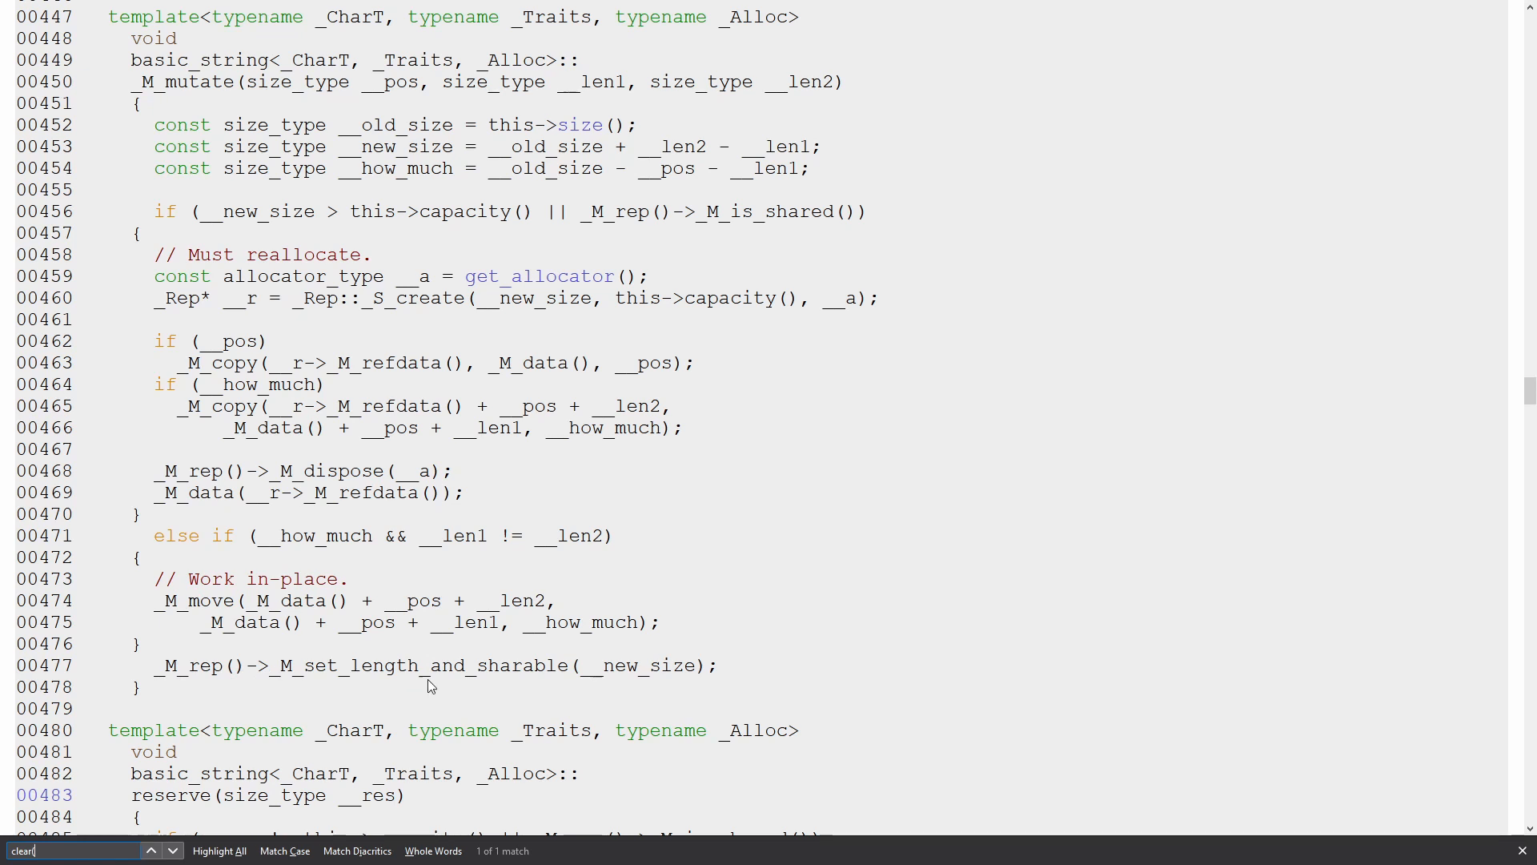
{"action": "double_click", "coordinate": [422, 665]}
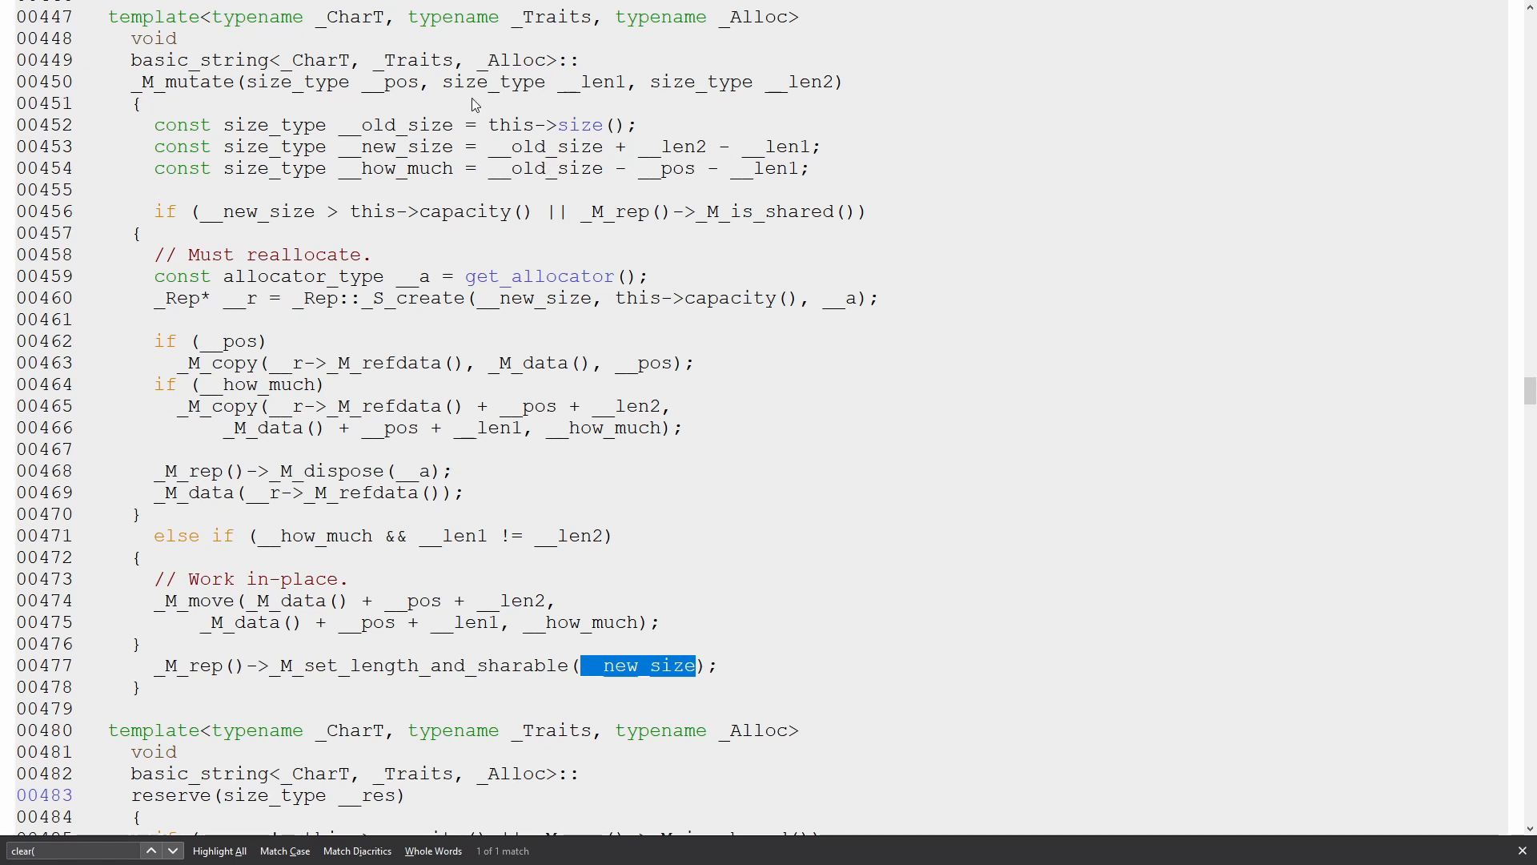
{"action": "mouse_move", "coordinate": [584, 196]}
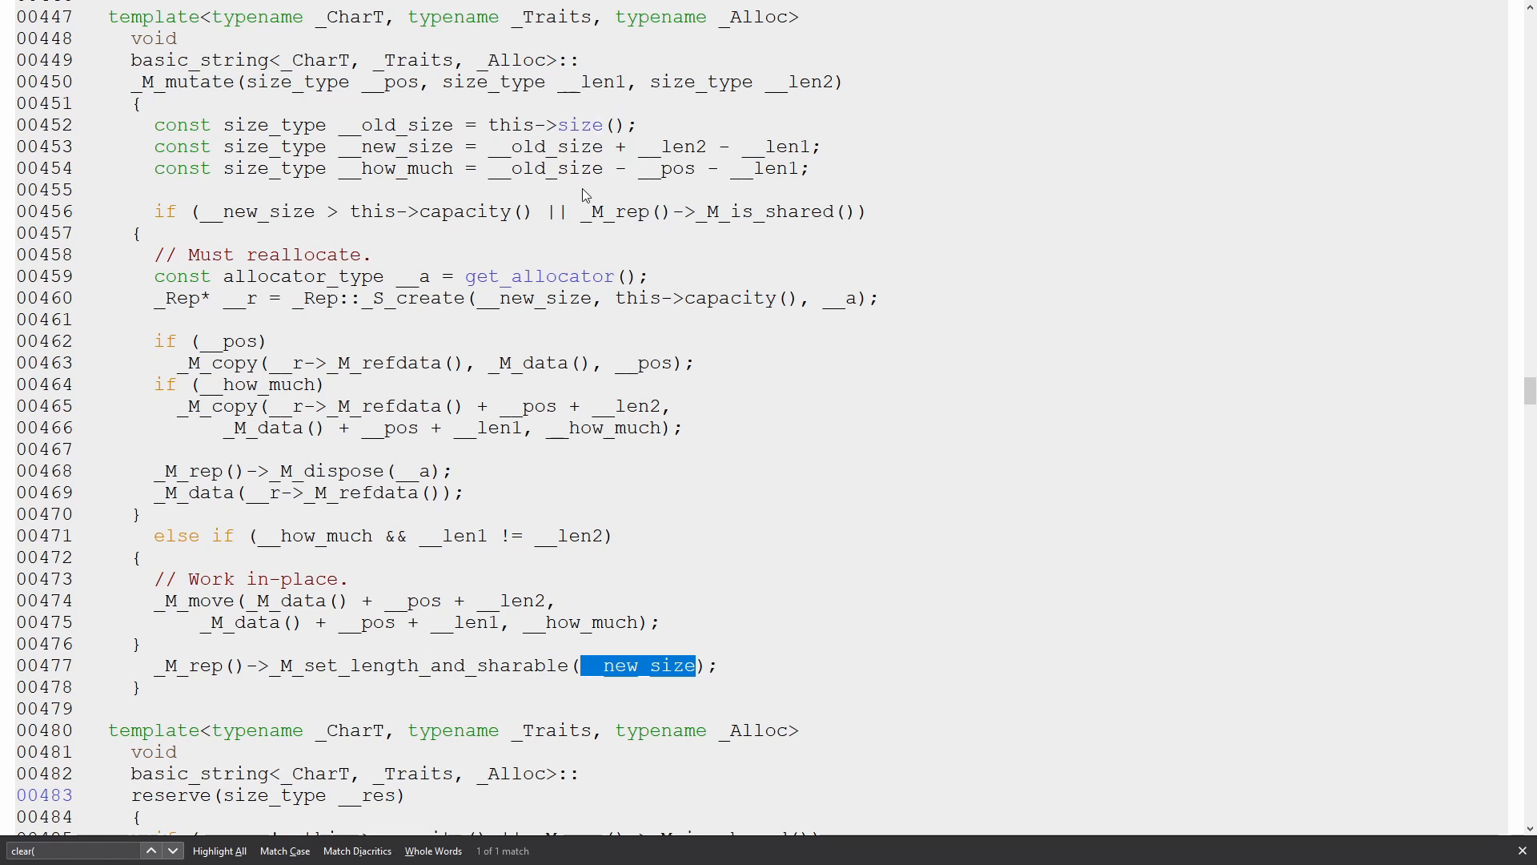
{"action": "mouse_move", "coordinate": [612, 203]}
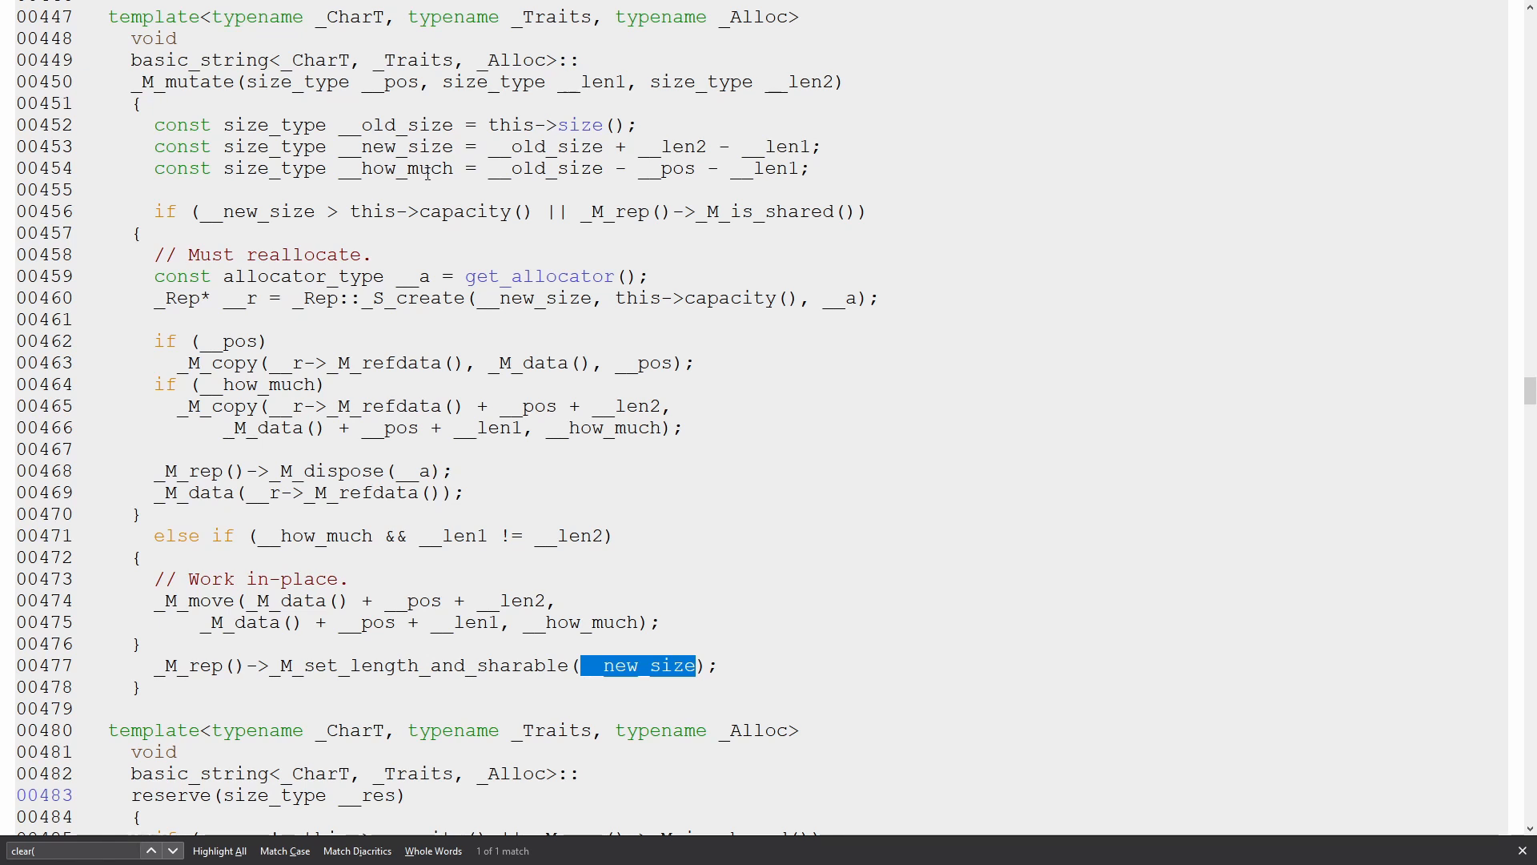
{"action": "mouse_move", "coordinate": [441, 524]}
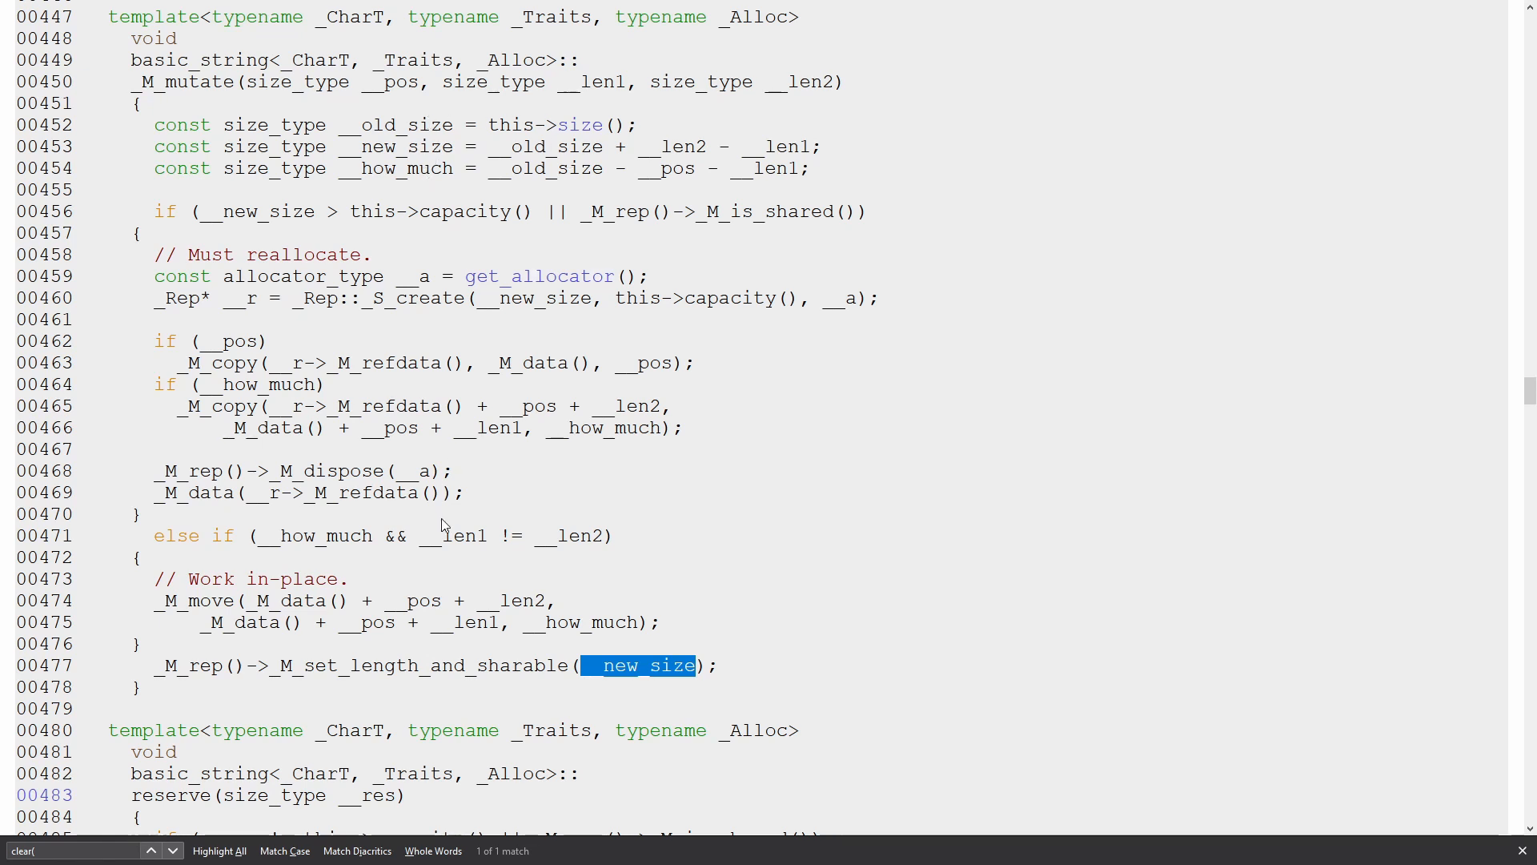